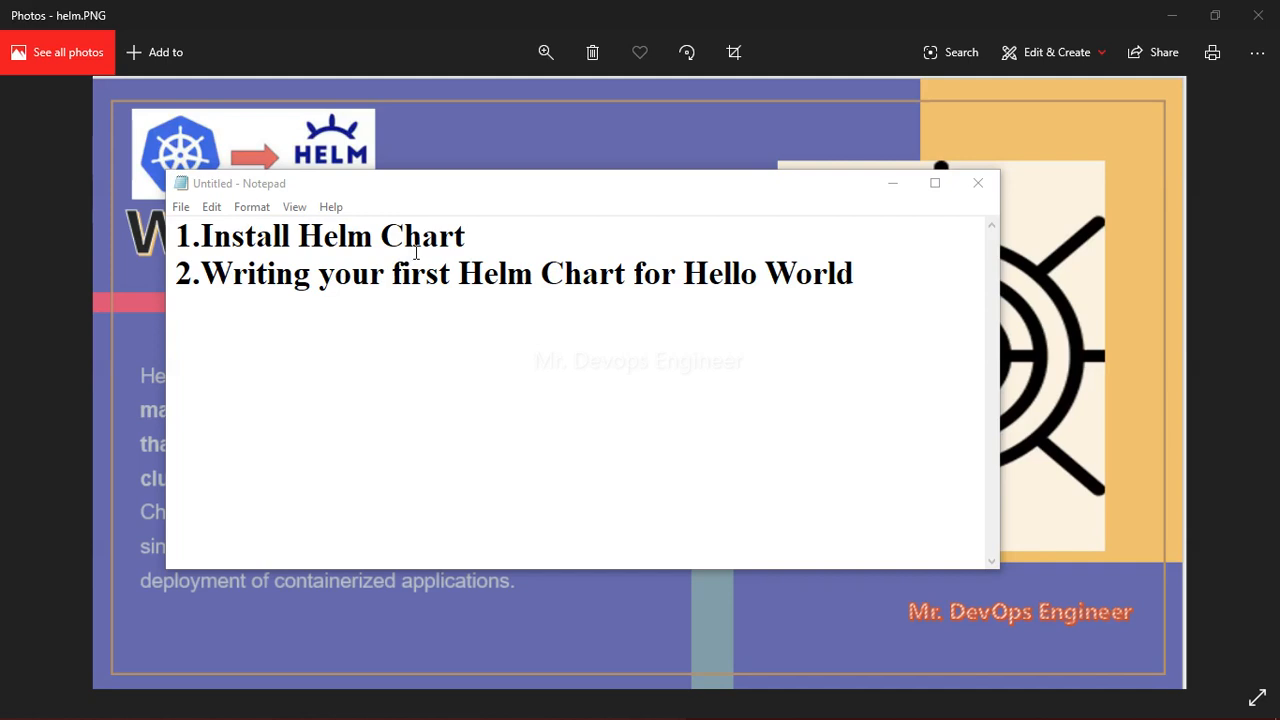
mouse_move(586, 530)
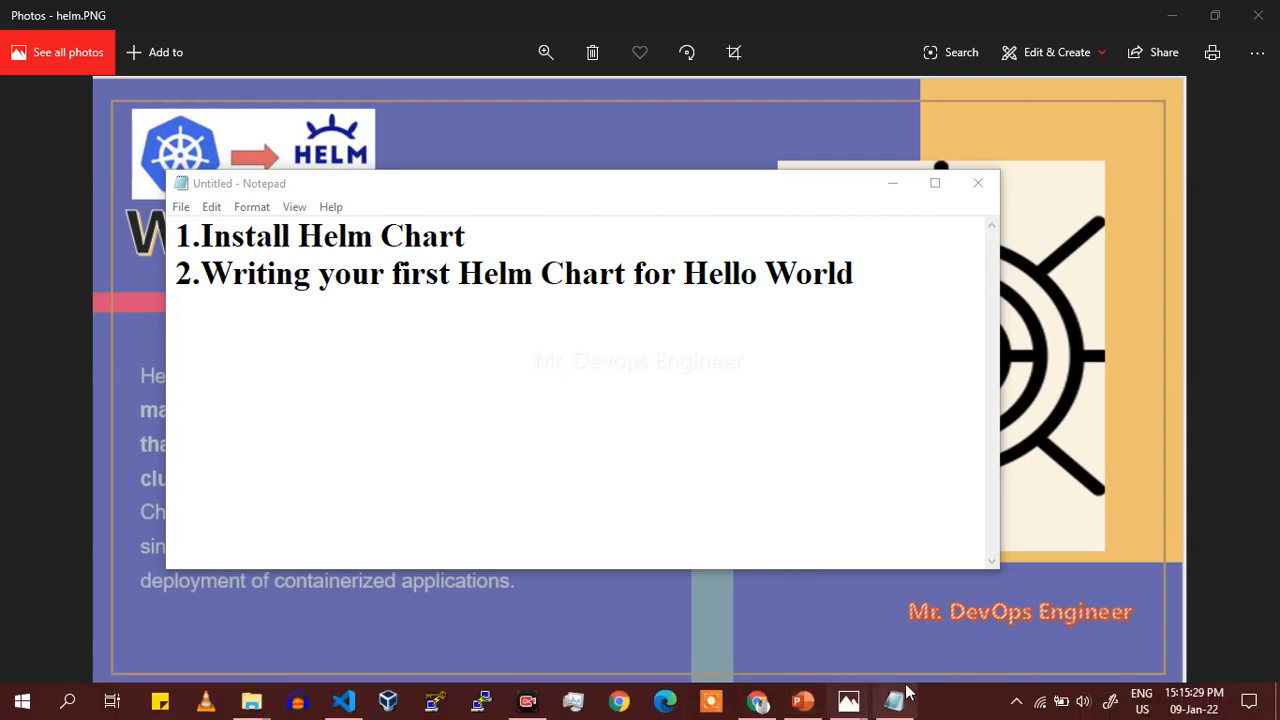
Step: Bring up the AWS console and show the EC2 Instances list for the region
click(759, 701)
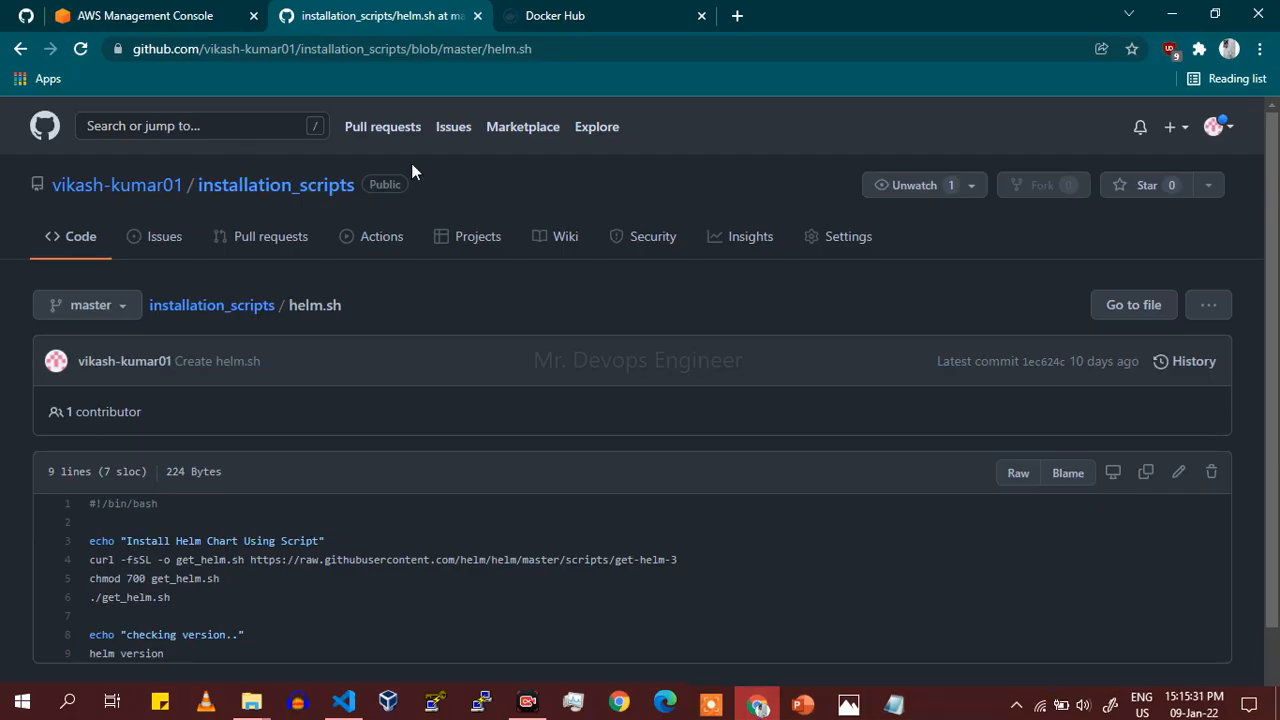
click(150, 15)
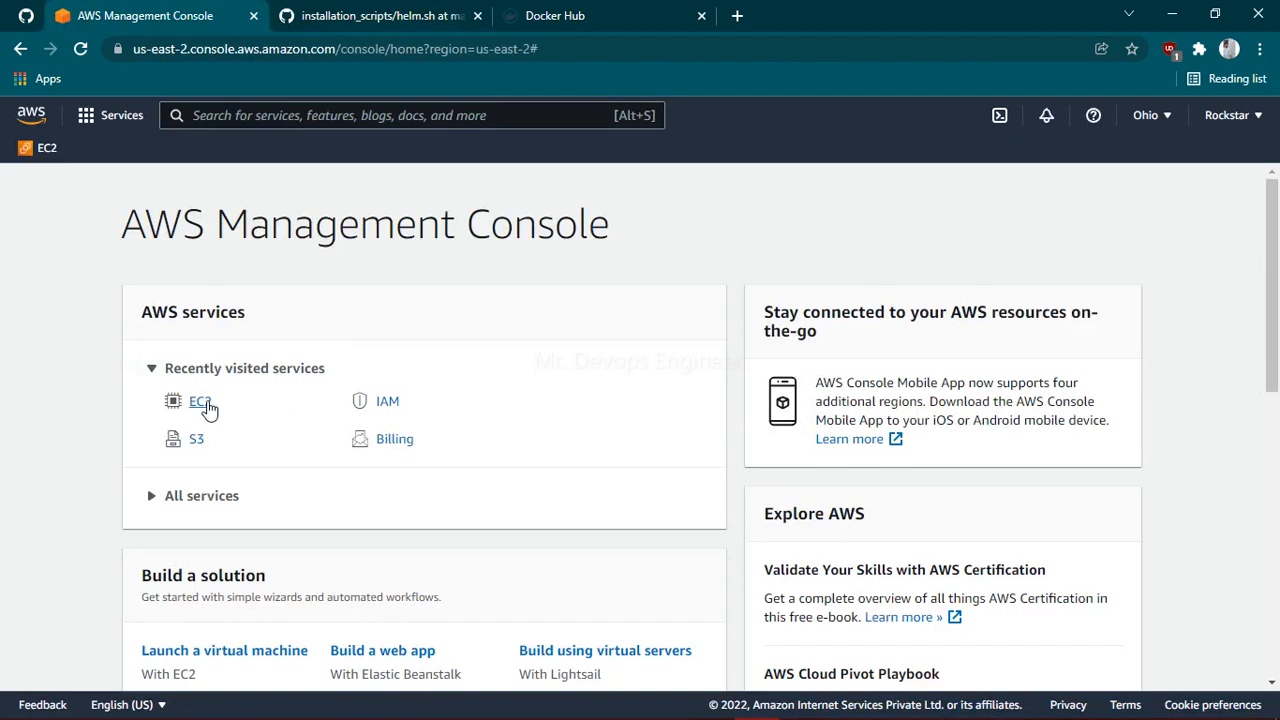
click(198, 402)
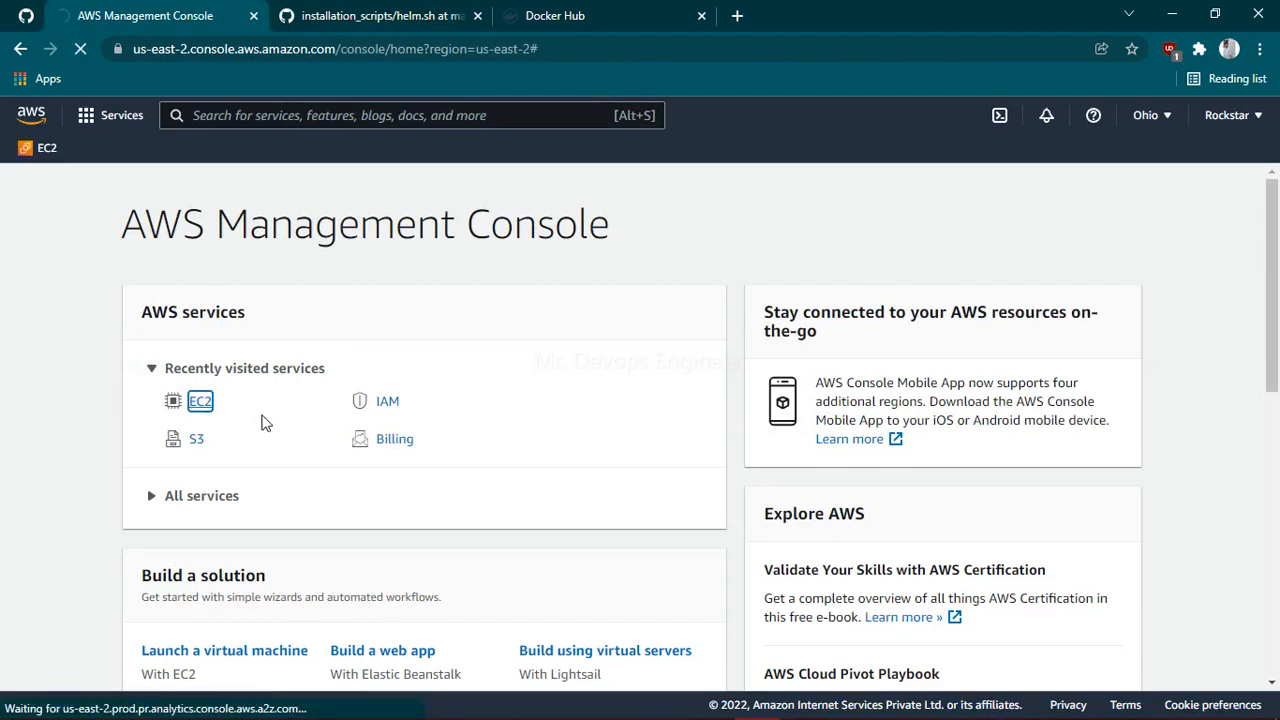
click(200, 401)
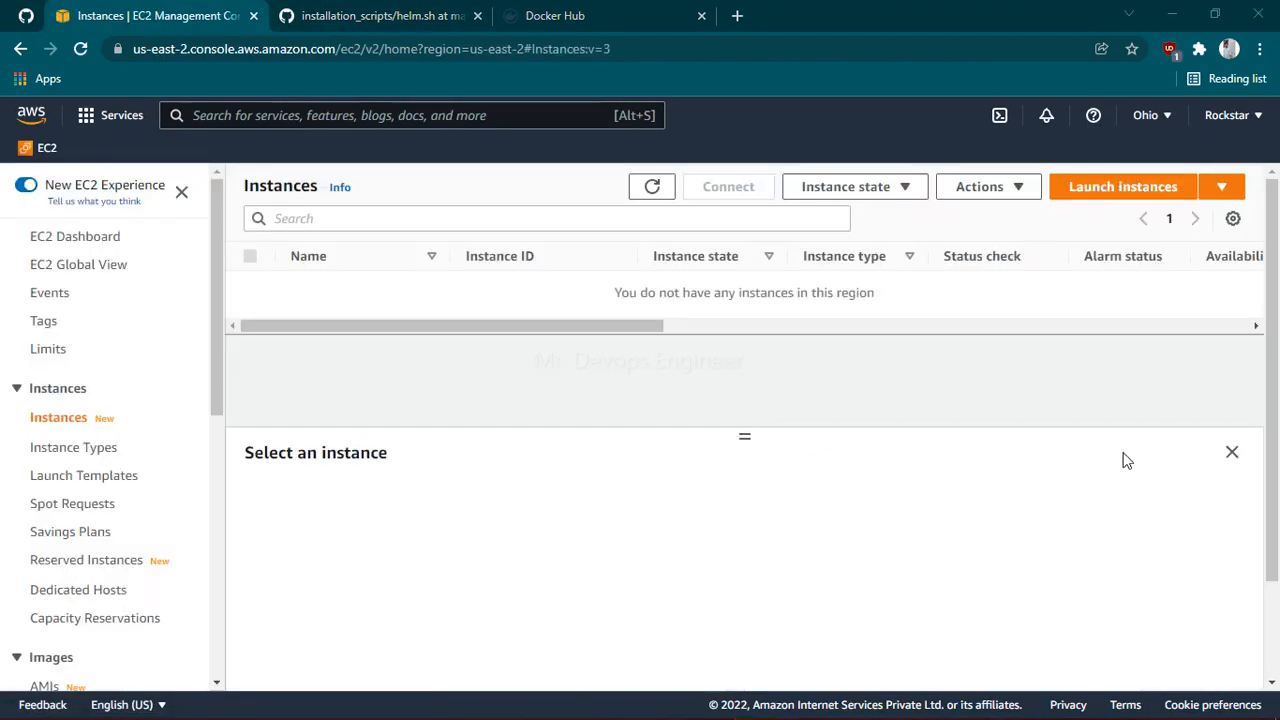
mouse_move(1085, 253)
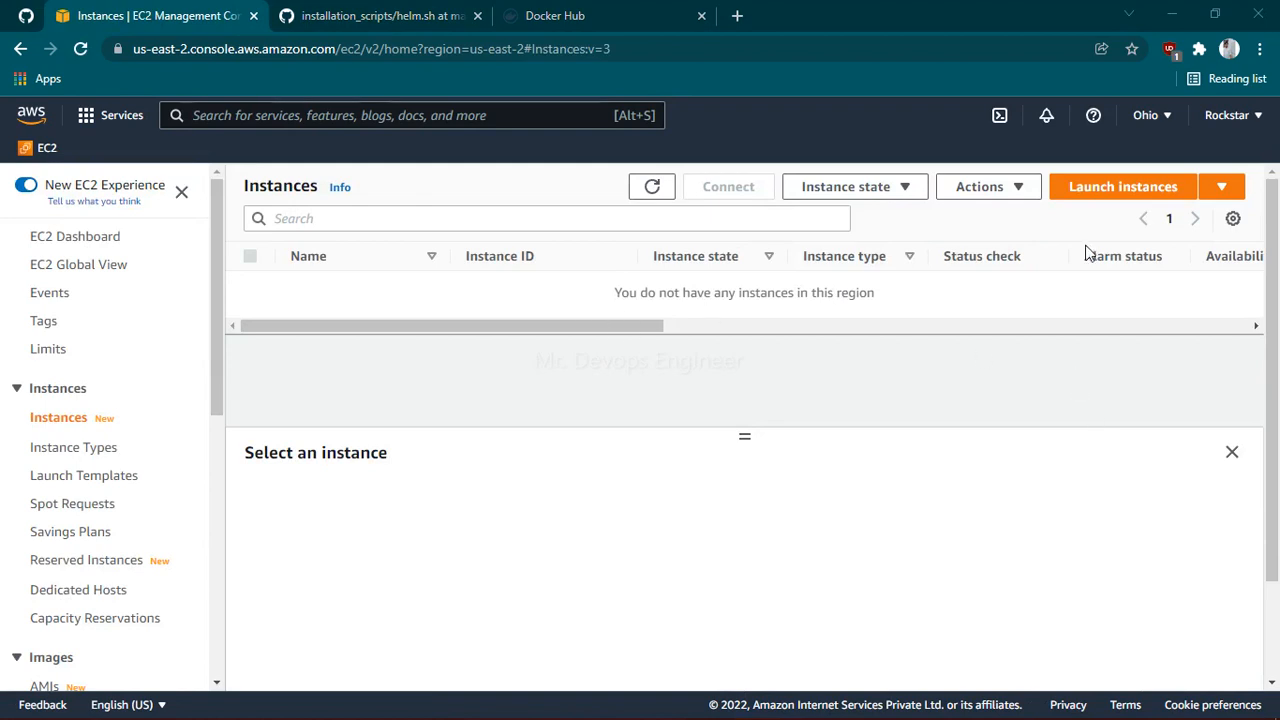
mouse_move(1128, 195)
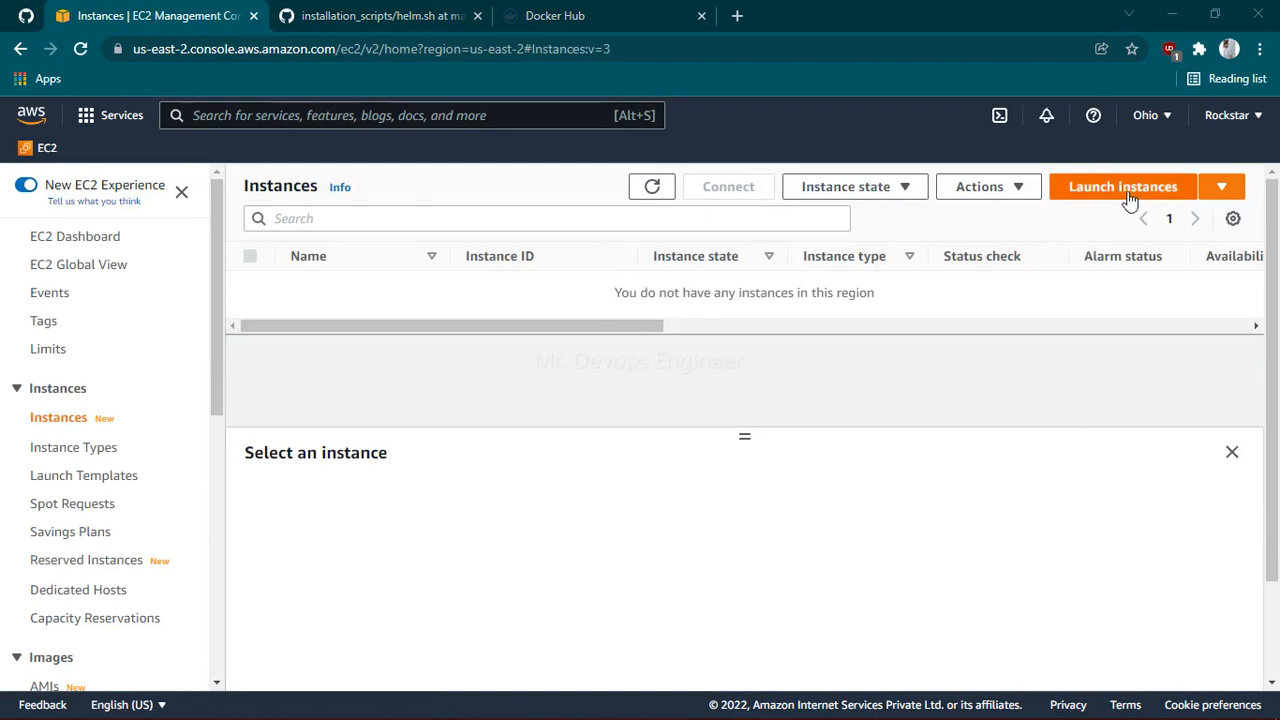
Step: Begin launching an instance, choose an AMI and select the t2.medium instance type
click(1123, 187)
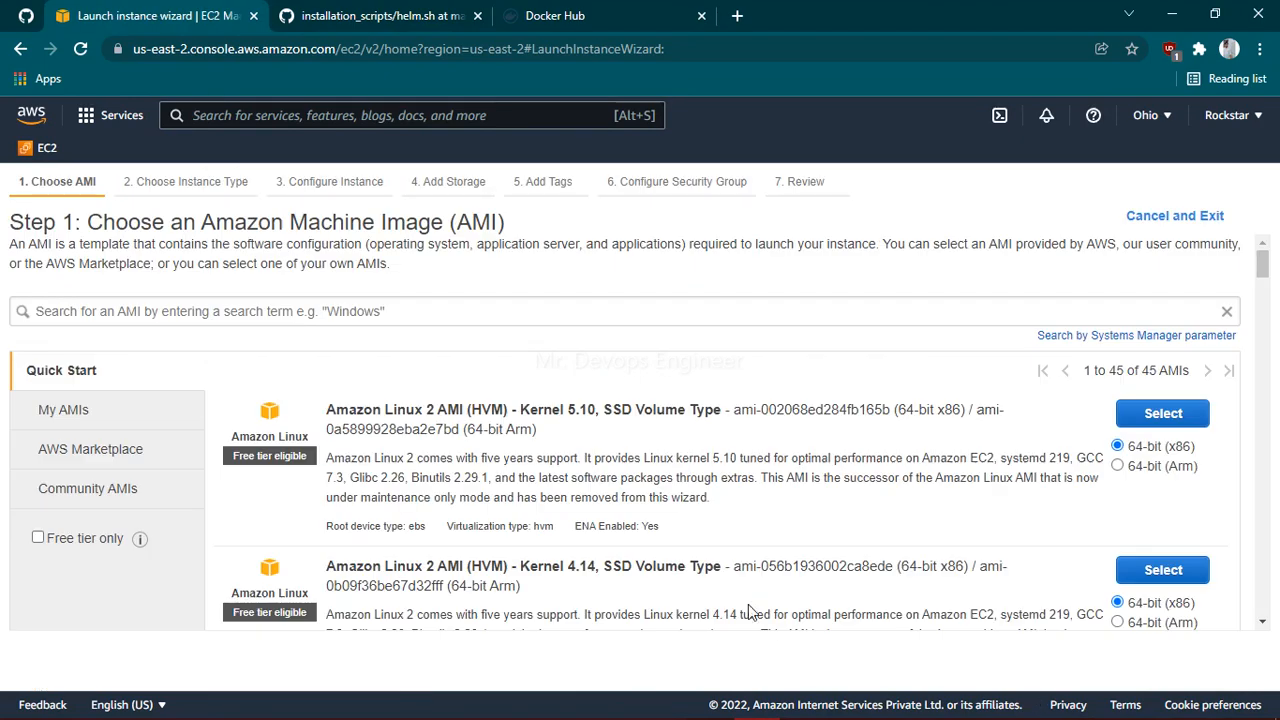
scroll(down, 3)
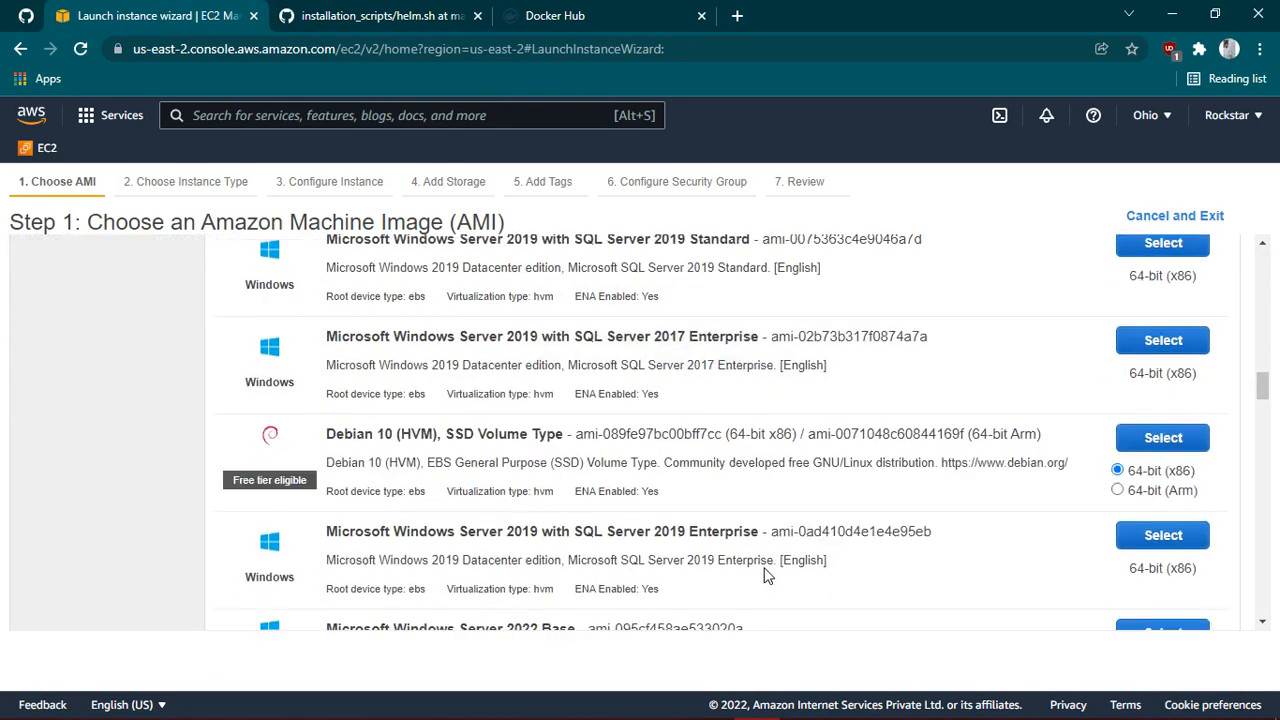
scroll(down, 3)
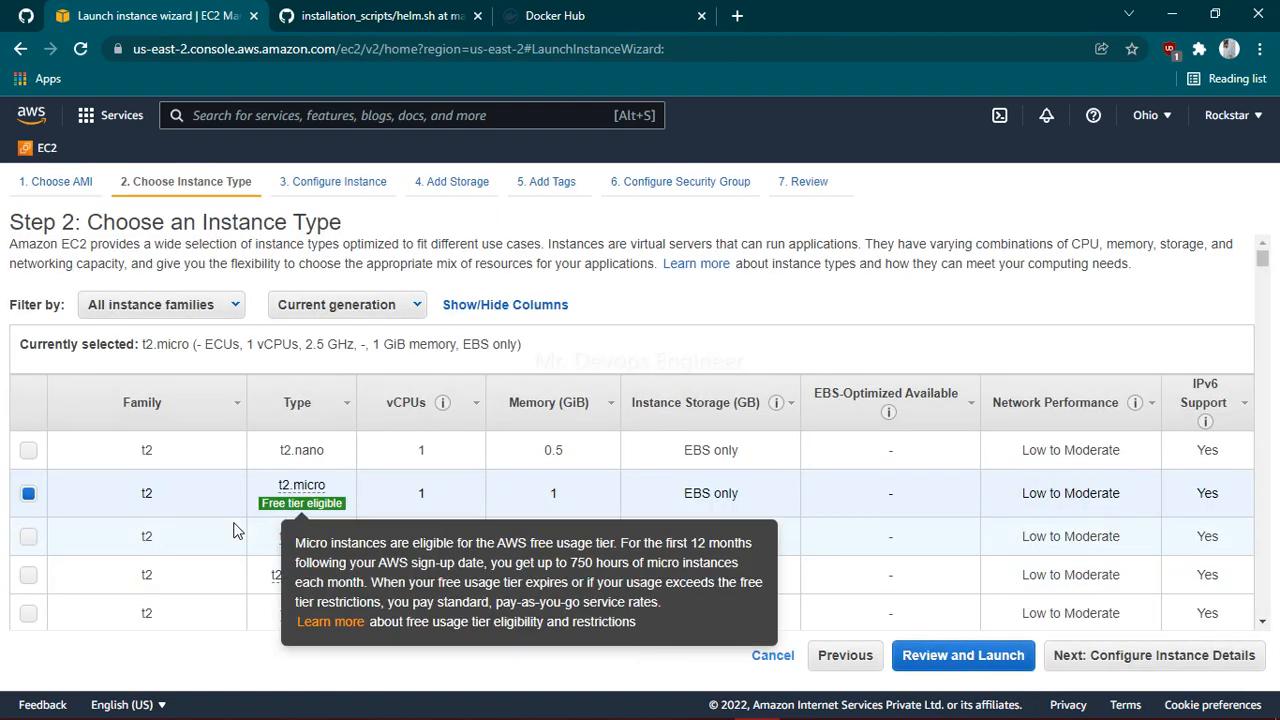
mouse_move(437, 532)
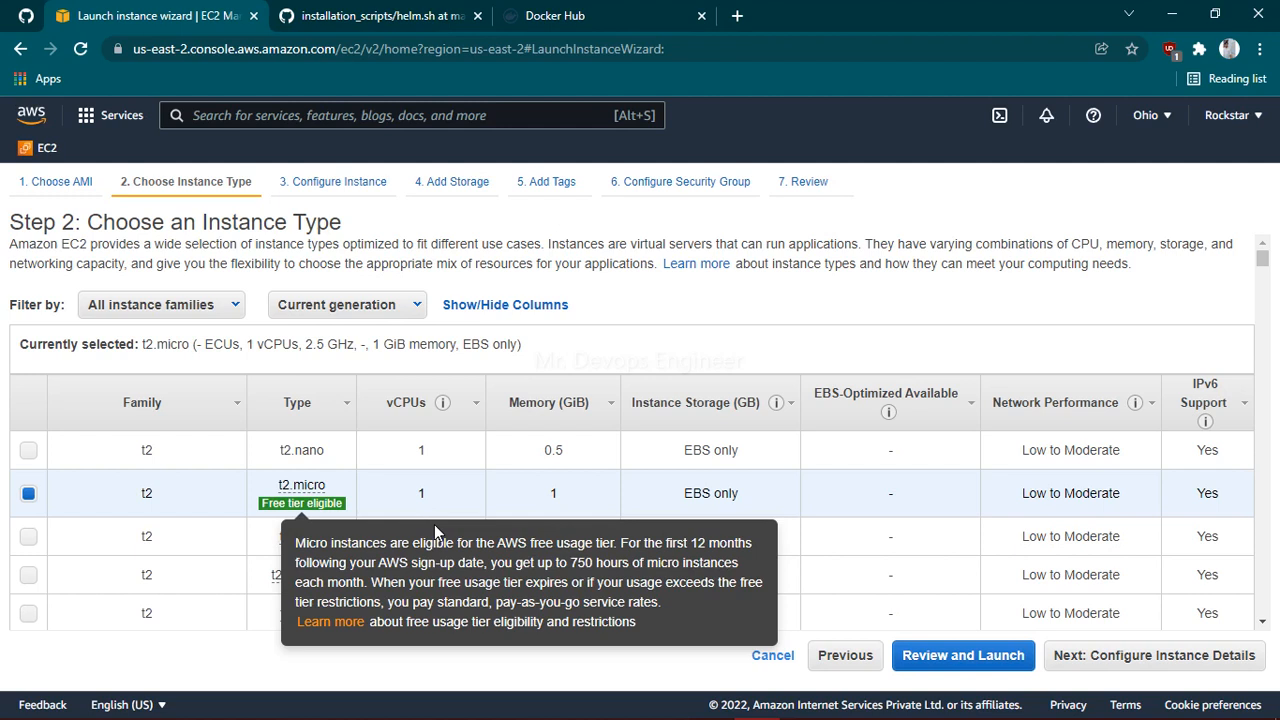
mouse_move(172, 562)
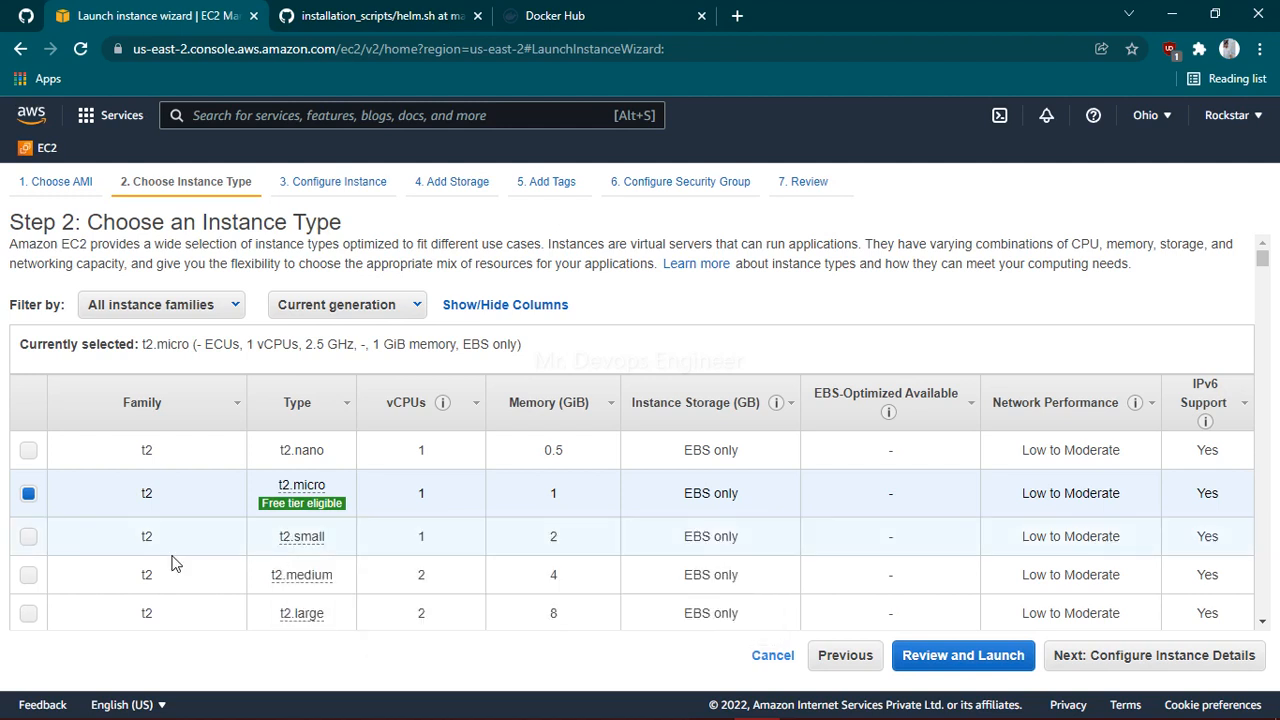
mouse_move(30, 582)
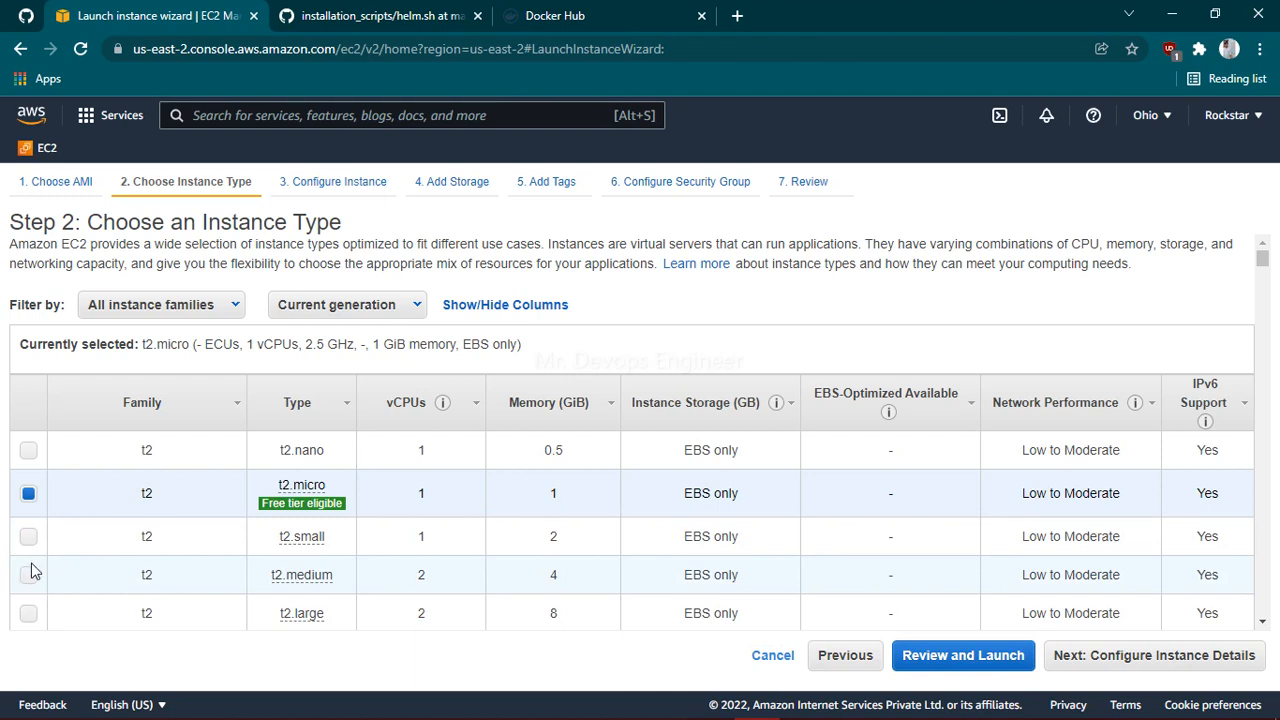
click(28, 566)
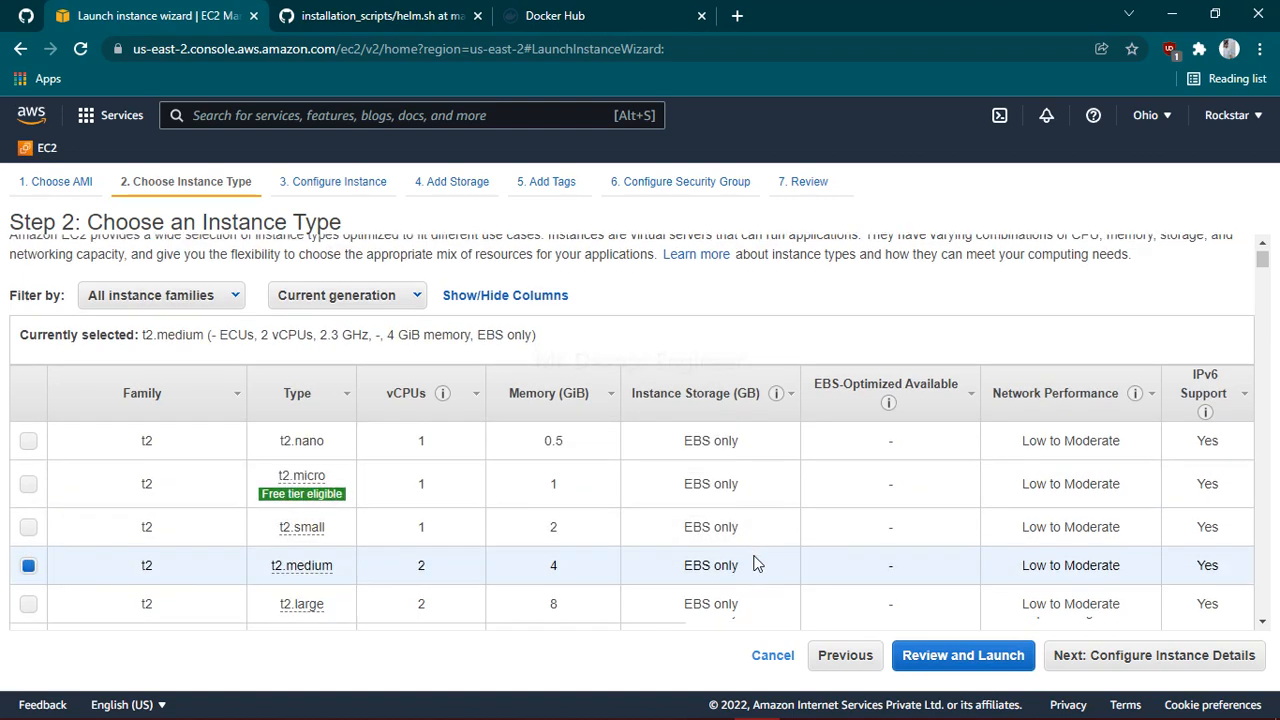
scroll(down, 3)
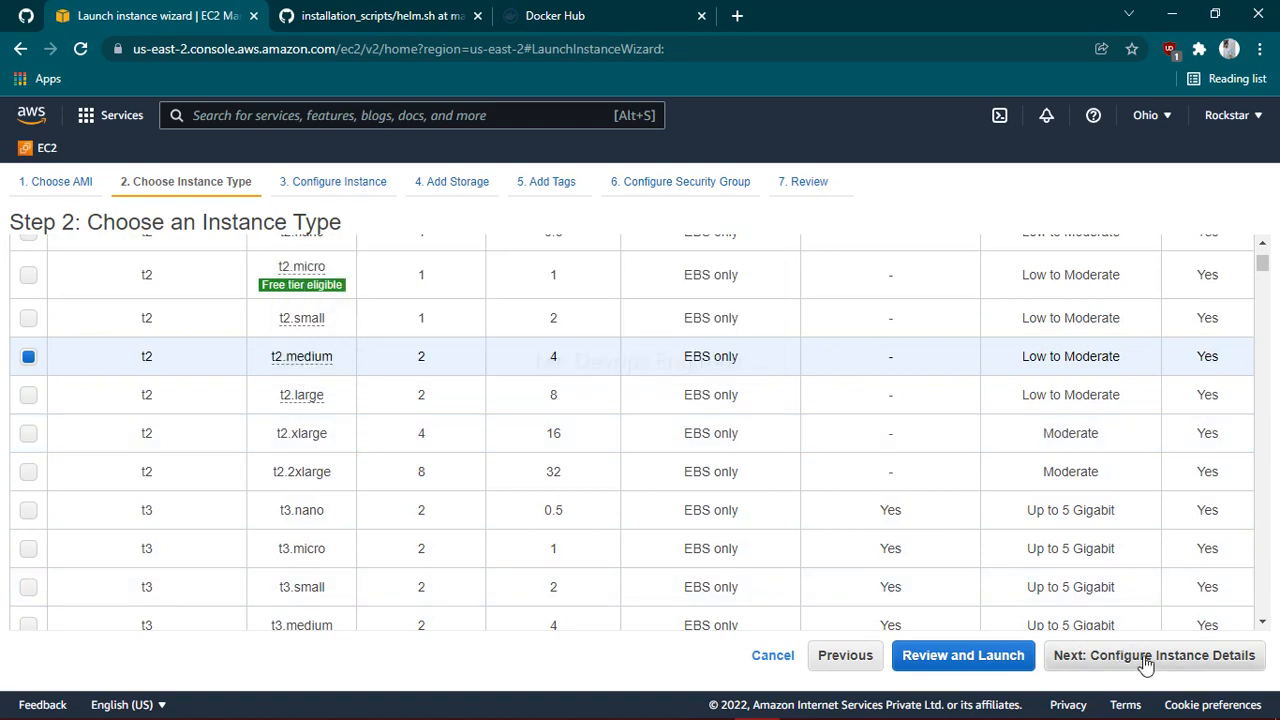
Step: Keep default instance details and set the root storage size to 10 GiB
click(1153, 655)
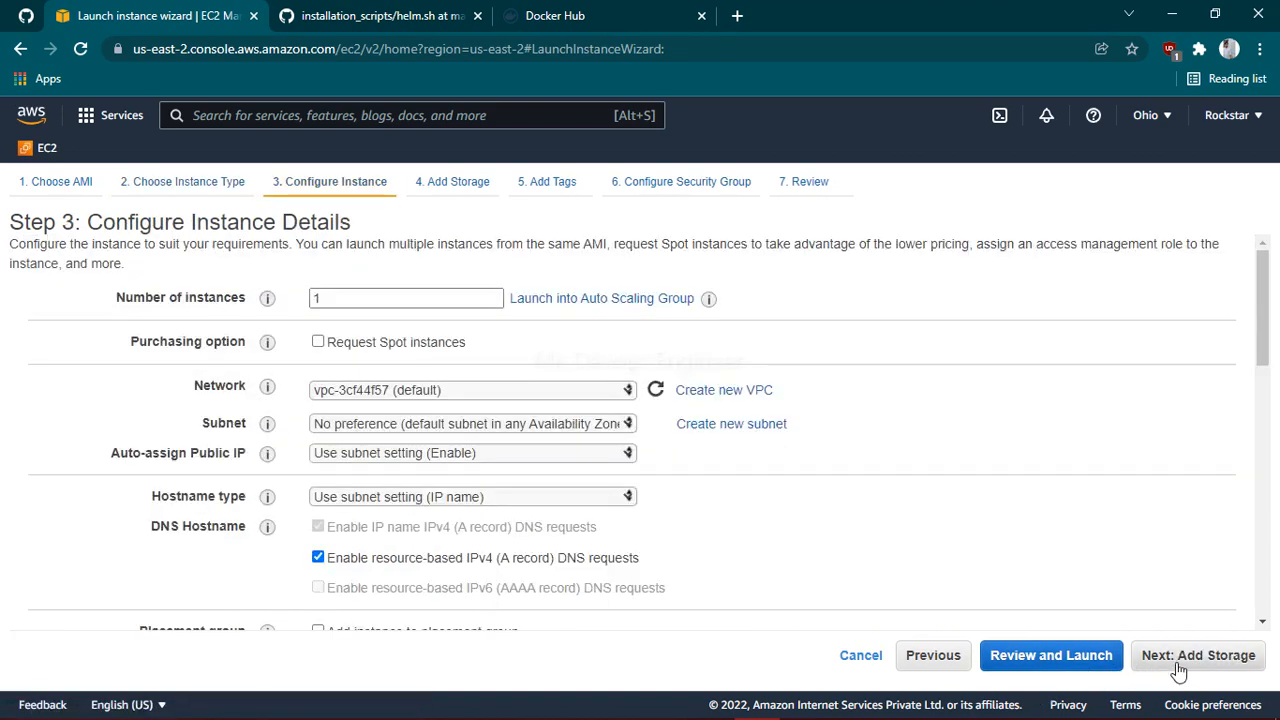
click(1198, 655)
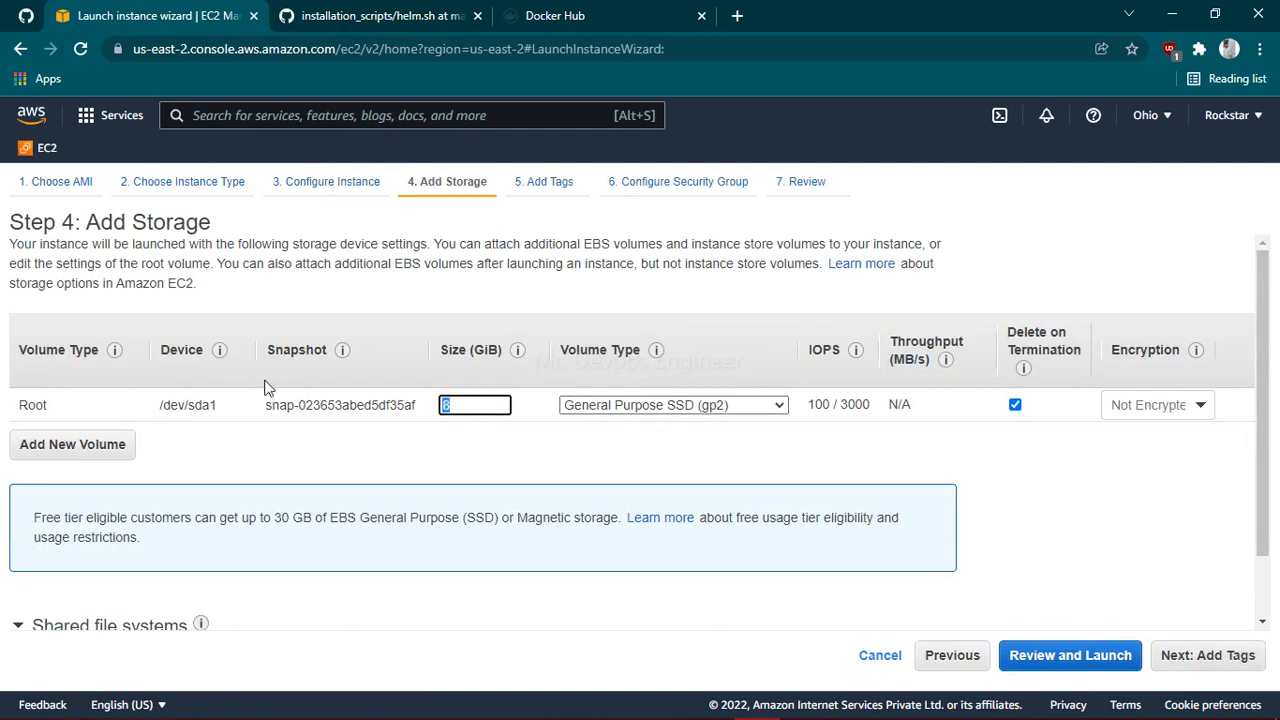
text(10)
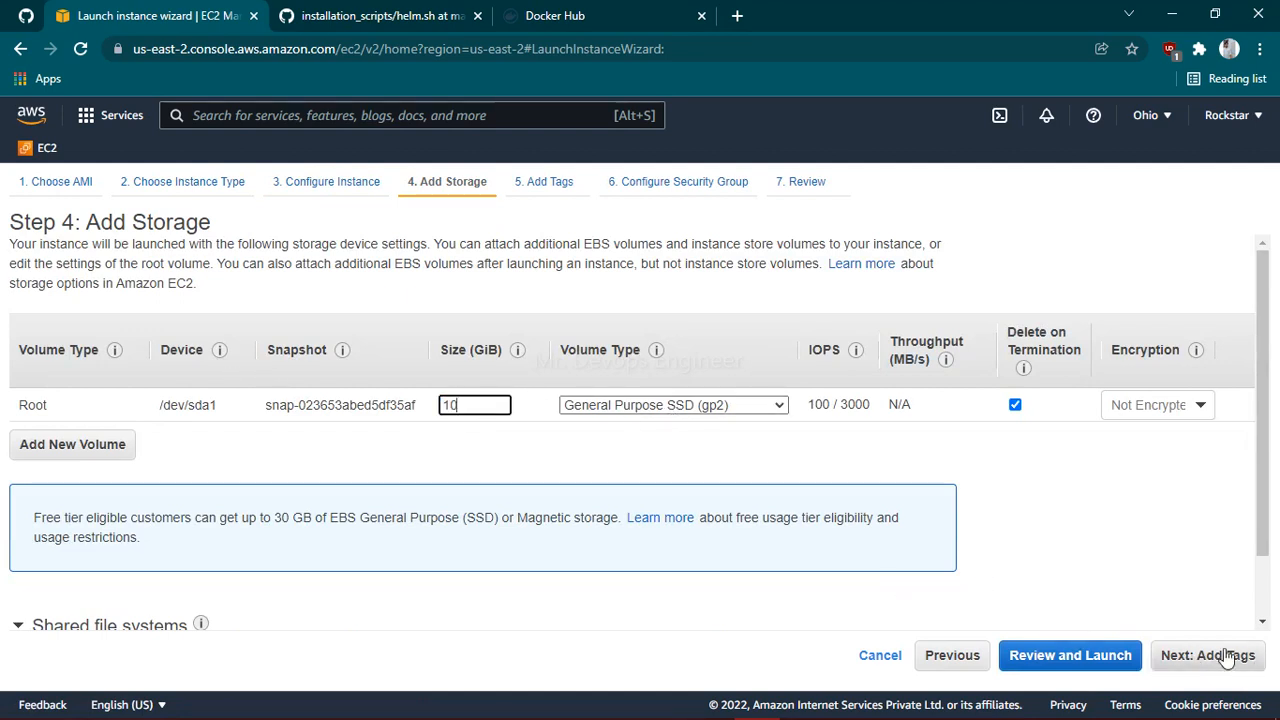
click(1223, 655)
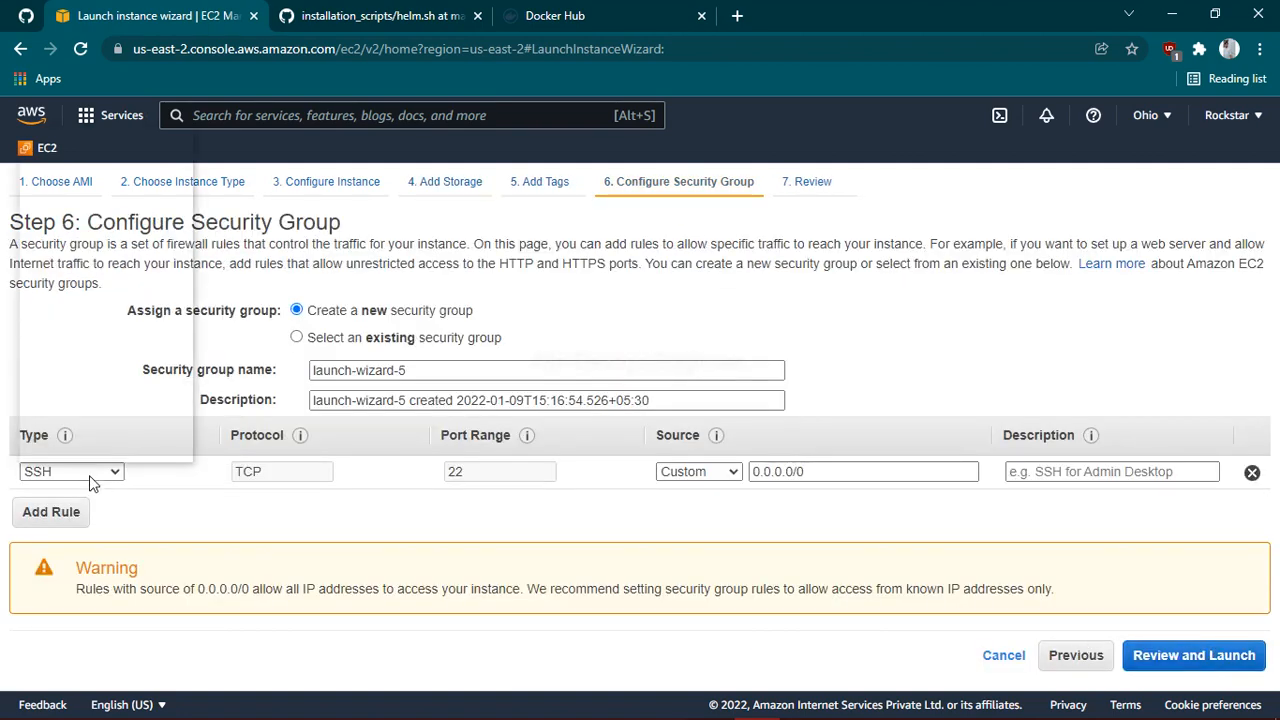
Step: Make the security rule All traffic from Anywhere and proceed to review
click(70, 471)
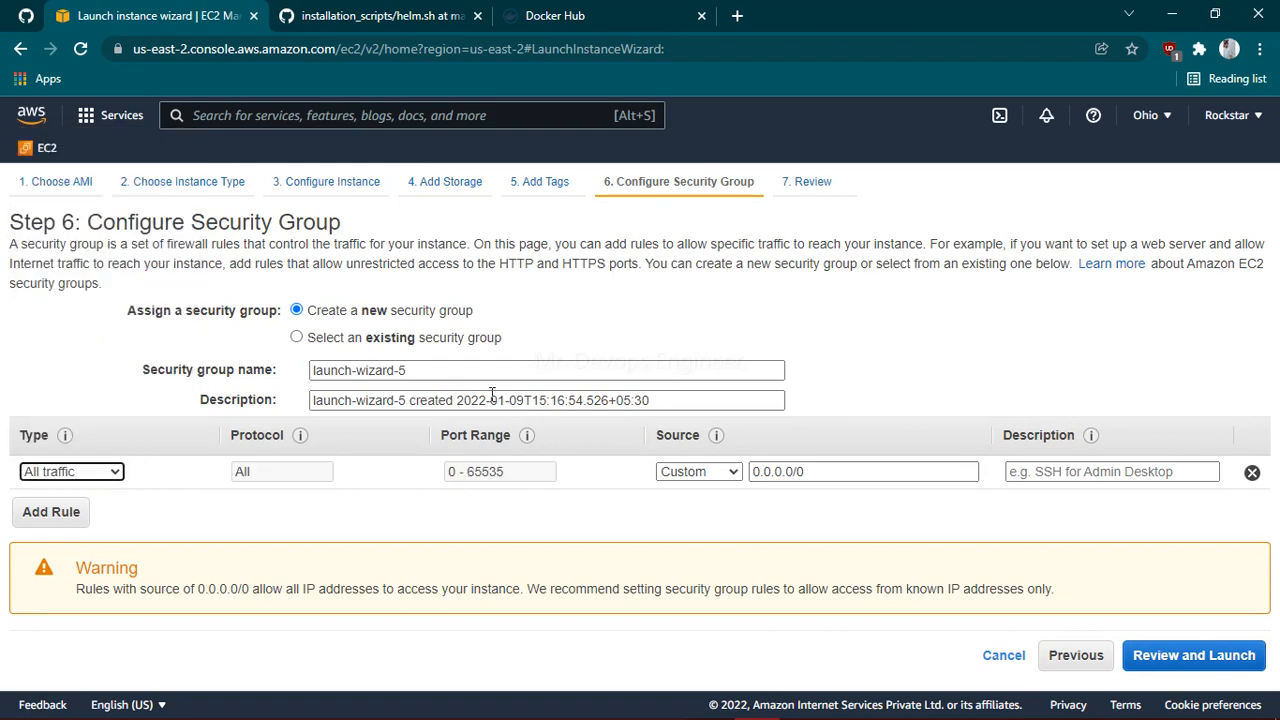
click(698, 471)
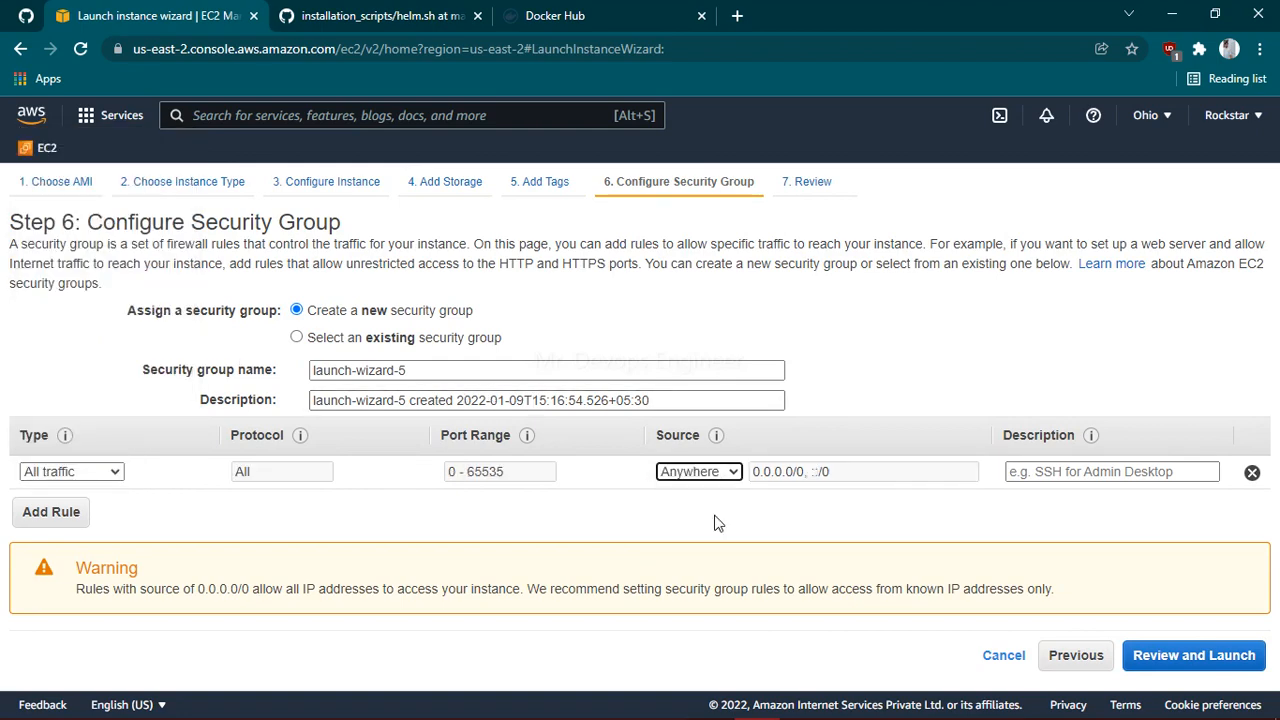
click(1200, 655)
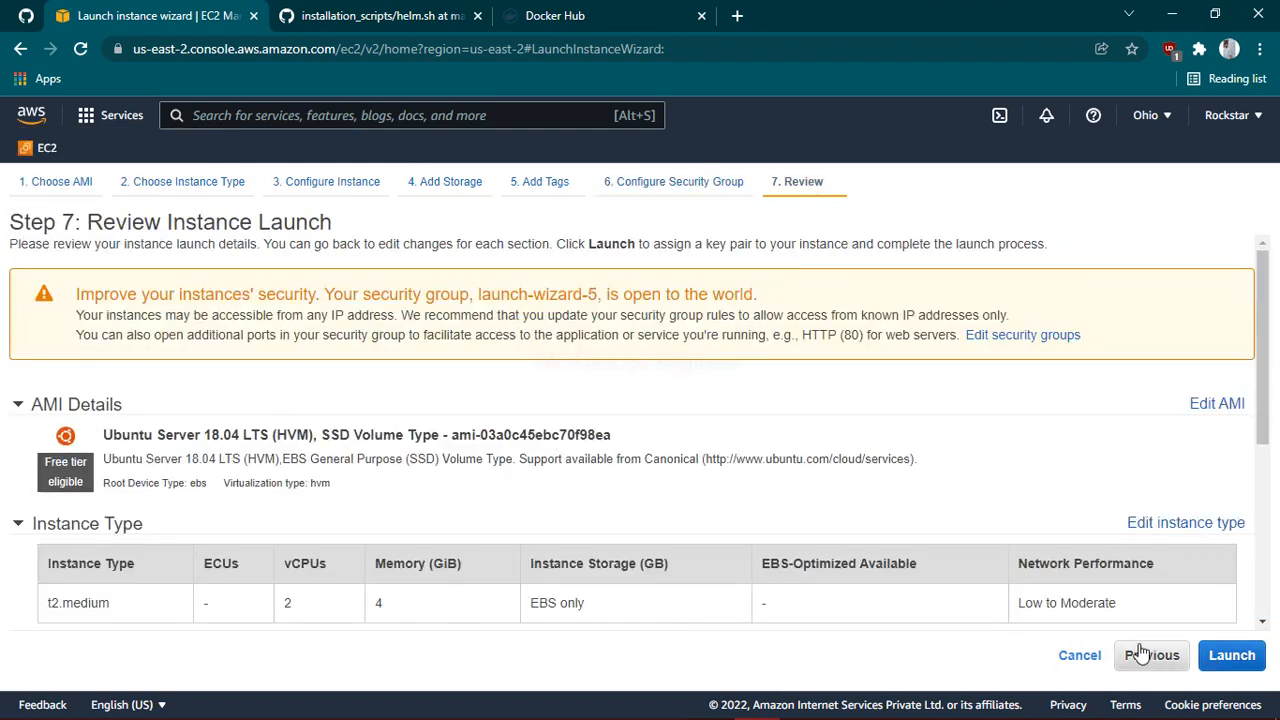
Step: Launch the instance with the kubernetes key pair, acknowledging the private key
click(1237, 656)
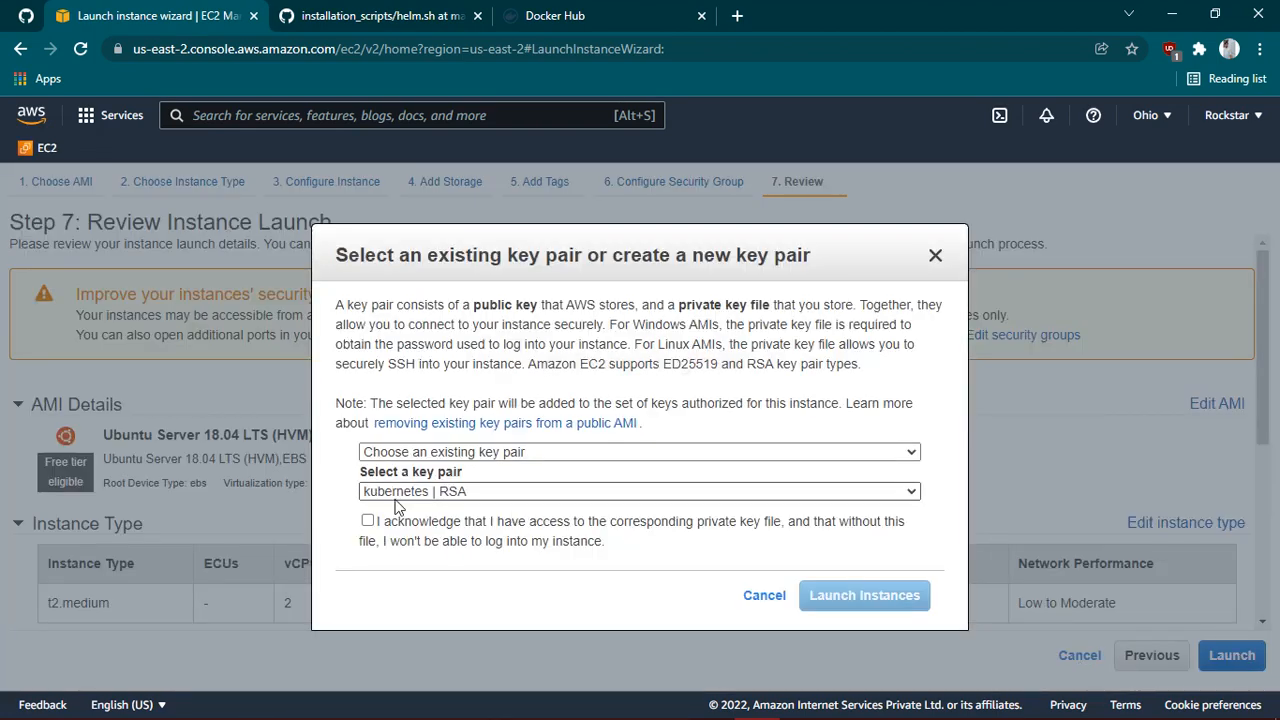
click(366, 520)
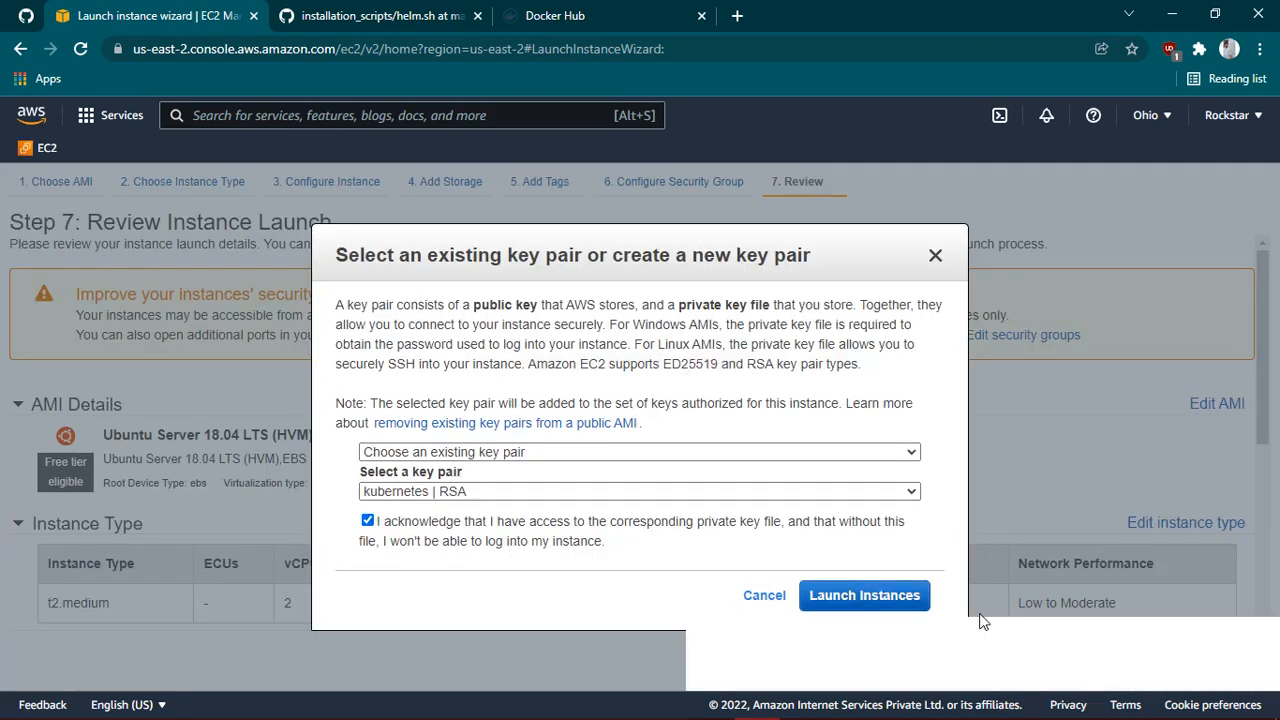
click(864, 595)
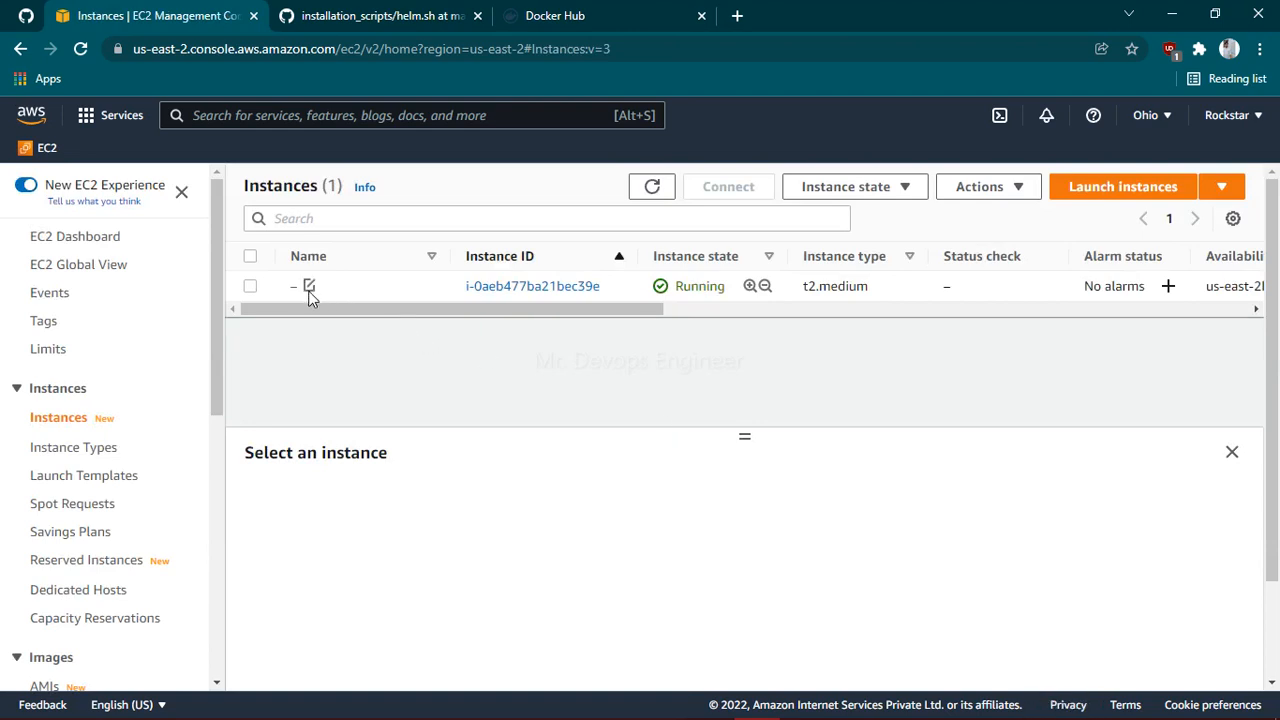
Step: Set the running instance's Name tag to Helm and save it
click(310, 286)
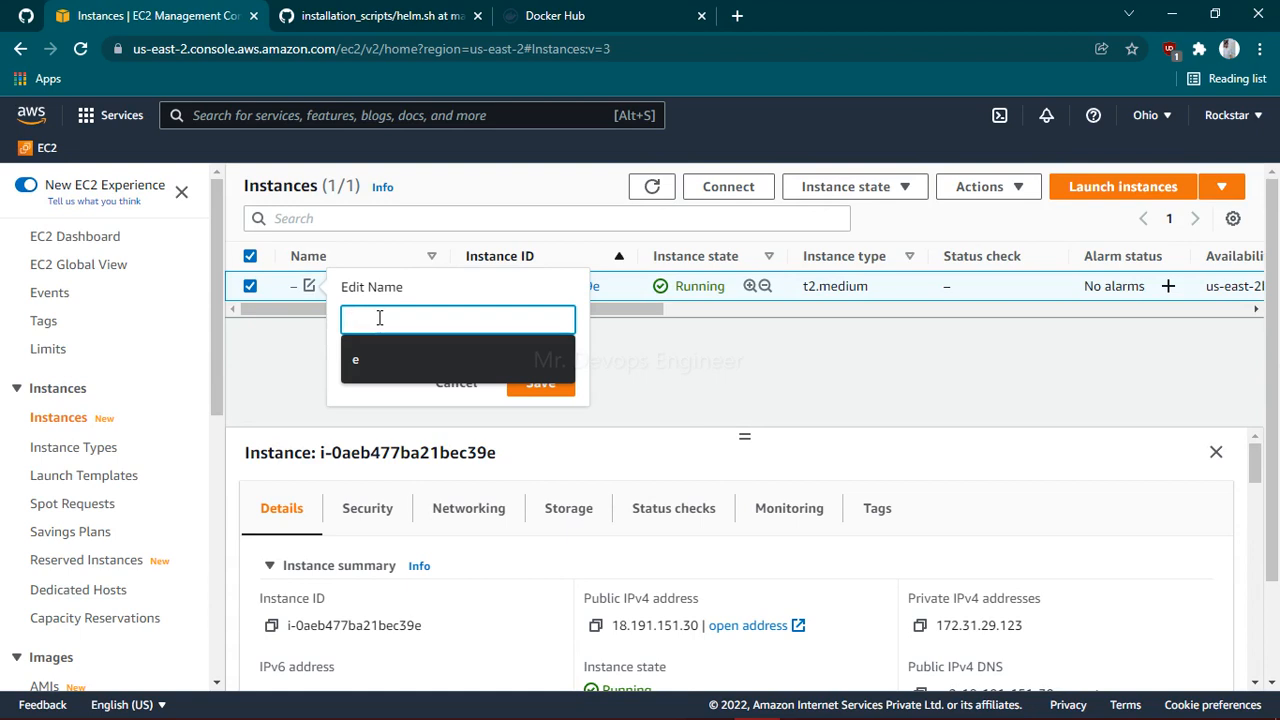
text(Hem)
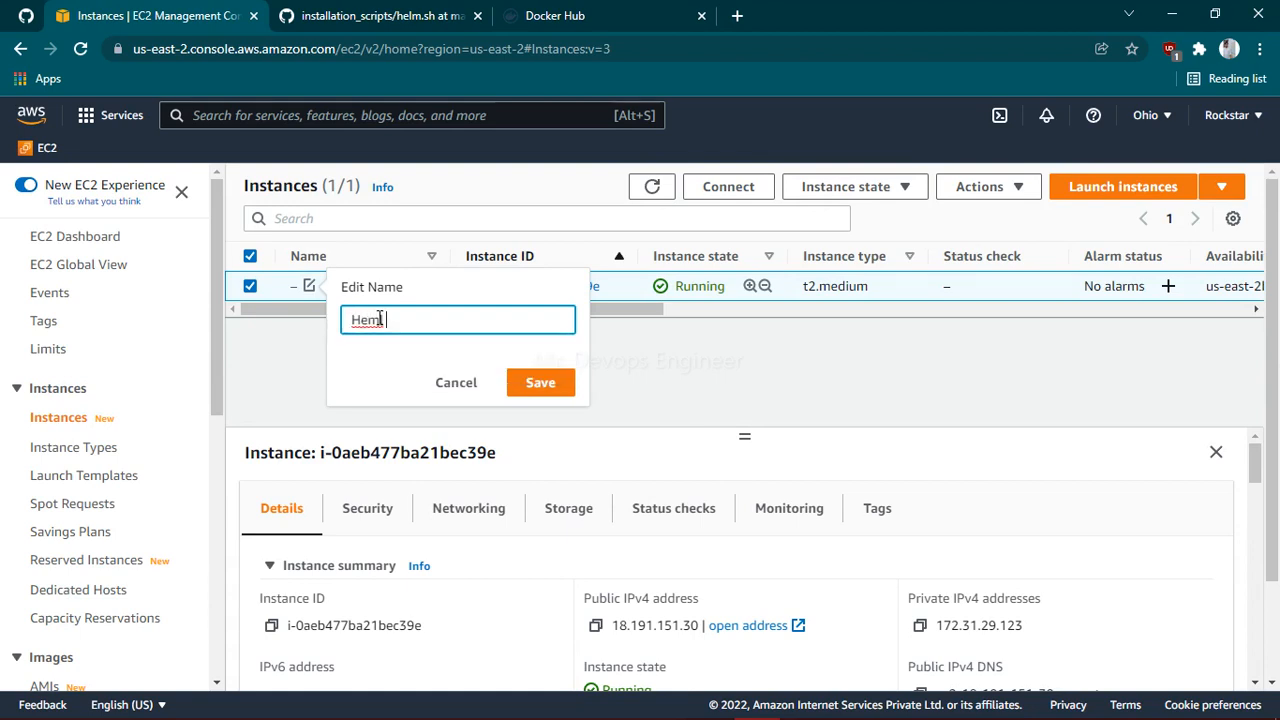
click(540, 382)
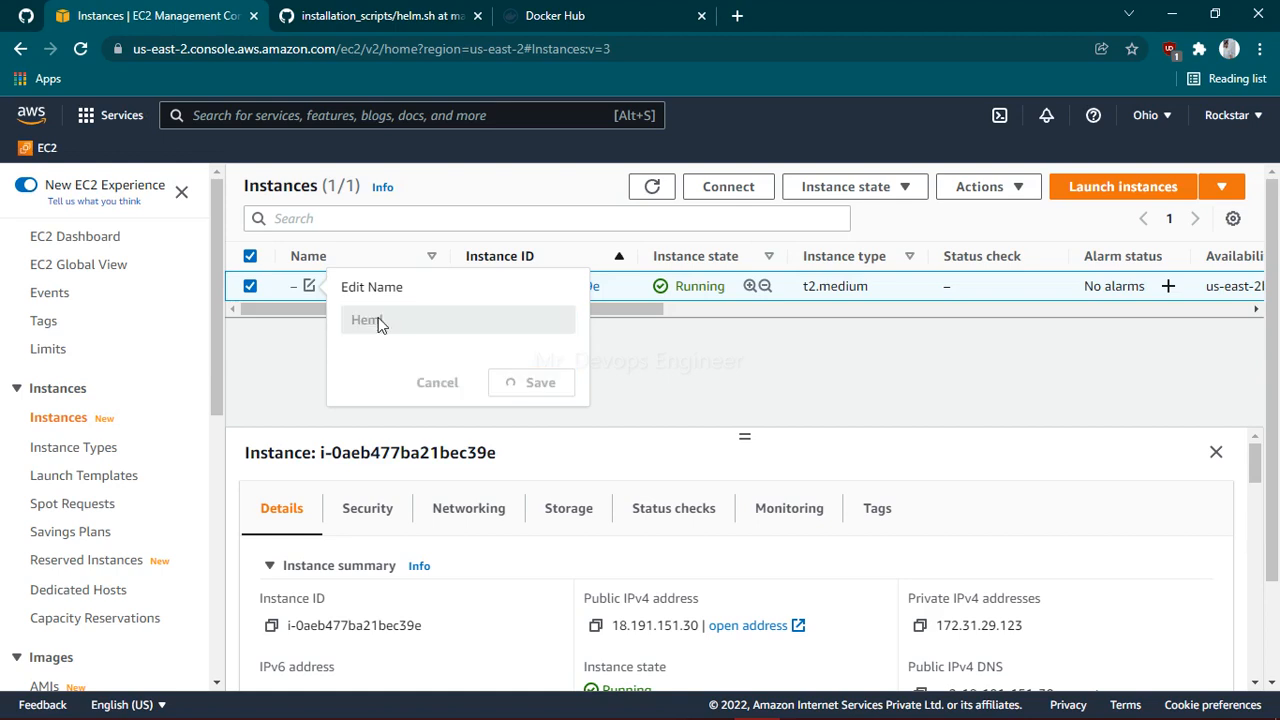
click(530, 382)
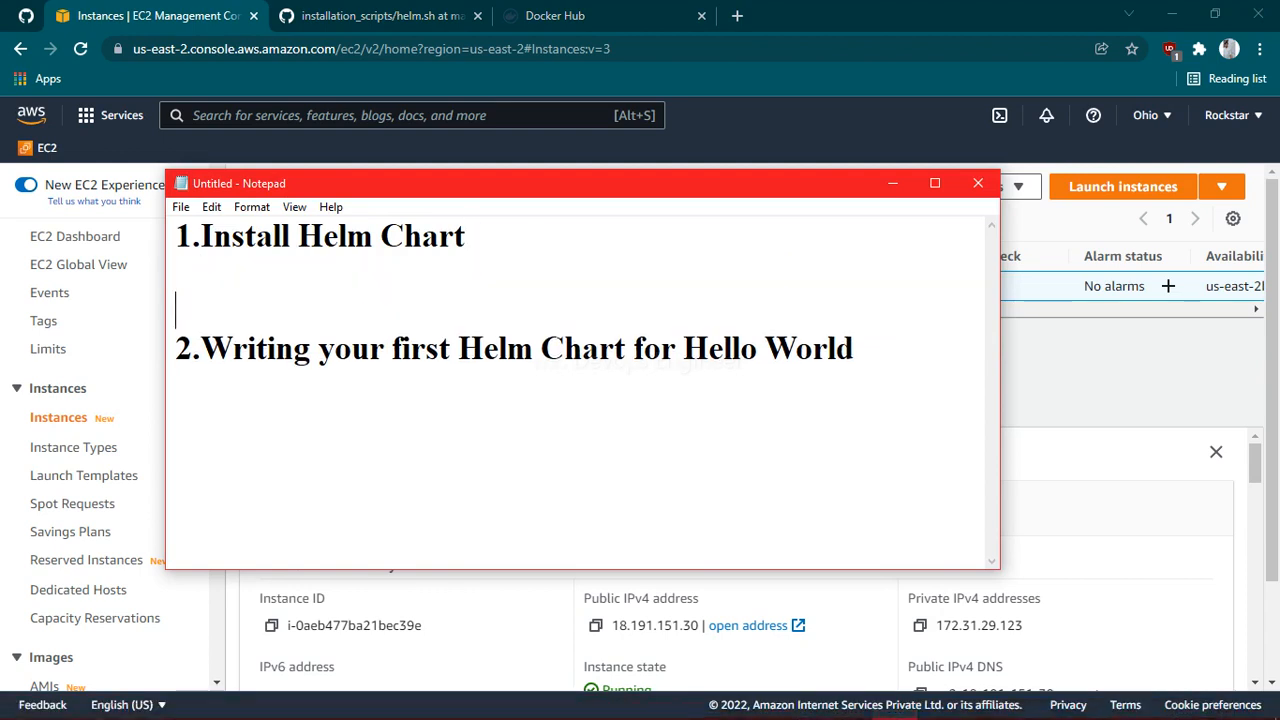
Step: Note docker and '>minikube(kubernetes) single node cluster' as prerequisites, then reveal the EC2 console
text(> d)
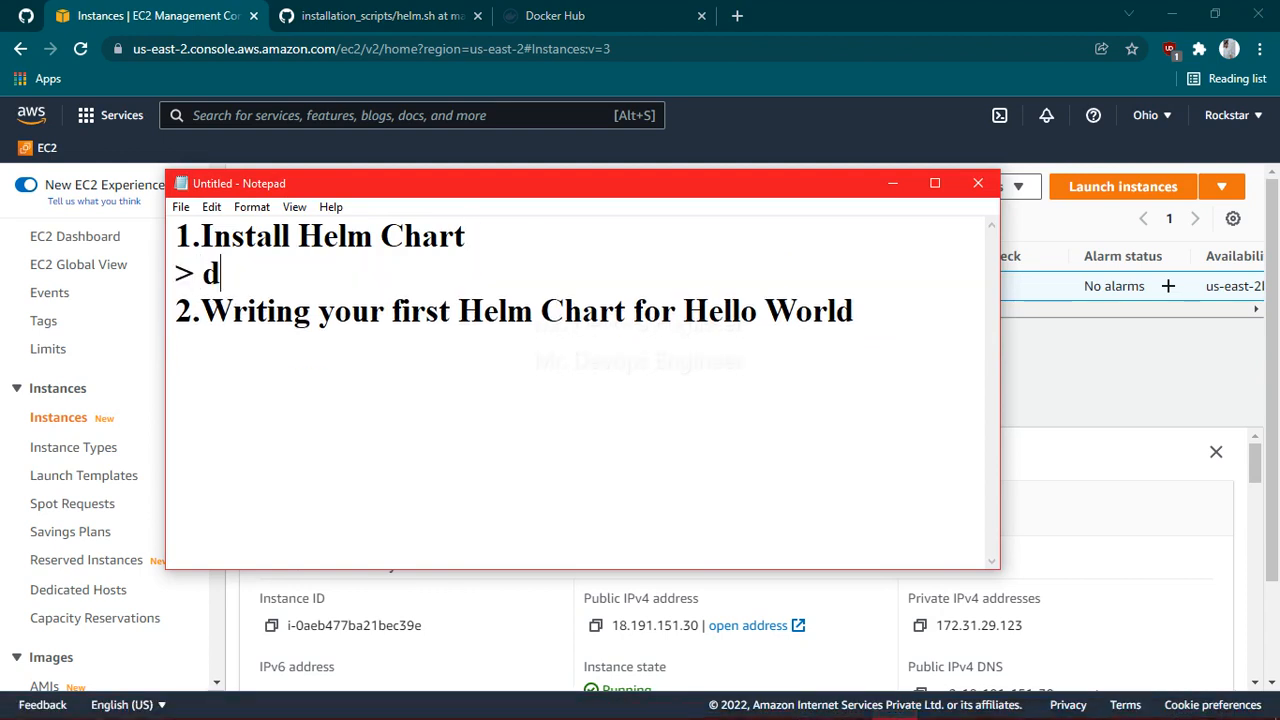
text(ocker)
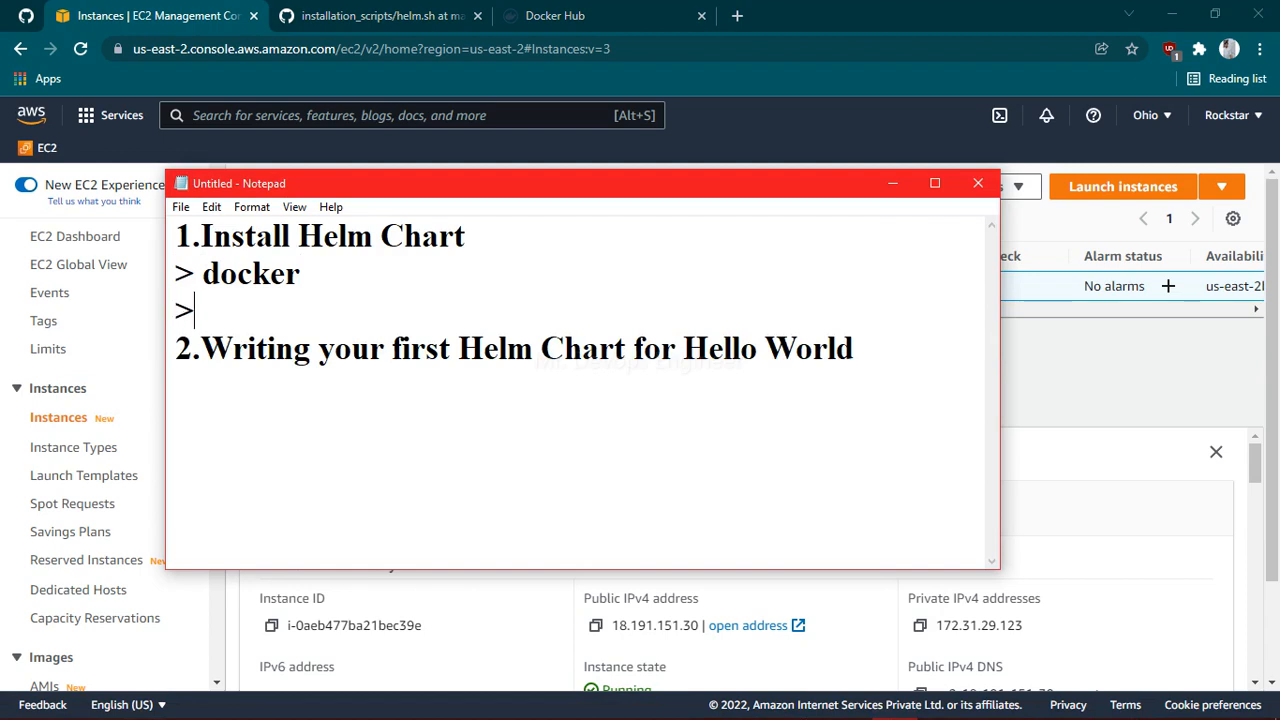
text(kube)
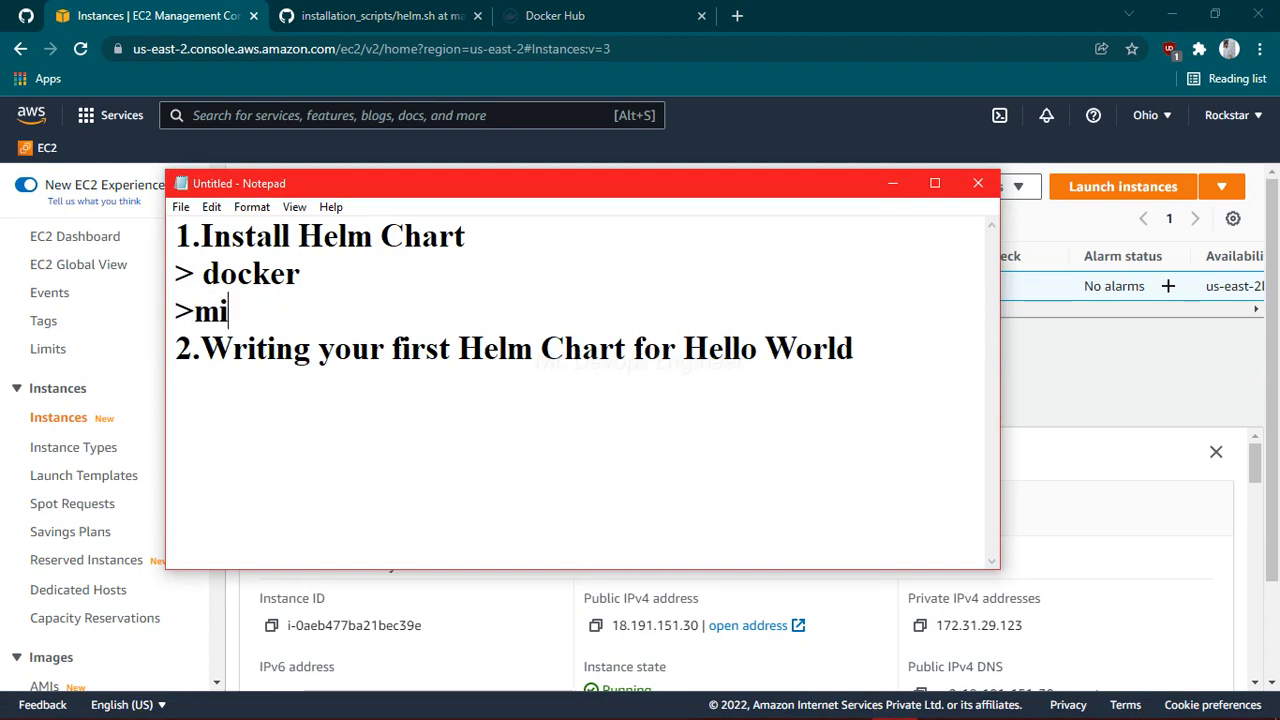
text(ni)
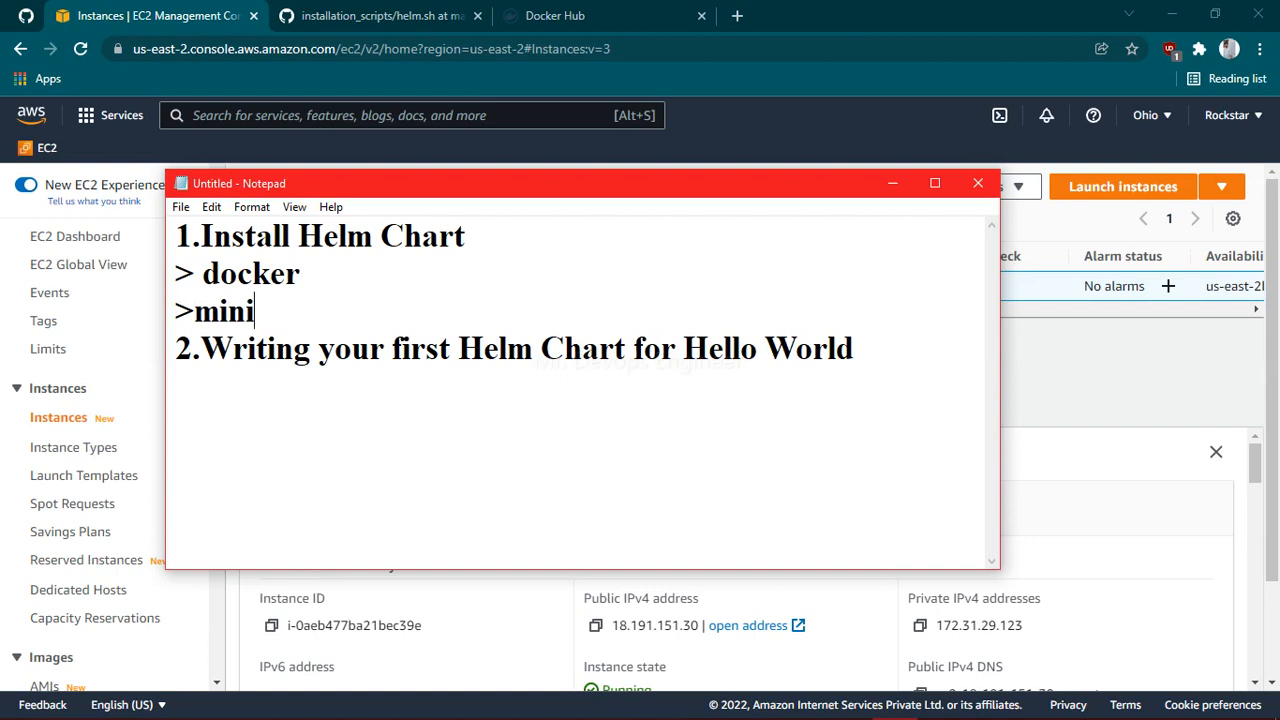
text(u)
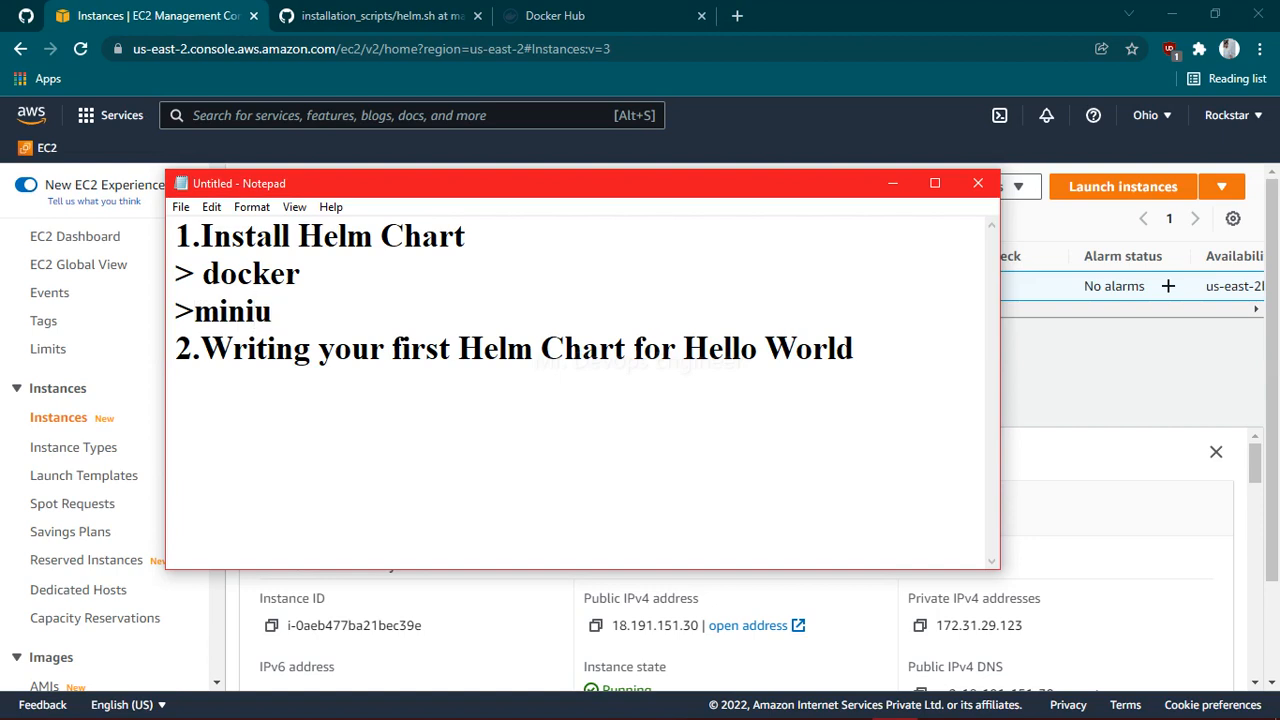
text(kube)
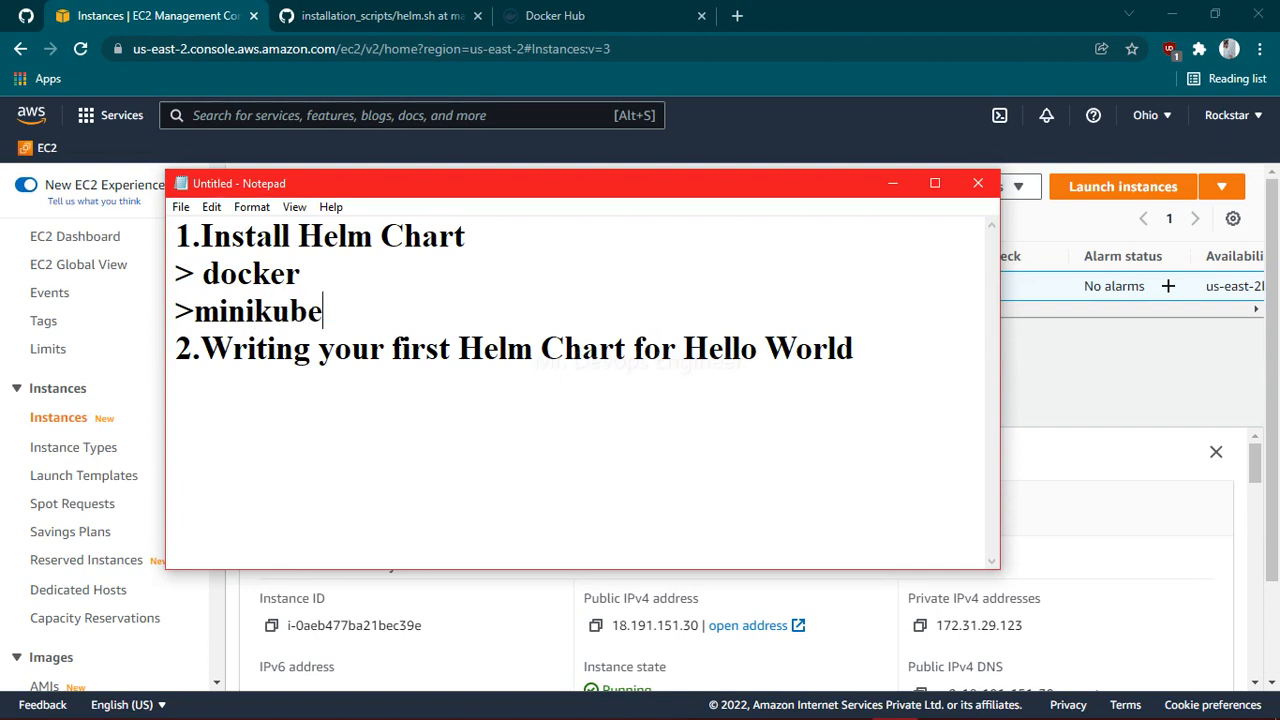
text(())
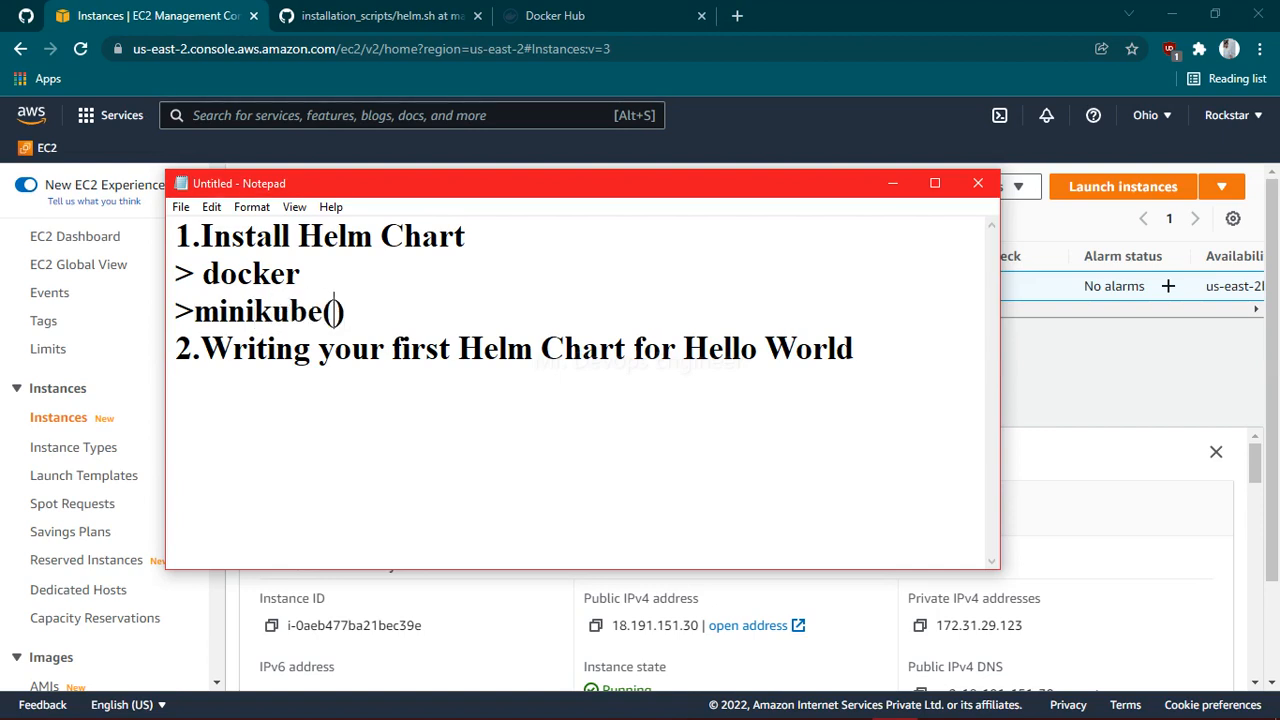
text(kuber)
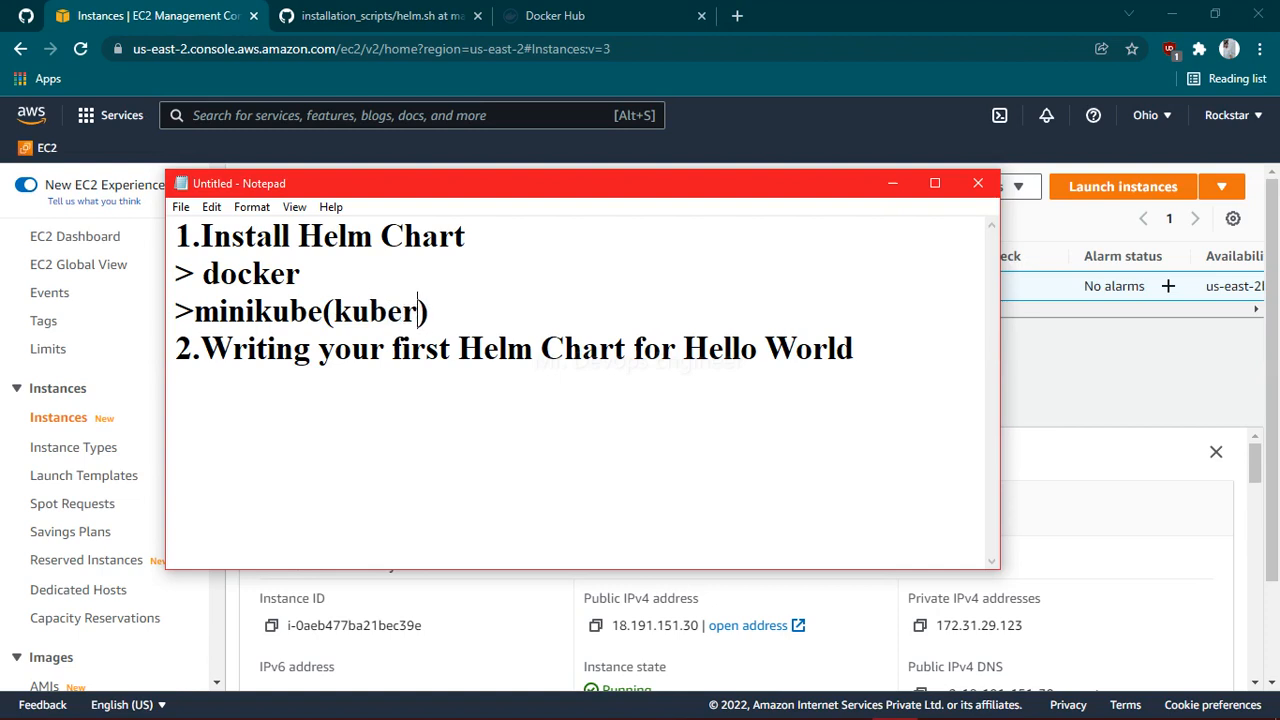
text(netes)
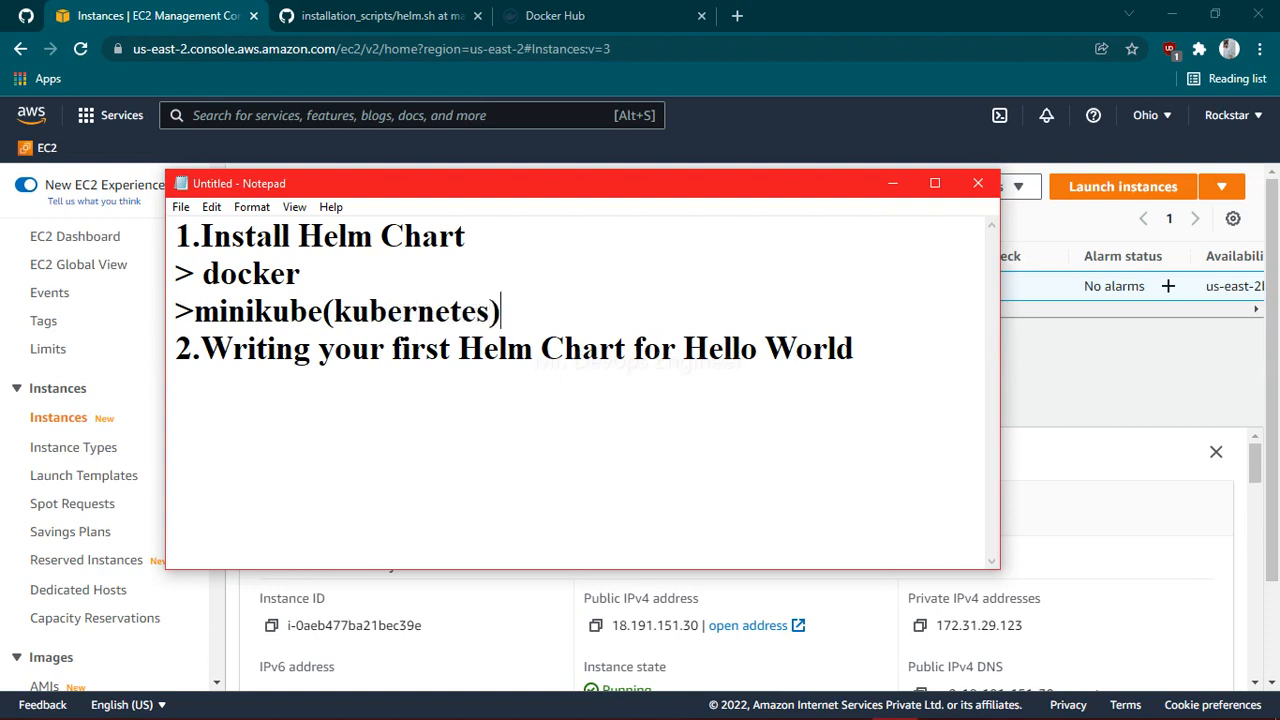
text(sin)
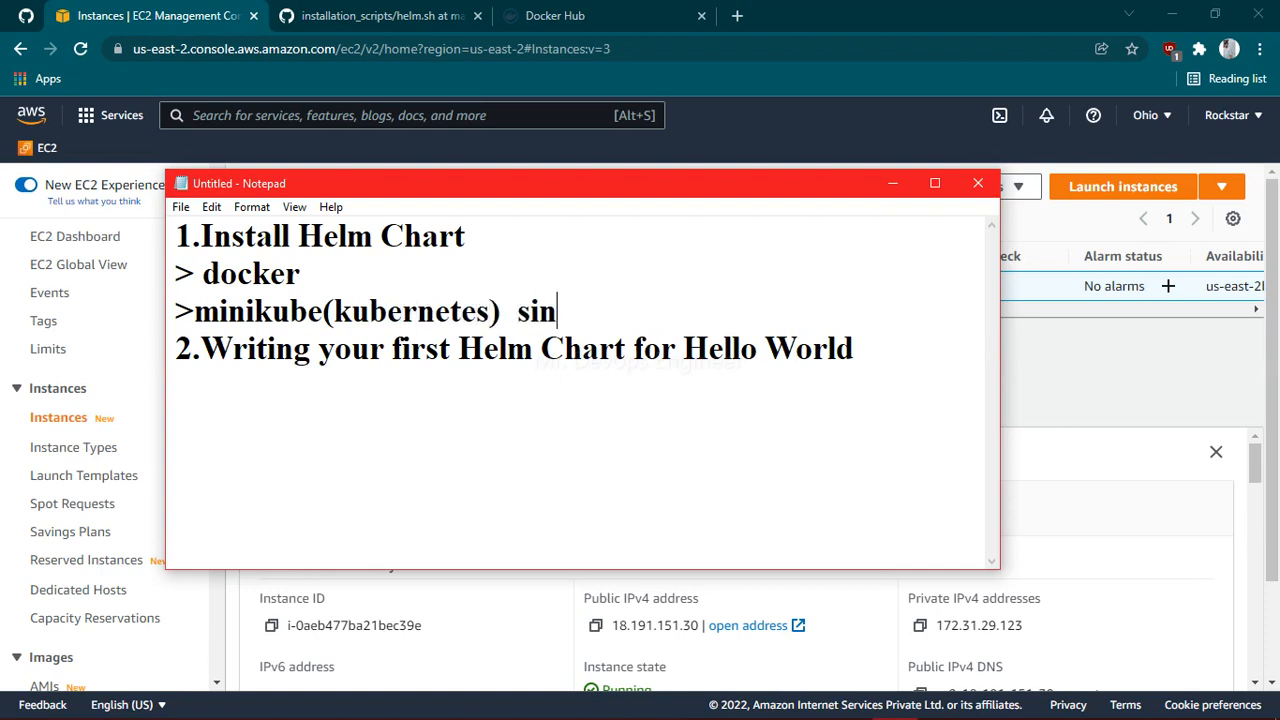
text(gle node cl)
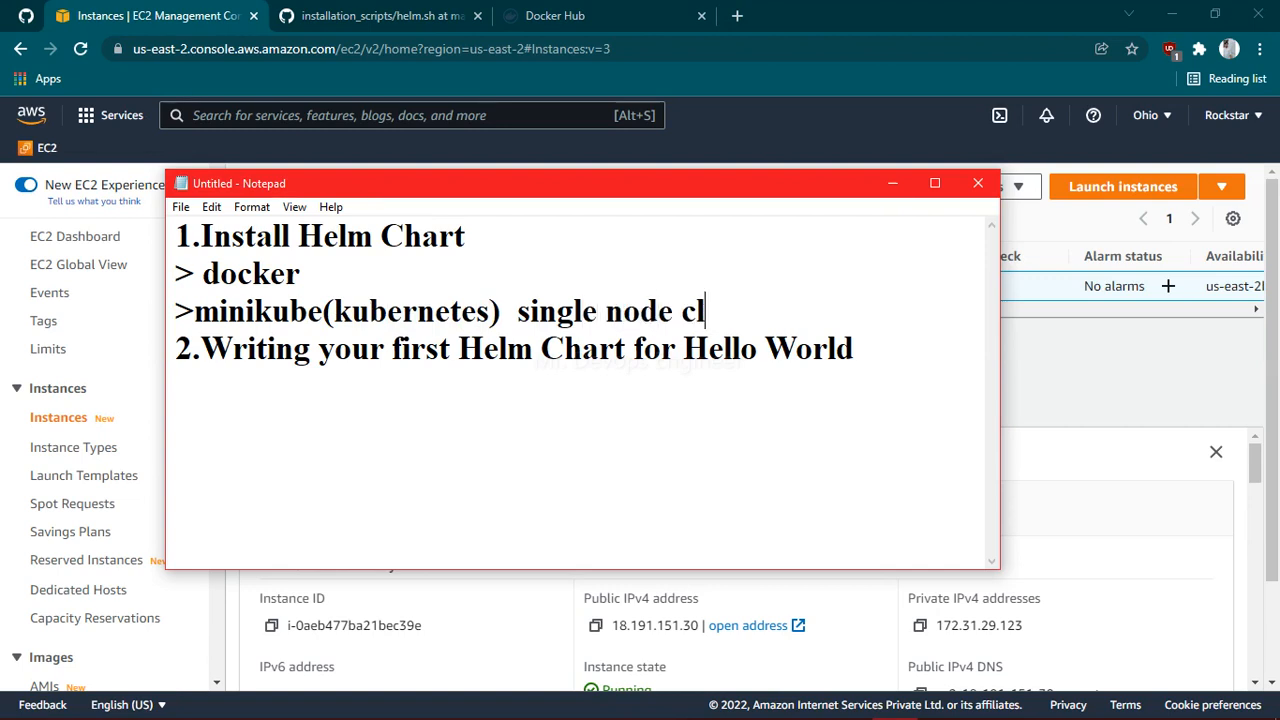
text(uster)
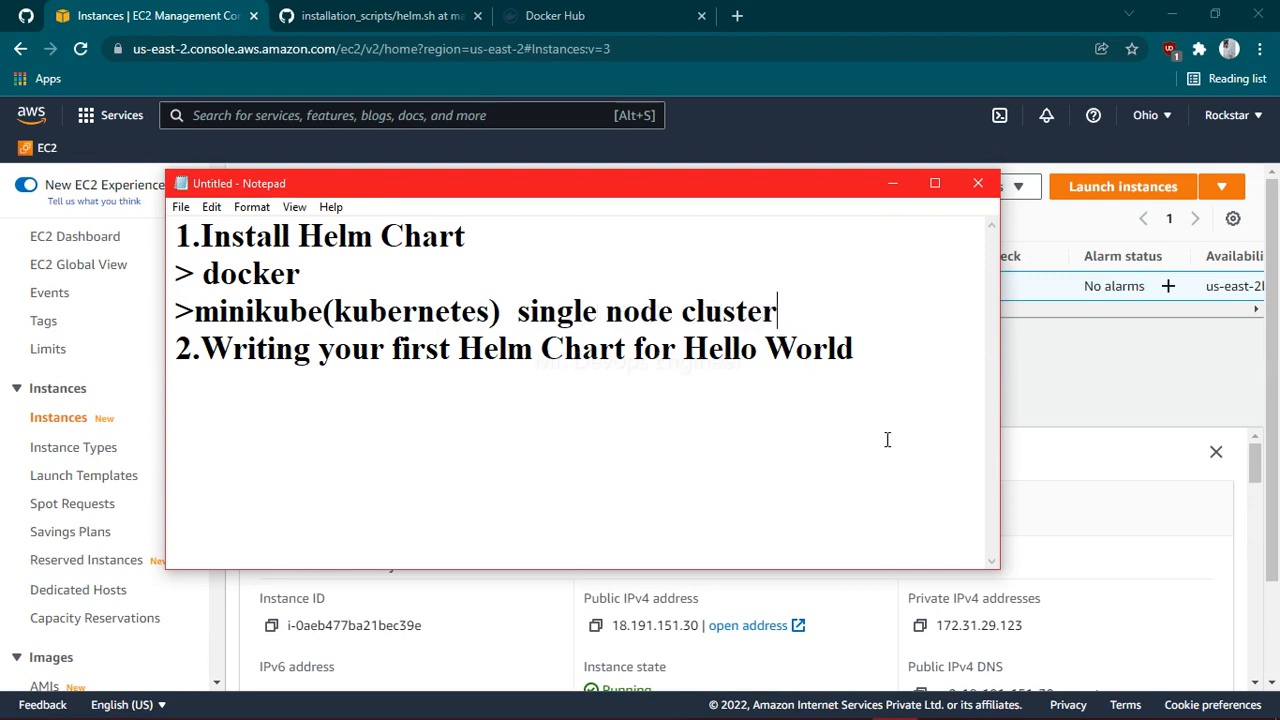
click(976, 183)
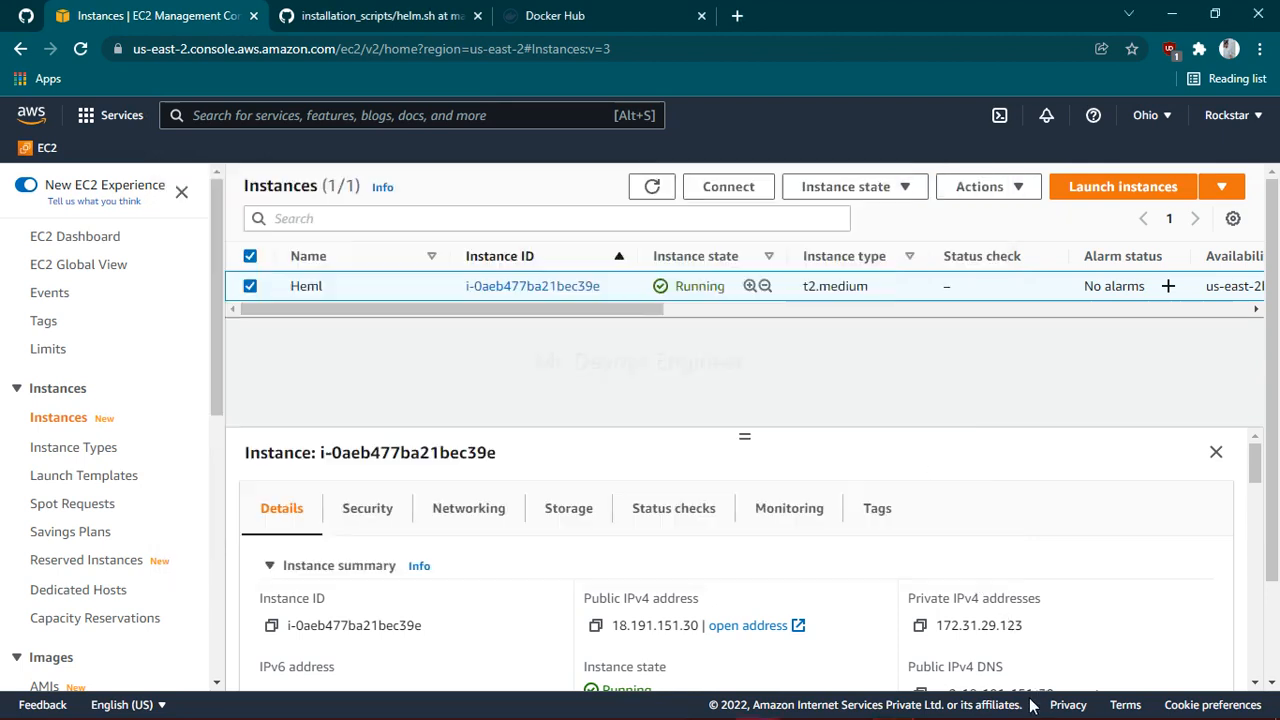
Step: Start a PuTTY SSH session to the instance's public IPv4 with the private key set
click(594, 625)
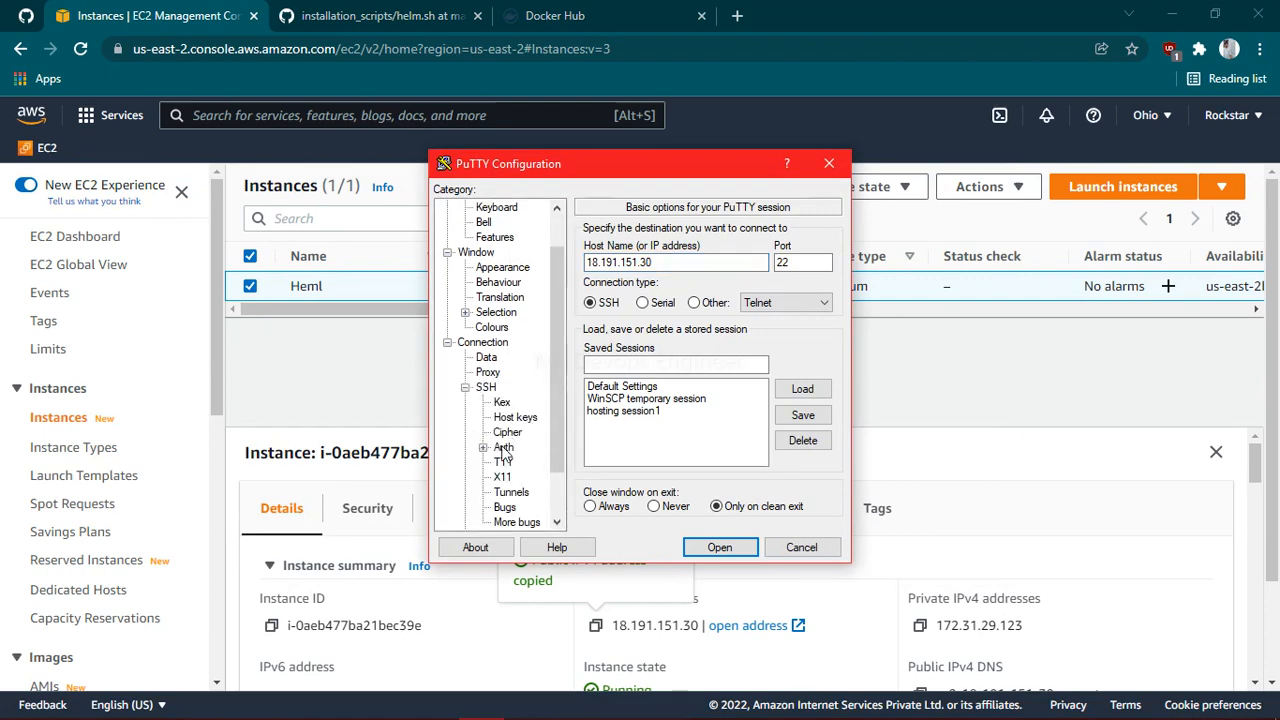
click(501, 447)
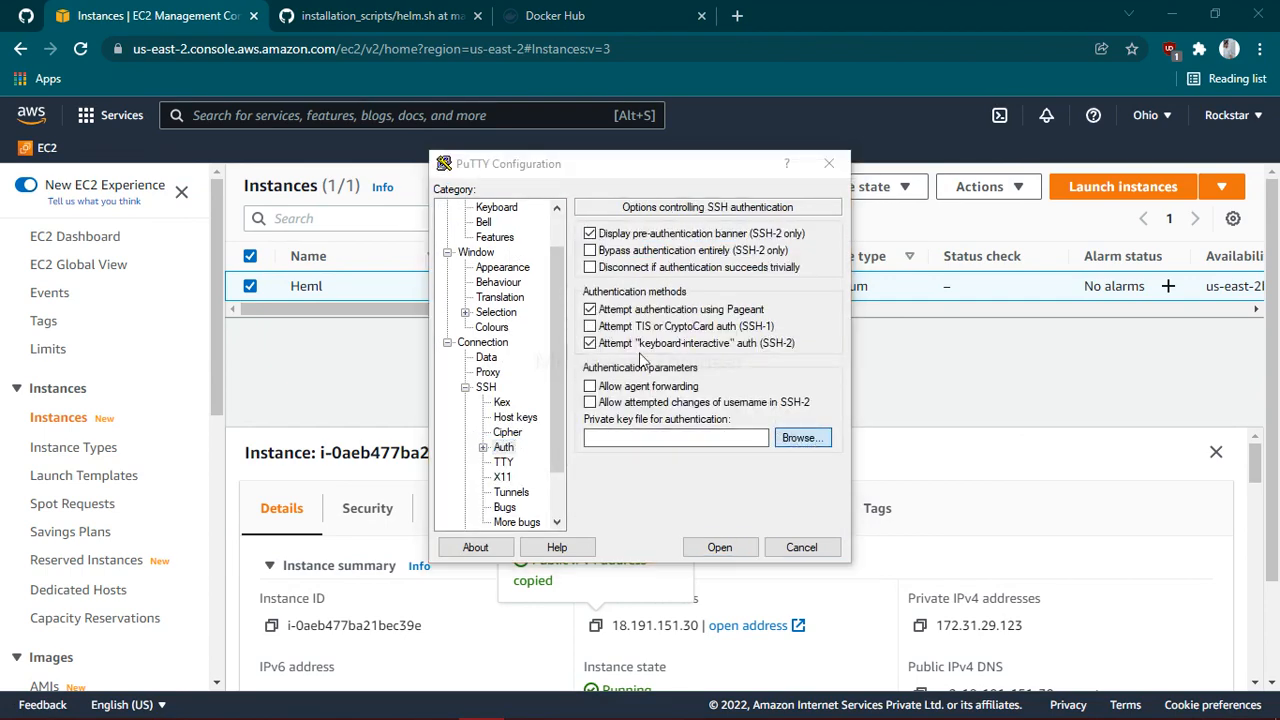
click(802, 437)
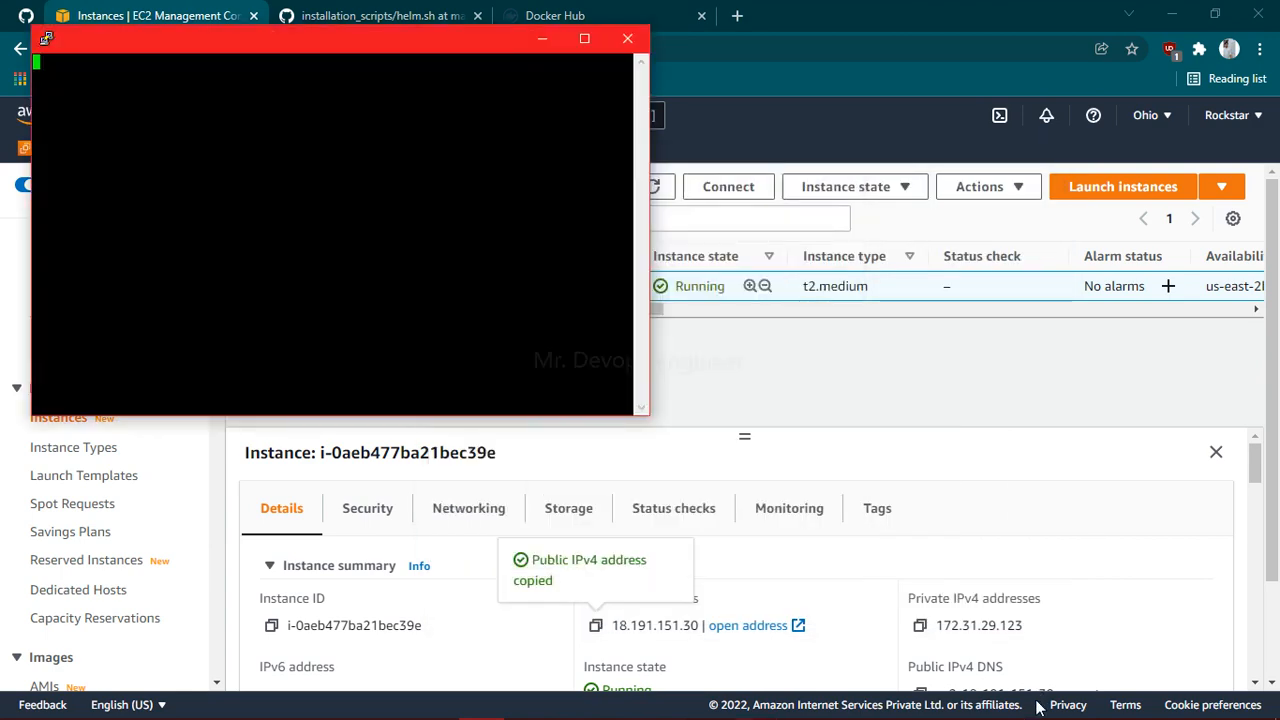
Step: Log in as ubuntu and switch to a root shell with sudo su
text(ubu)
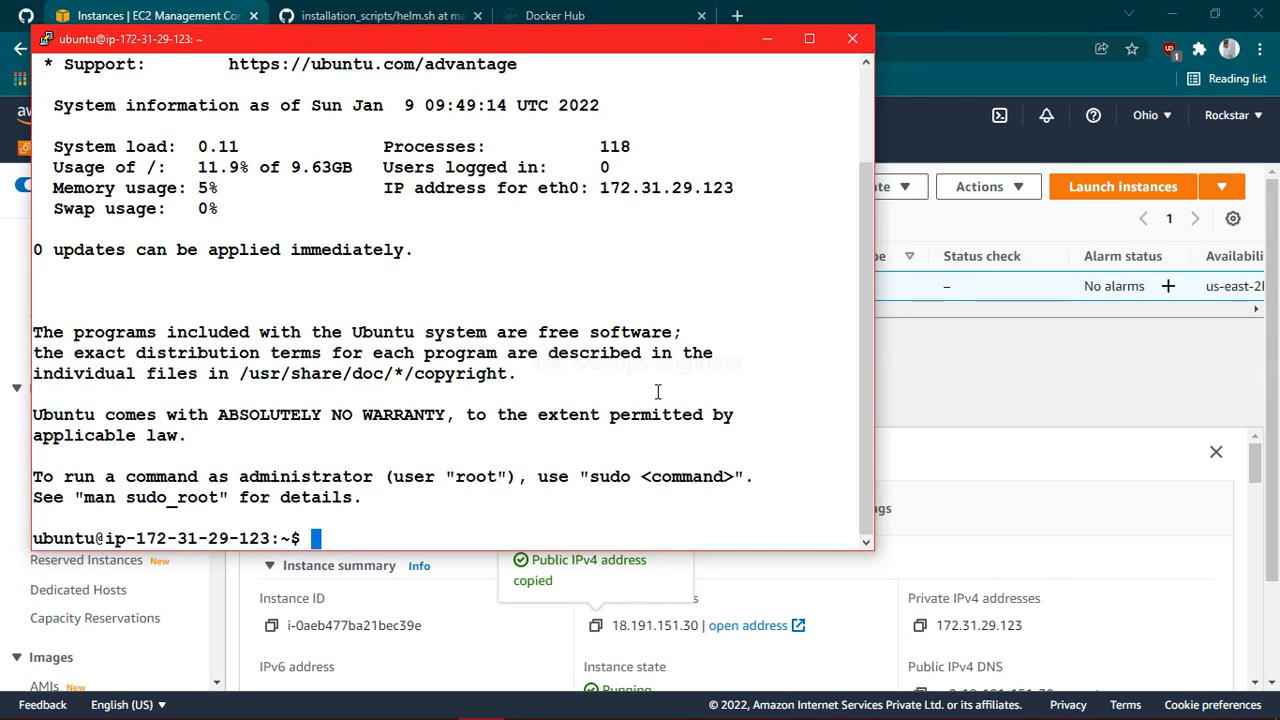
text(sudo)
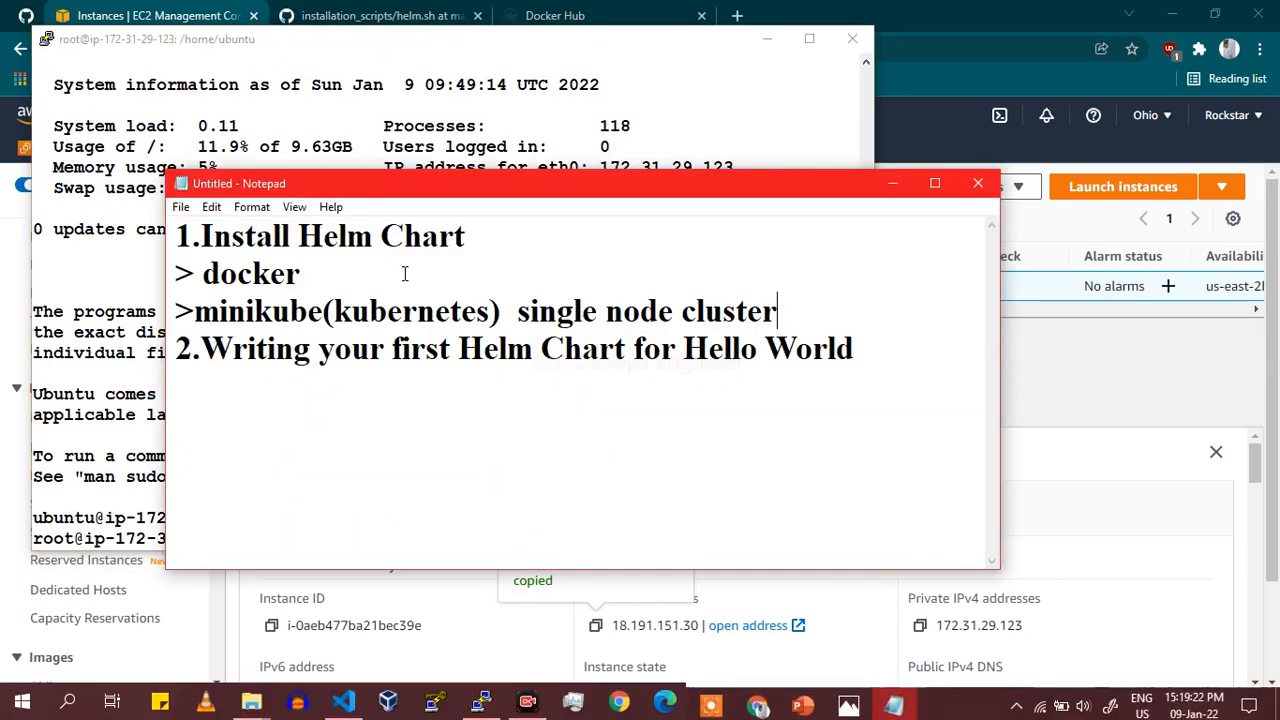
Step: Mark docker as first to install and view docker.sh in the installation_scripts GitHub repo
double_click(250, 273)
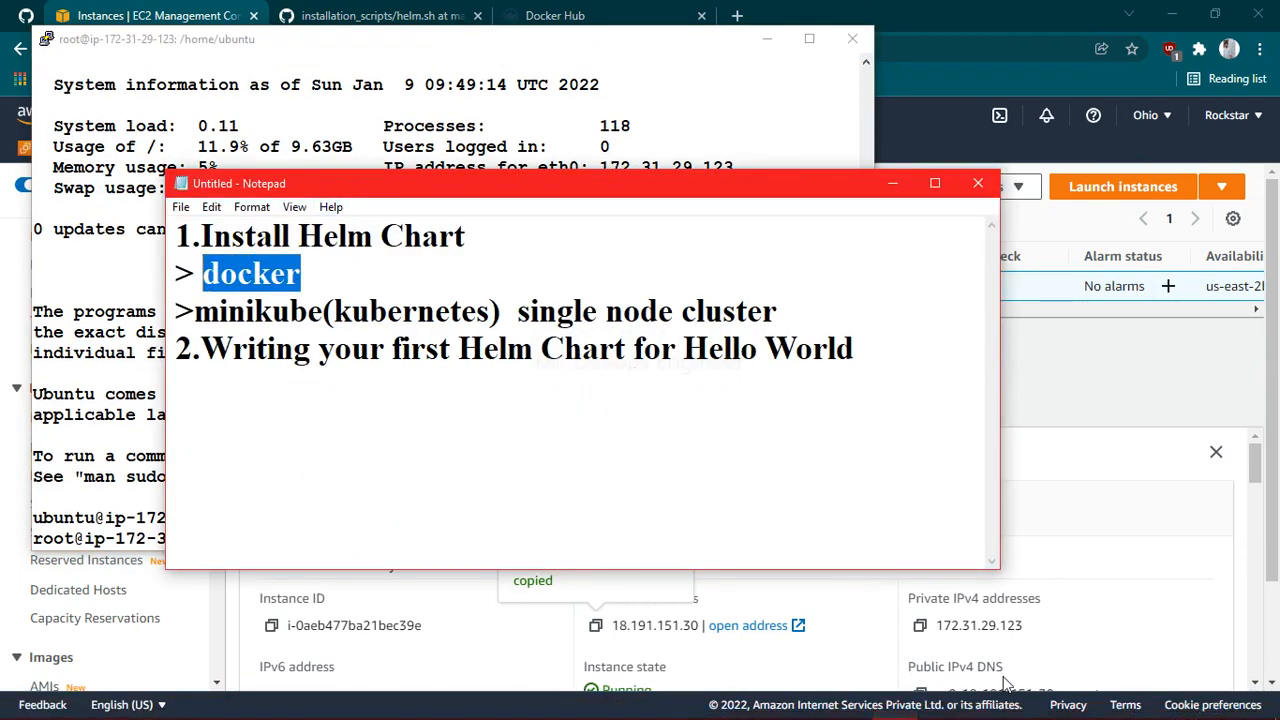
click(390, 17)
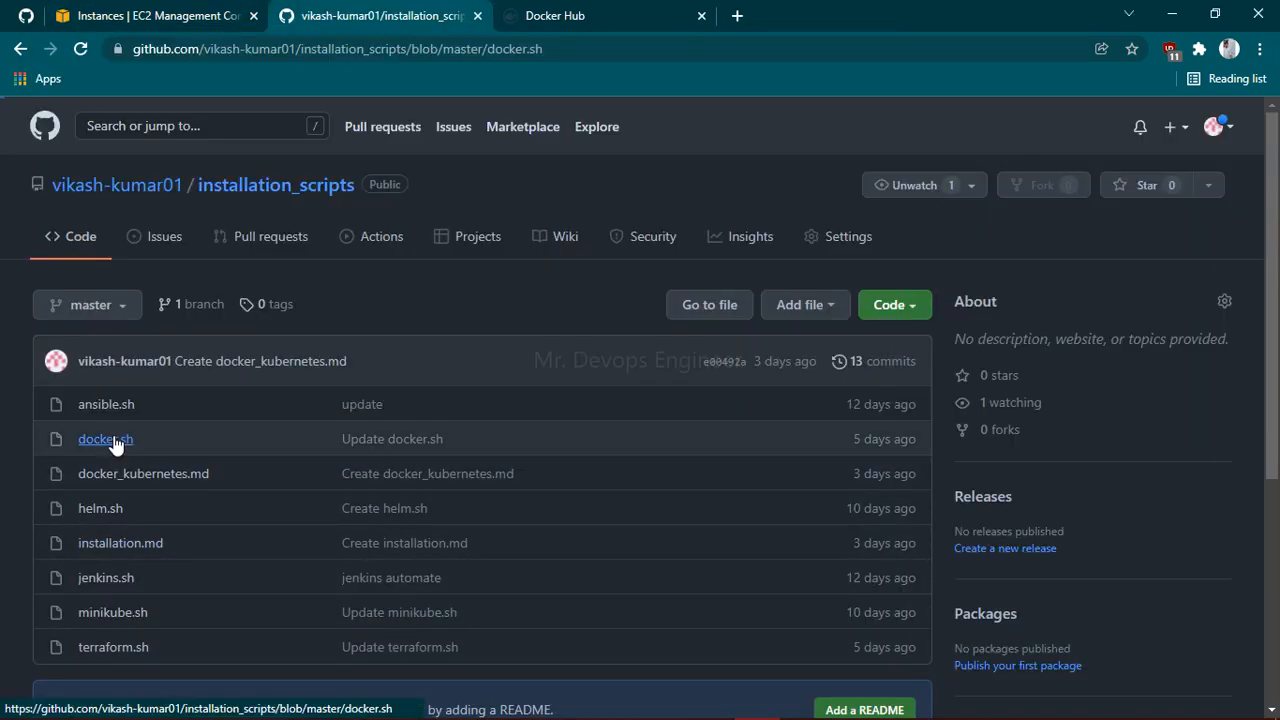
click(104, 438)
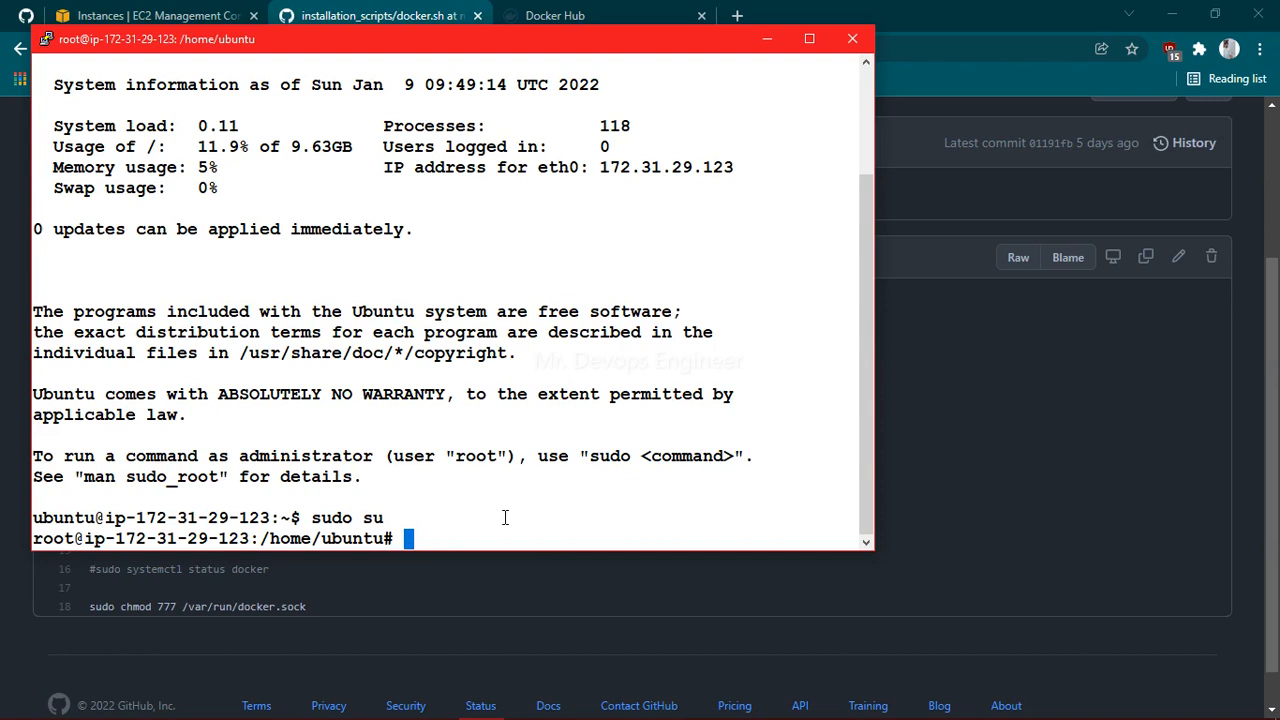
Step: Create docker.sh in nano with the Docker install script and save it
text(nano)
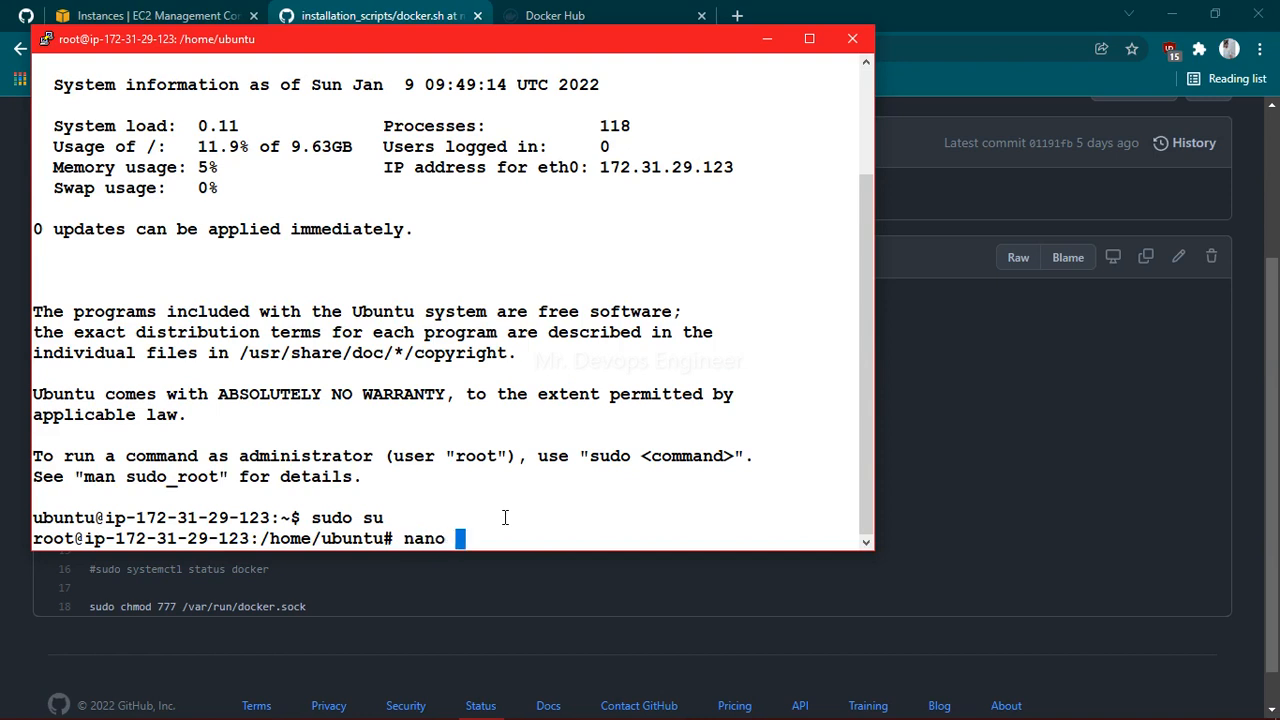
text(dockr)
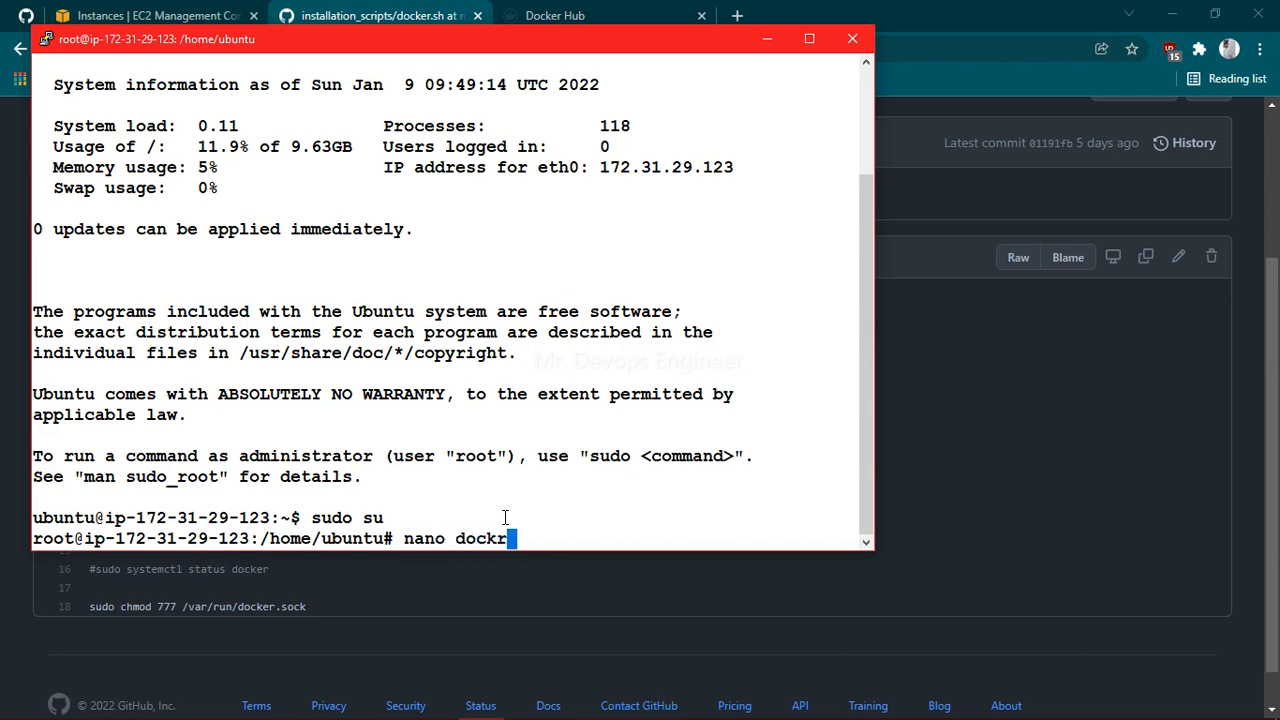
text(e)
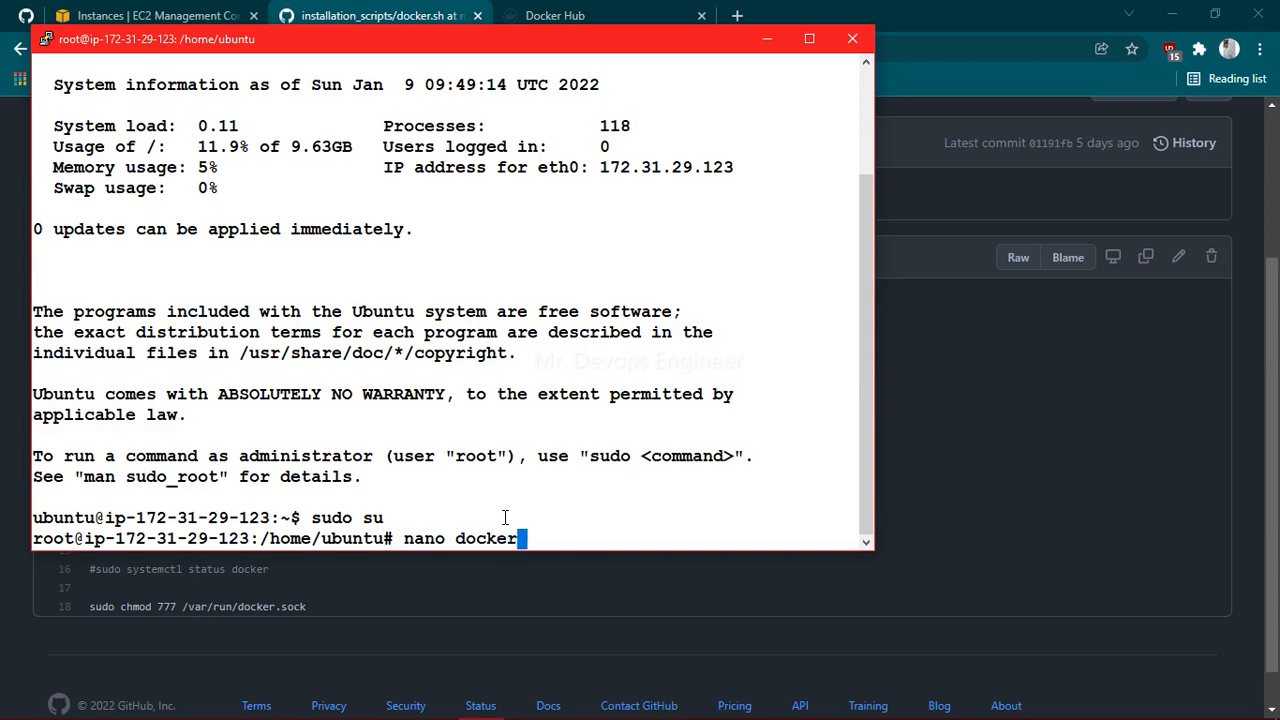
text(.sh)
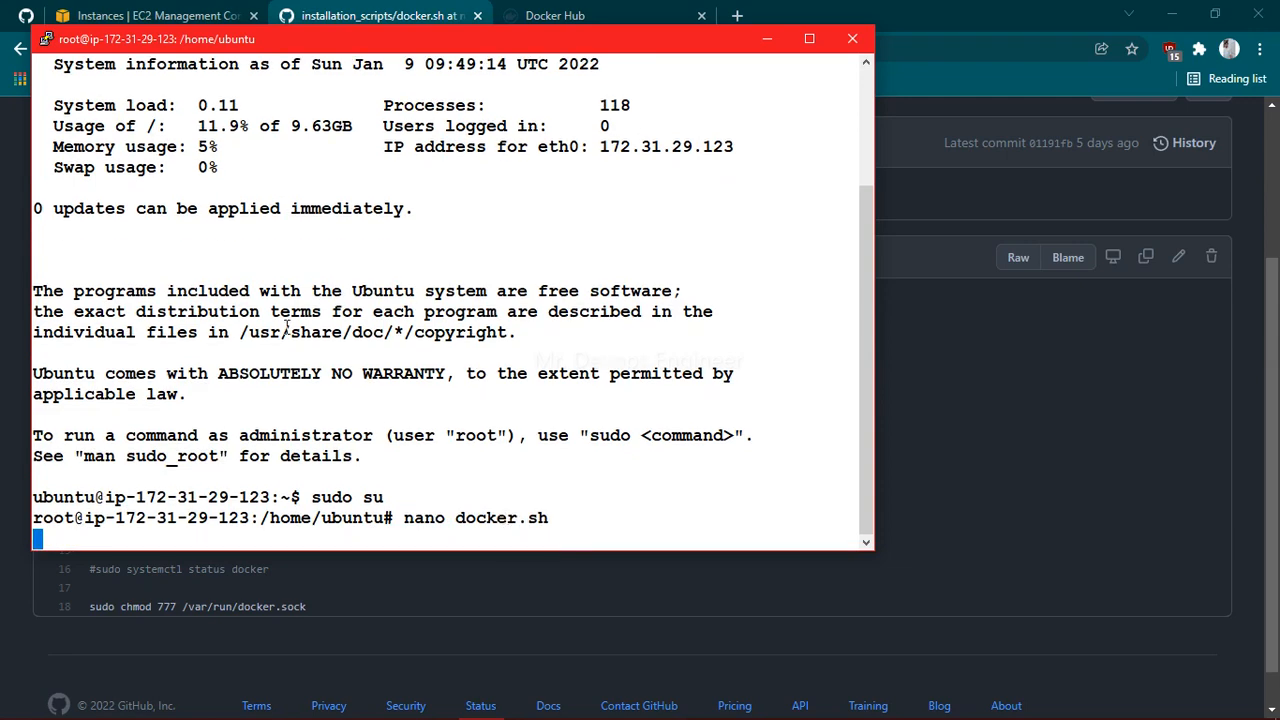
key(Enter)
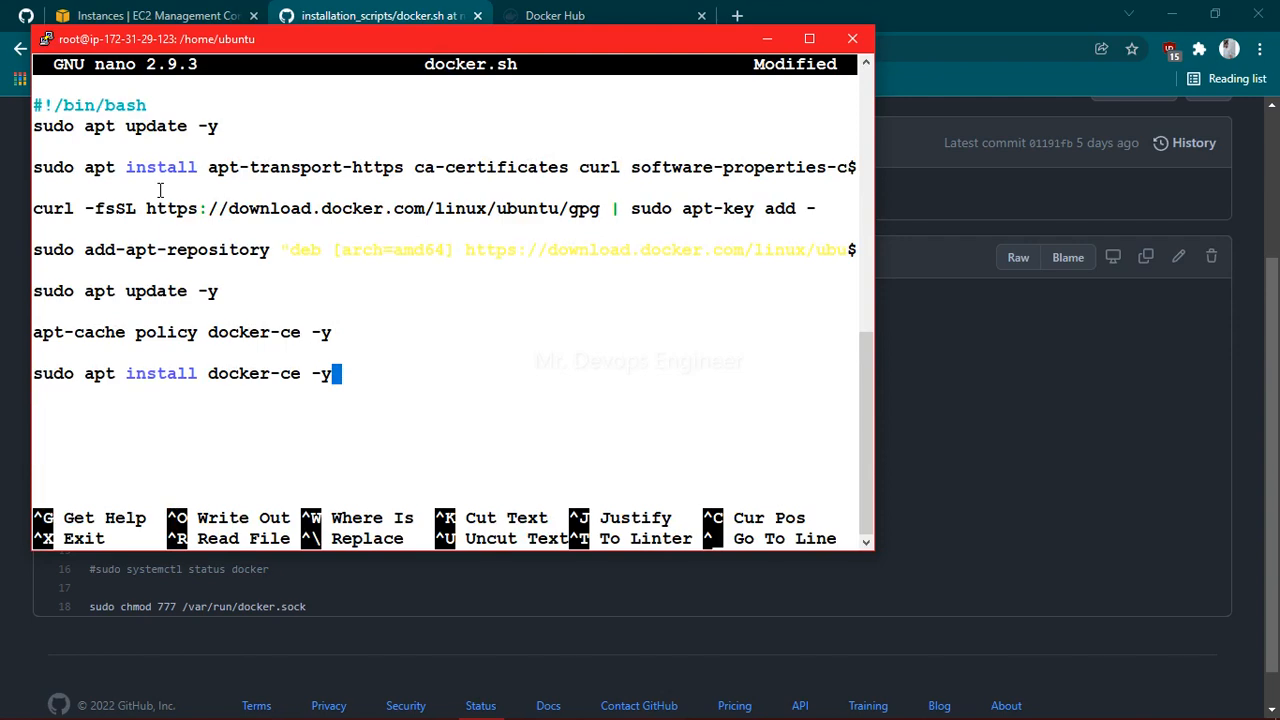
key(ctrl+x)
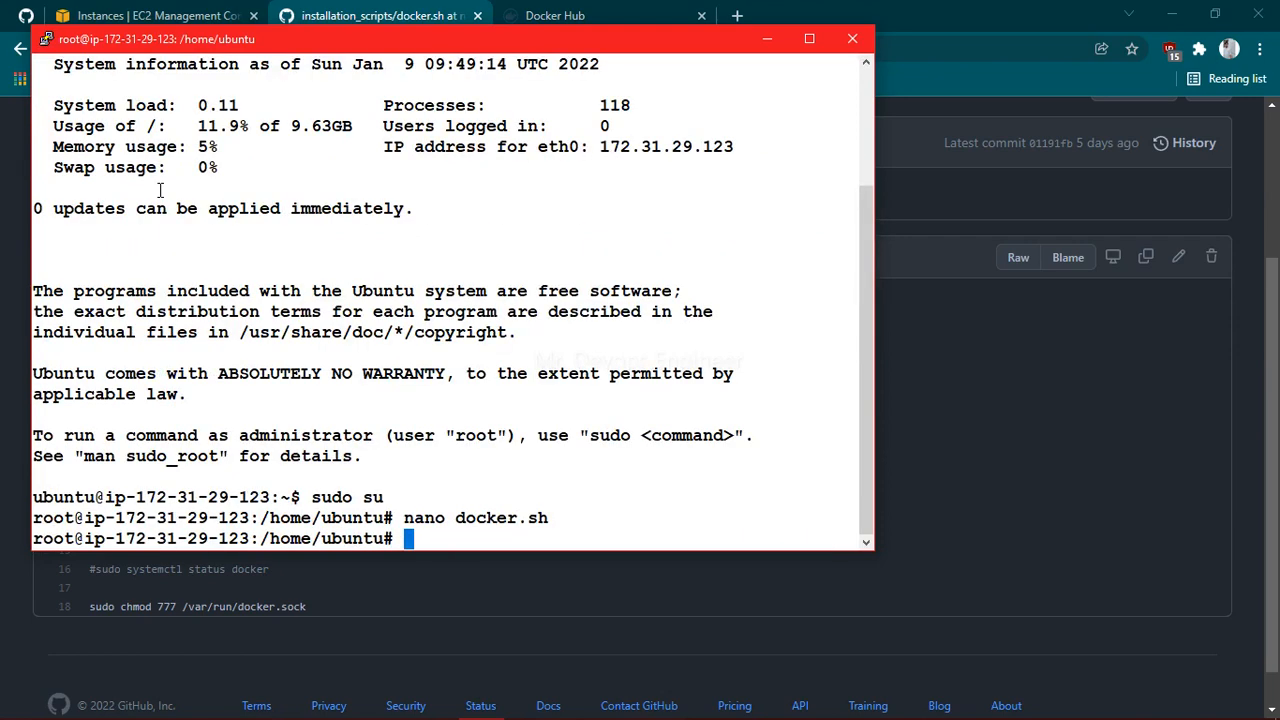
Step: Make docker.sh executable, run it, and check docker --version
text(chmod +)
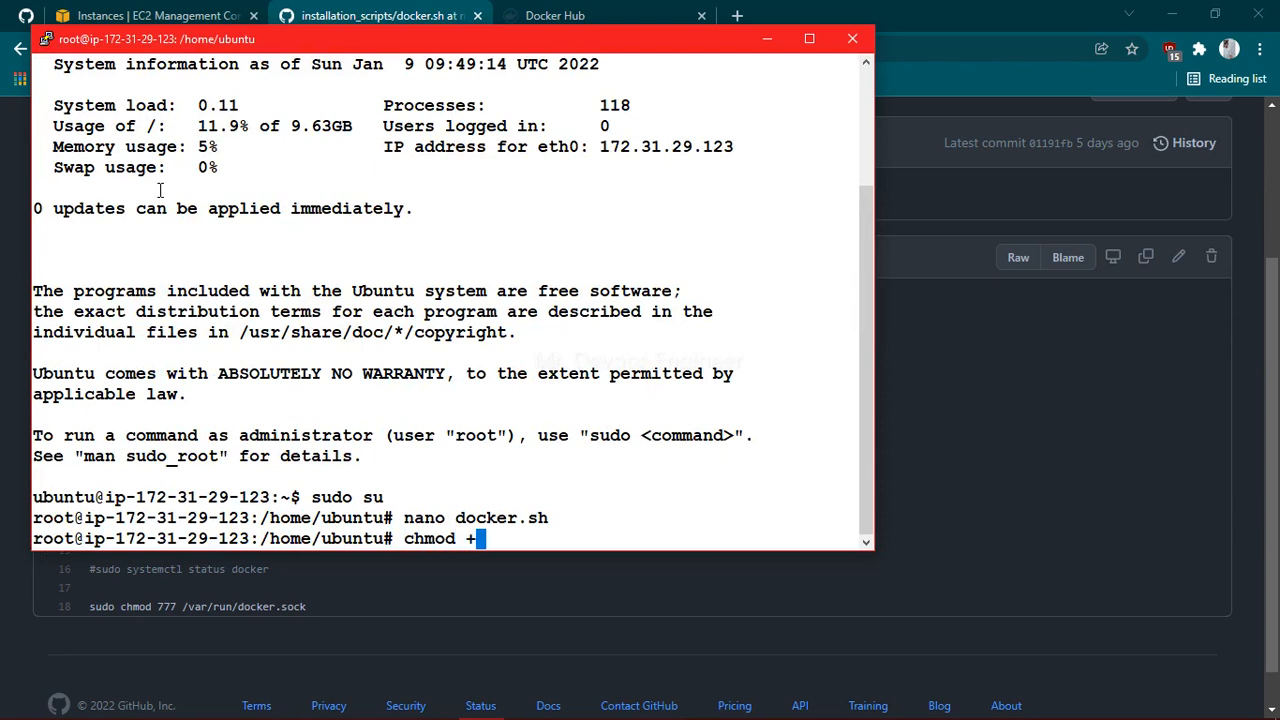
text(x docker.sh)
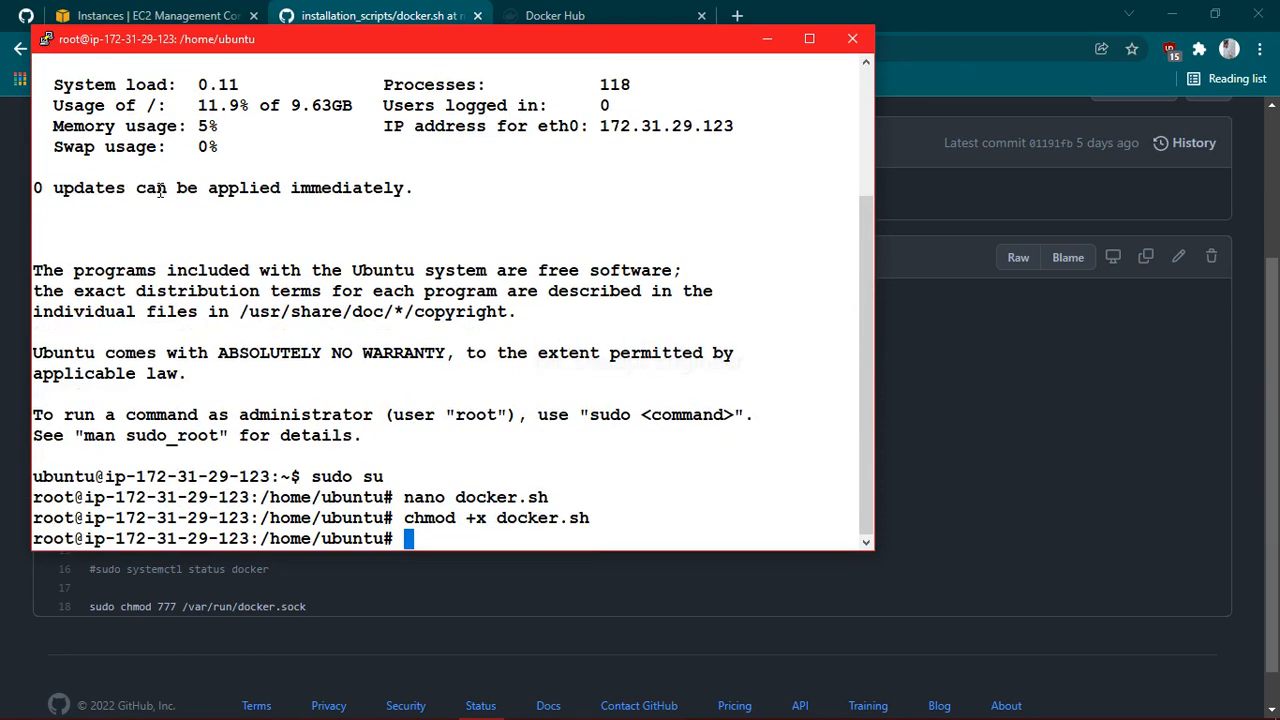
text(./docker.sh)
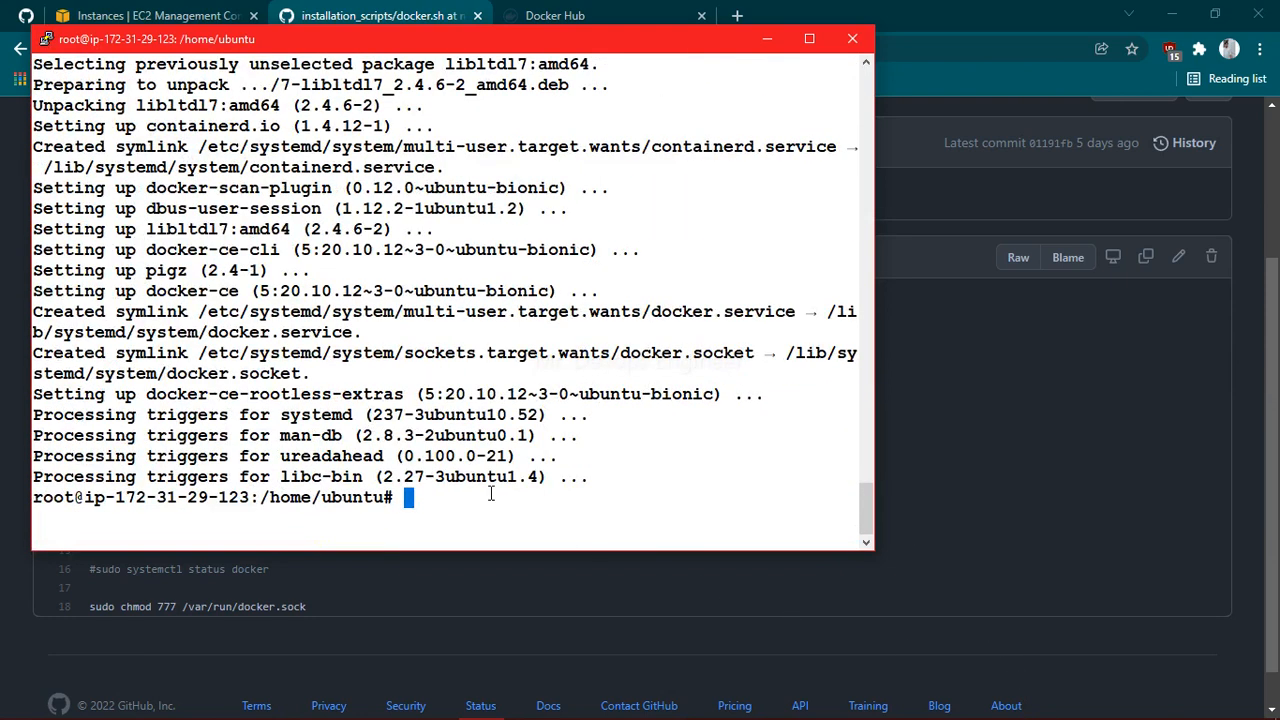
text(docker --version)
text(nano kube.sh)
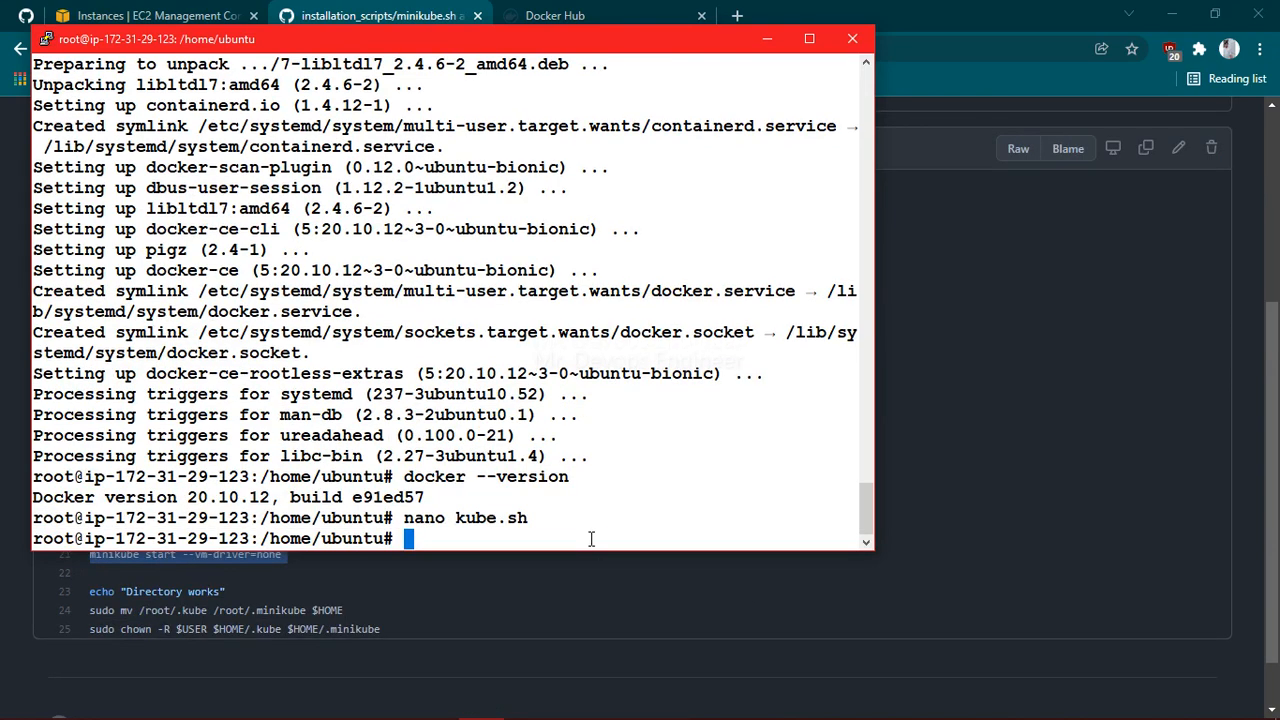
Step: Run chmod +x kube.sh and ./kube.sh to install and start minikube
text(chmod)
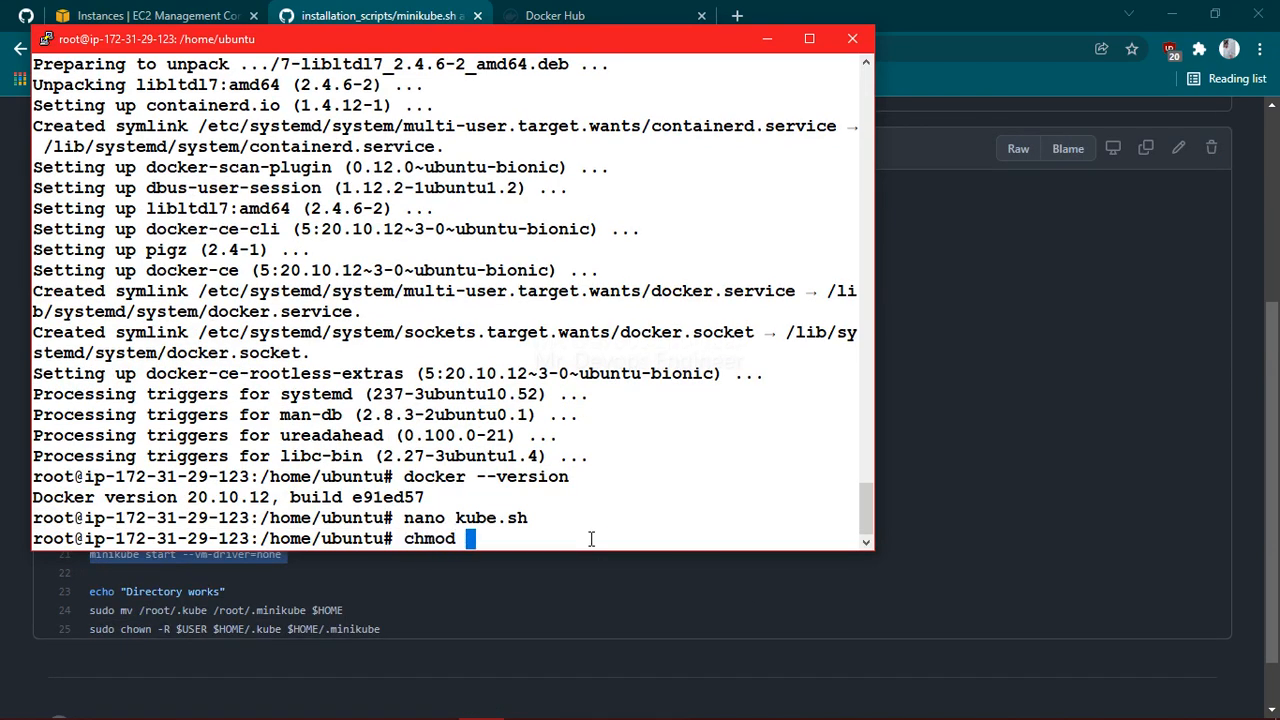
text(+x)
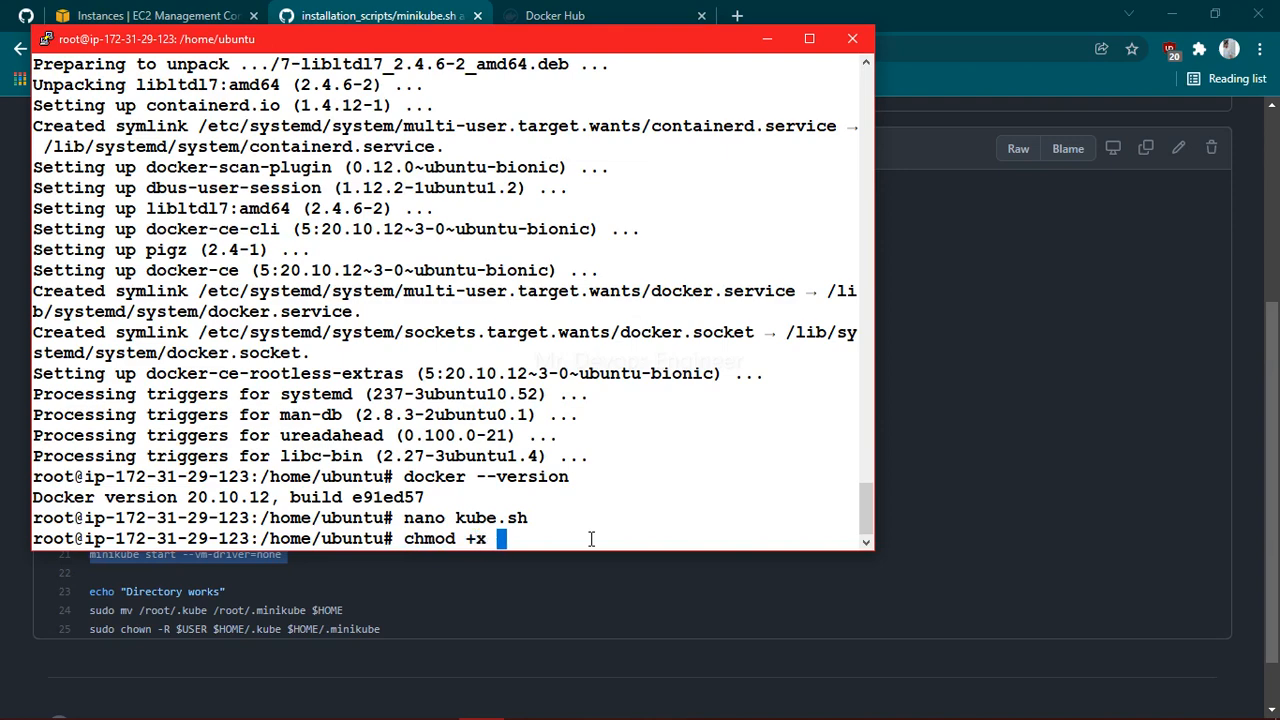
text(kube.sh)
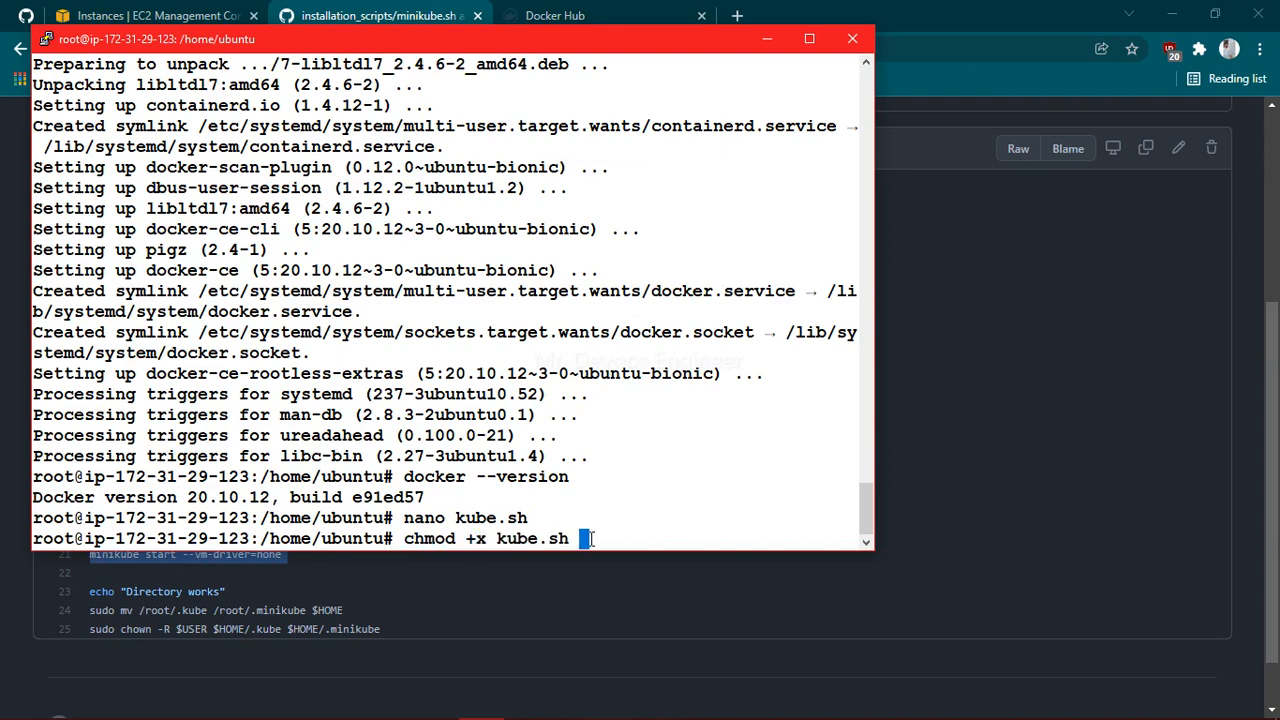
text(./kube.sh)
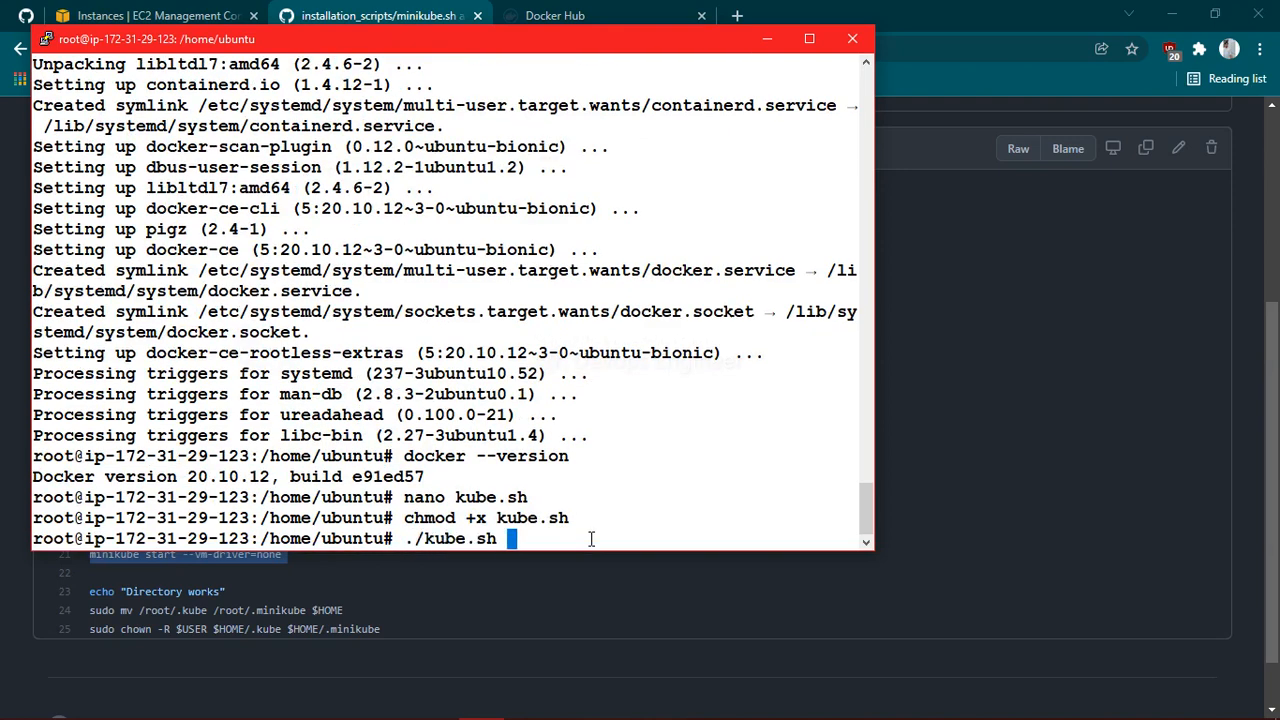
key(Return)
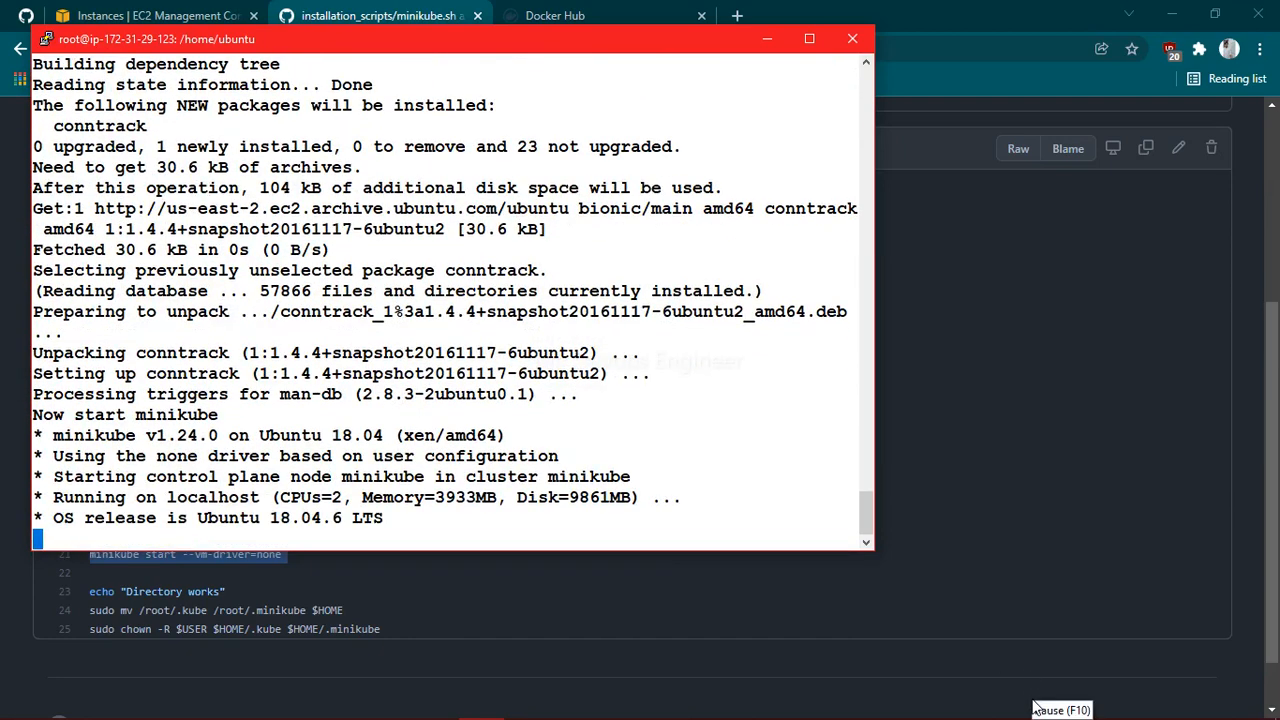
mouse_move(1037, 701)
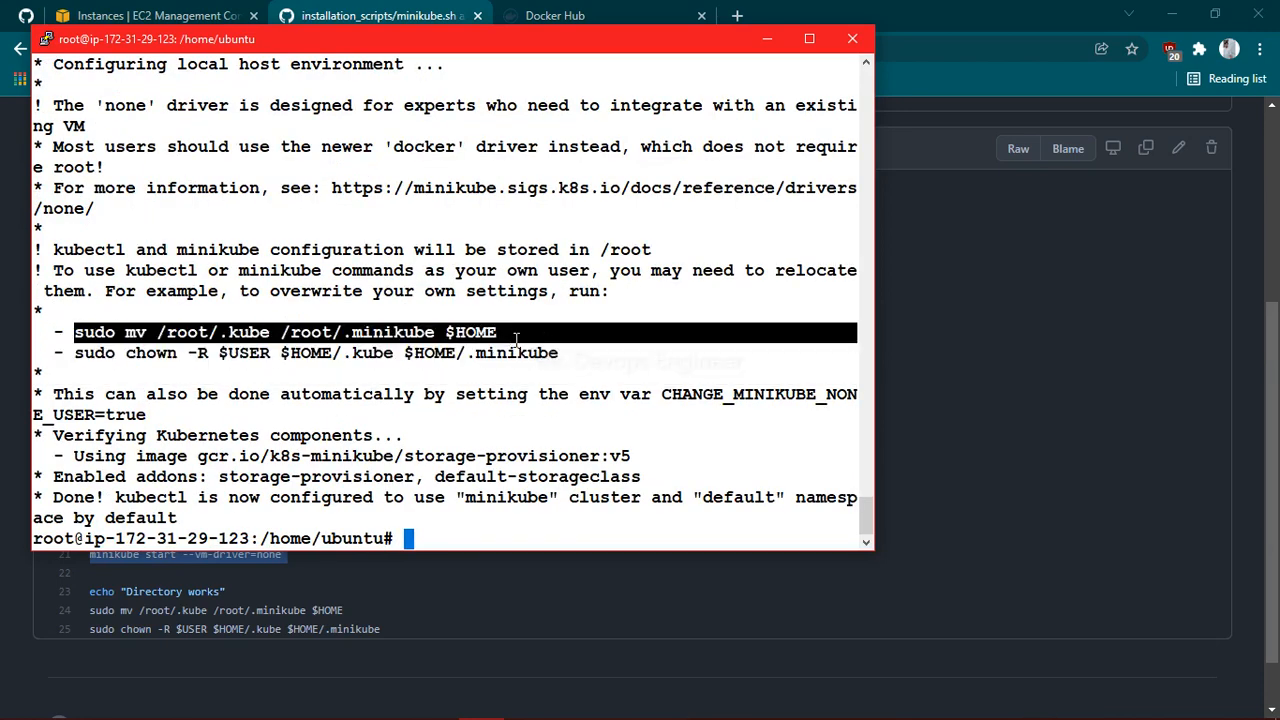
Step: Move /root/.kube and /root/.minikube to $HOME and chown them to $USER
text(sudo mv /root/.kube /root/.minikube $HOME)
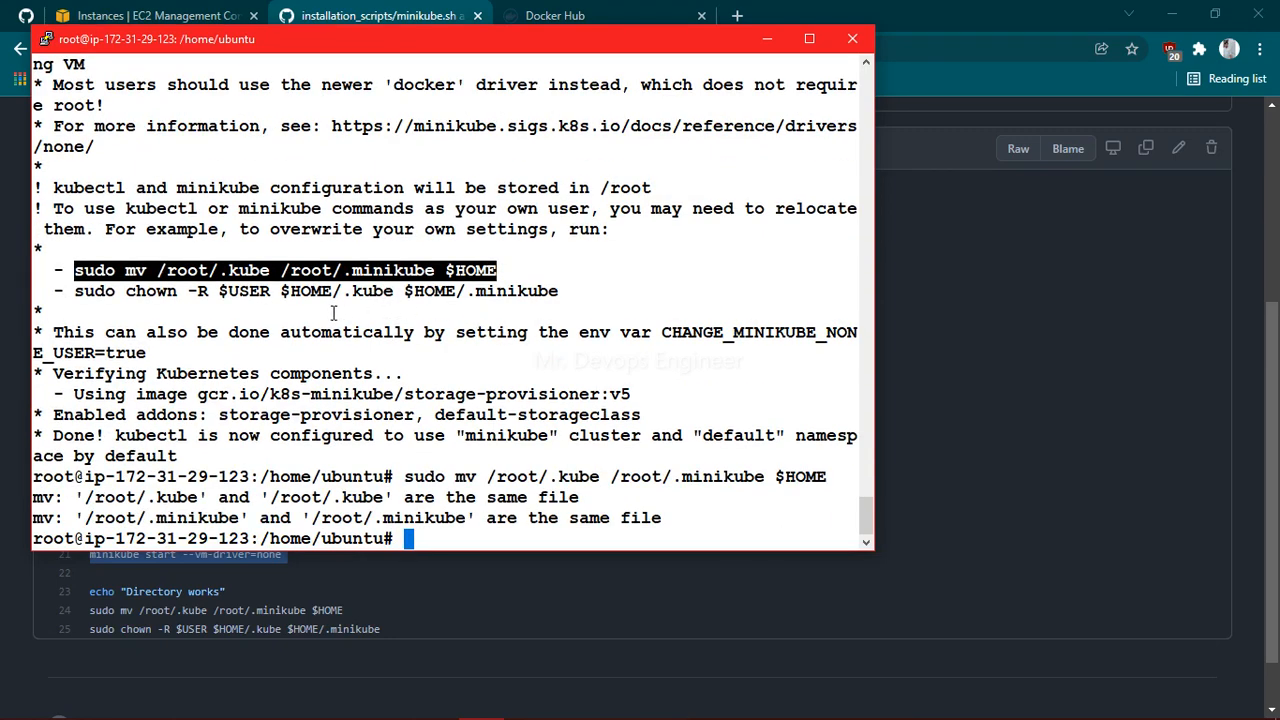
mouse_move(296, 332)
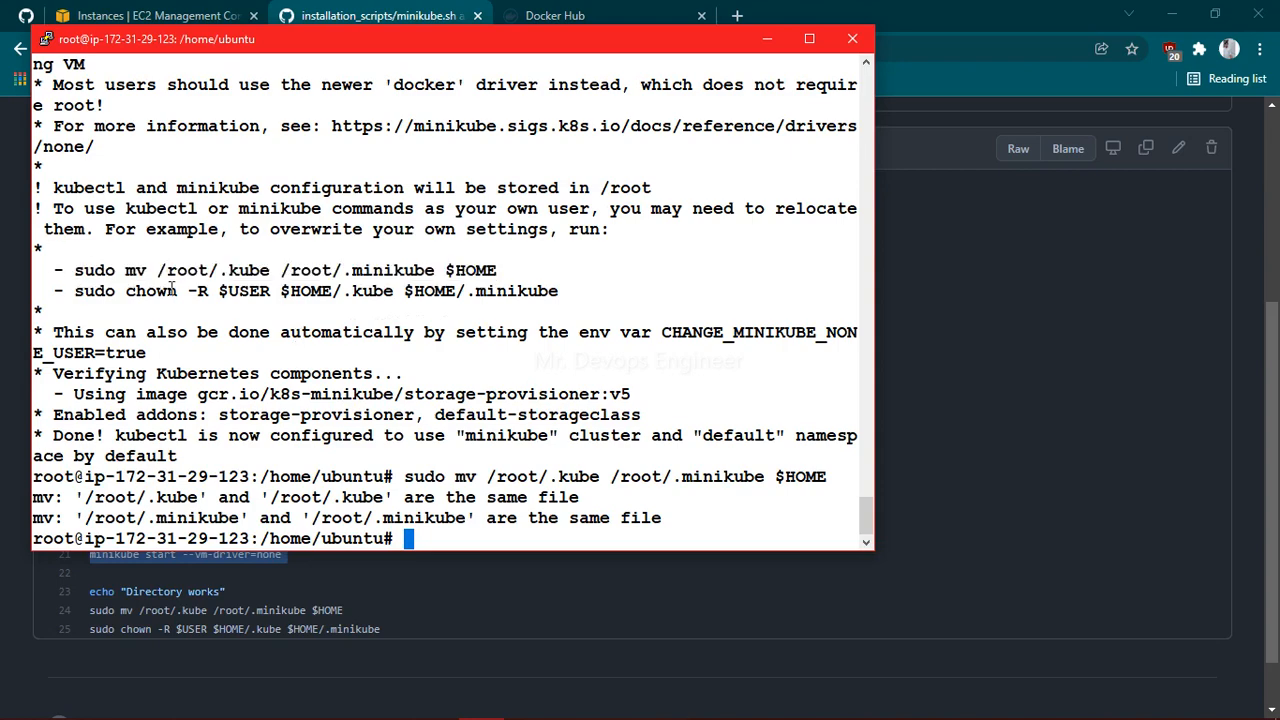
text(sudo chown -R $USER $HOME/.kube $HOME/.minikube)
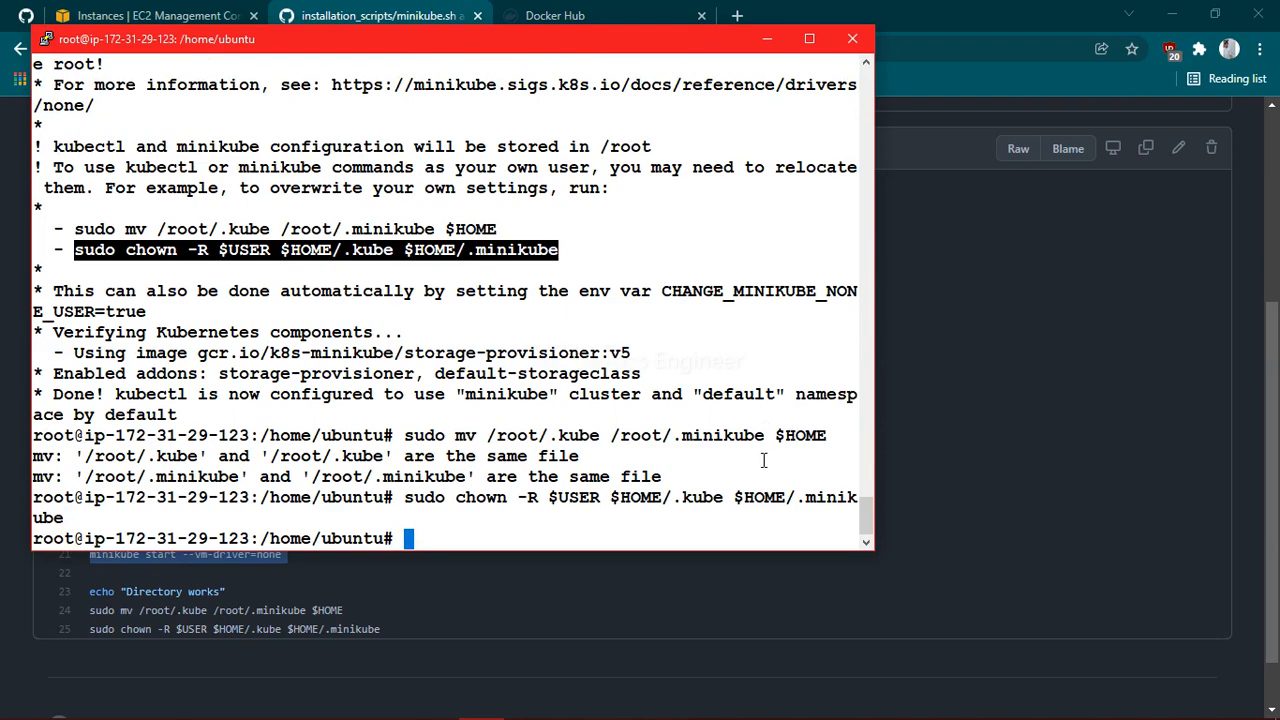
mouse_move(746, 521)
text(minikube --version)
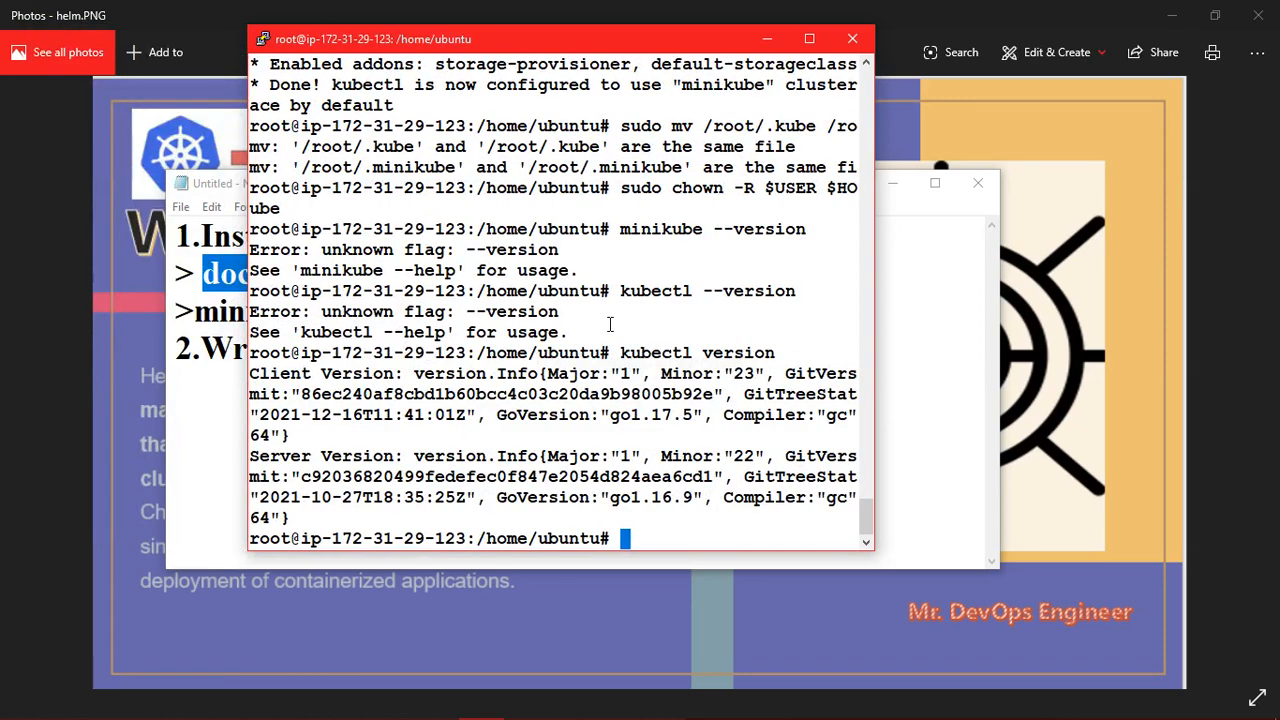
Step: Run kubectl get all to see only the default kubernetes service in the cluster
click(809, 38)
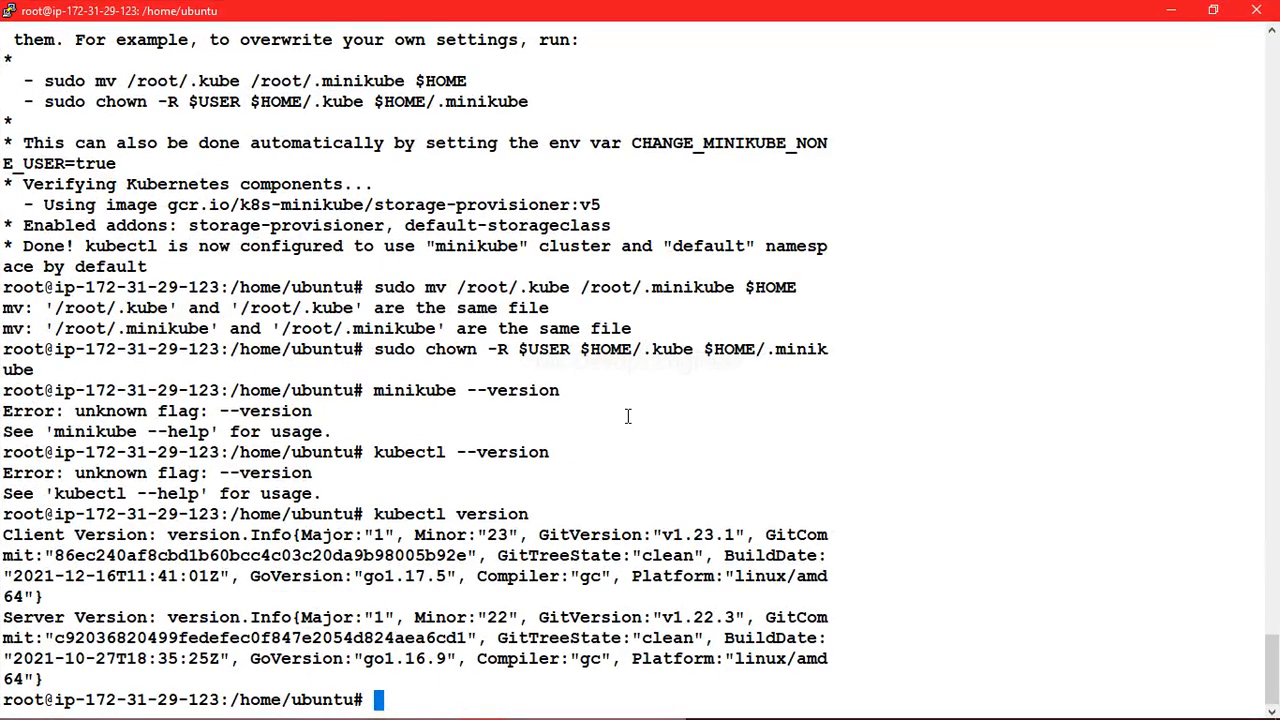
text(kube)
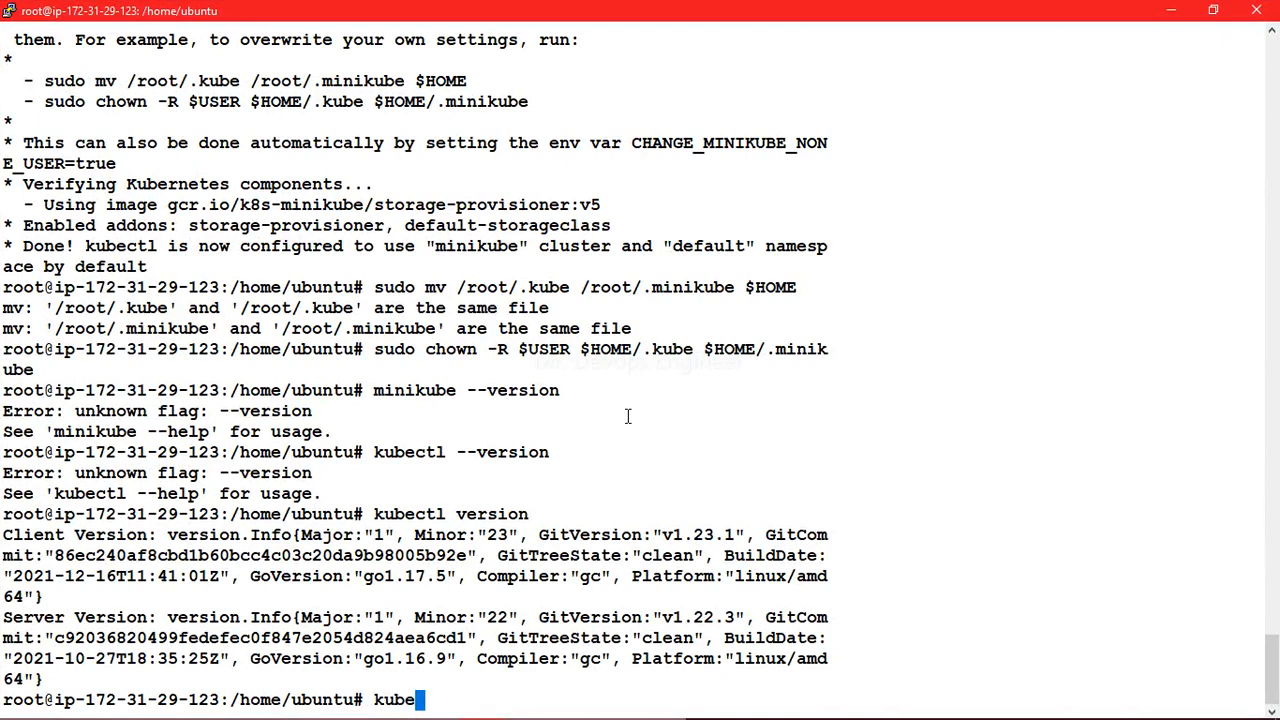
text(ctl get all)
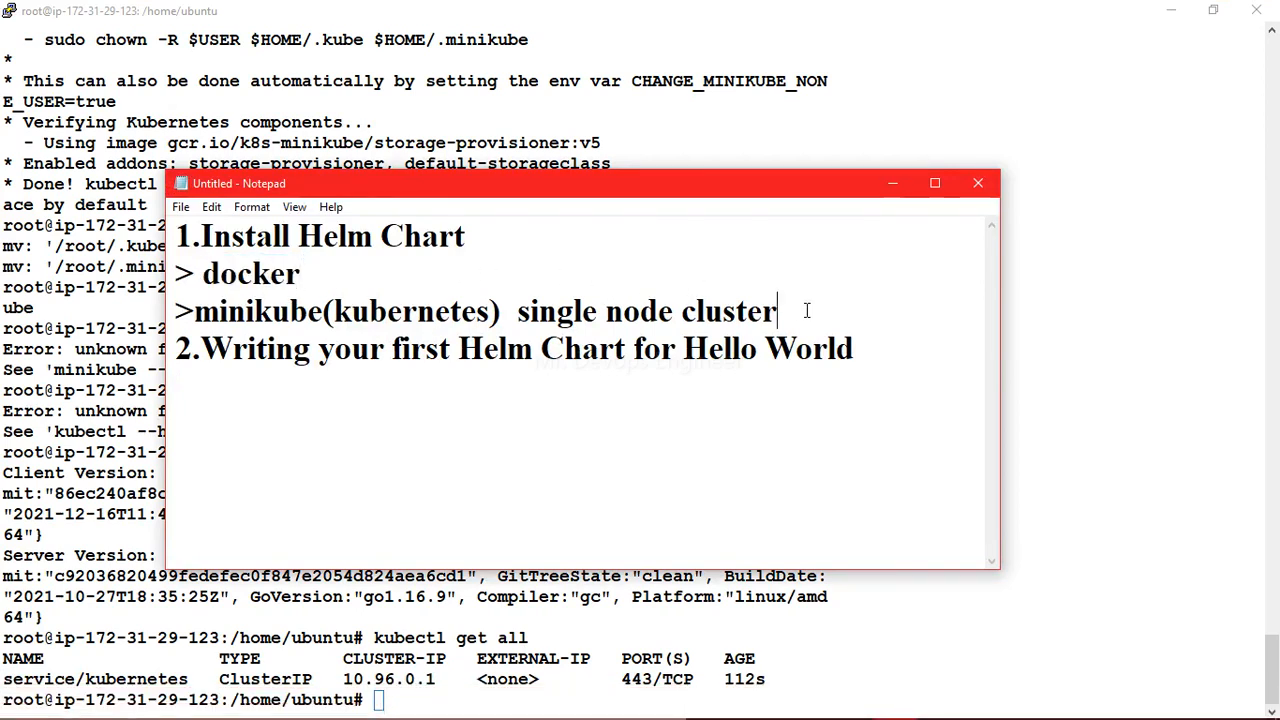
Step: Insert a line reading 'now install helm...' above step 2 in the notes
key(Enter)
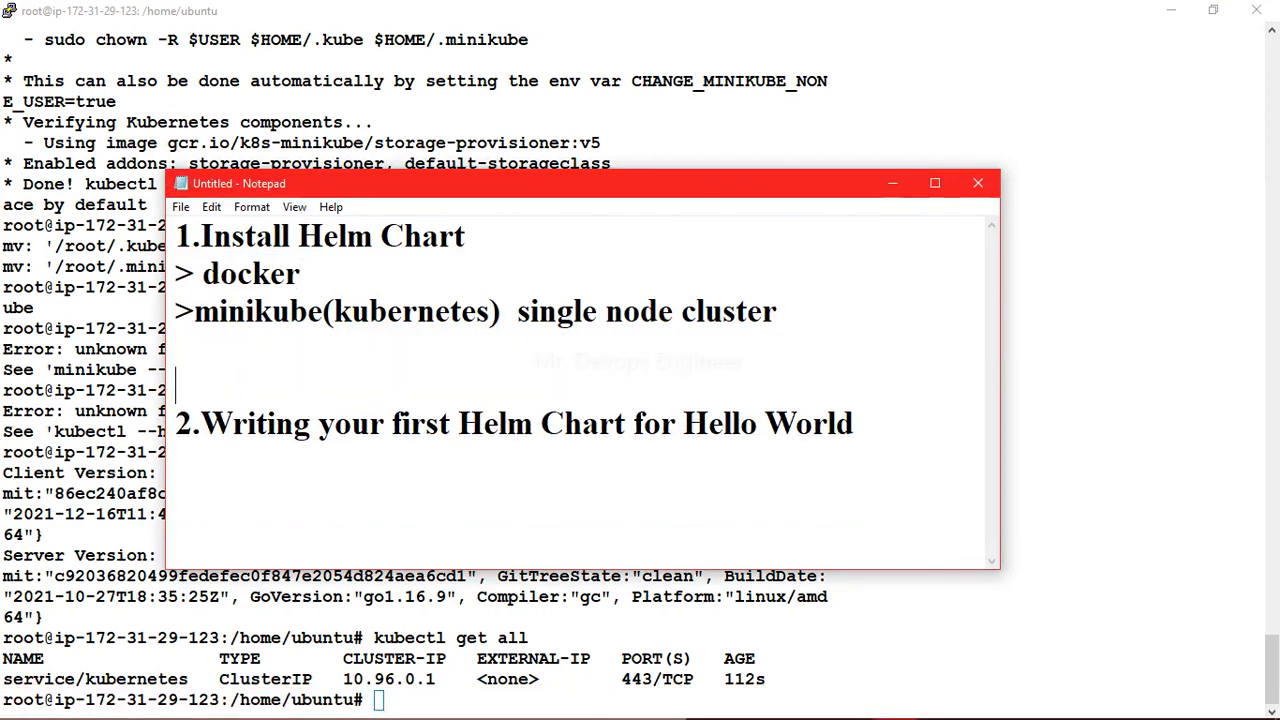
text(now youy)
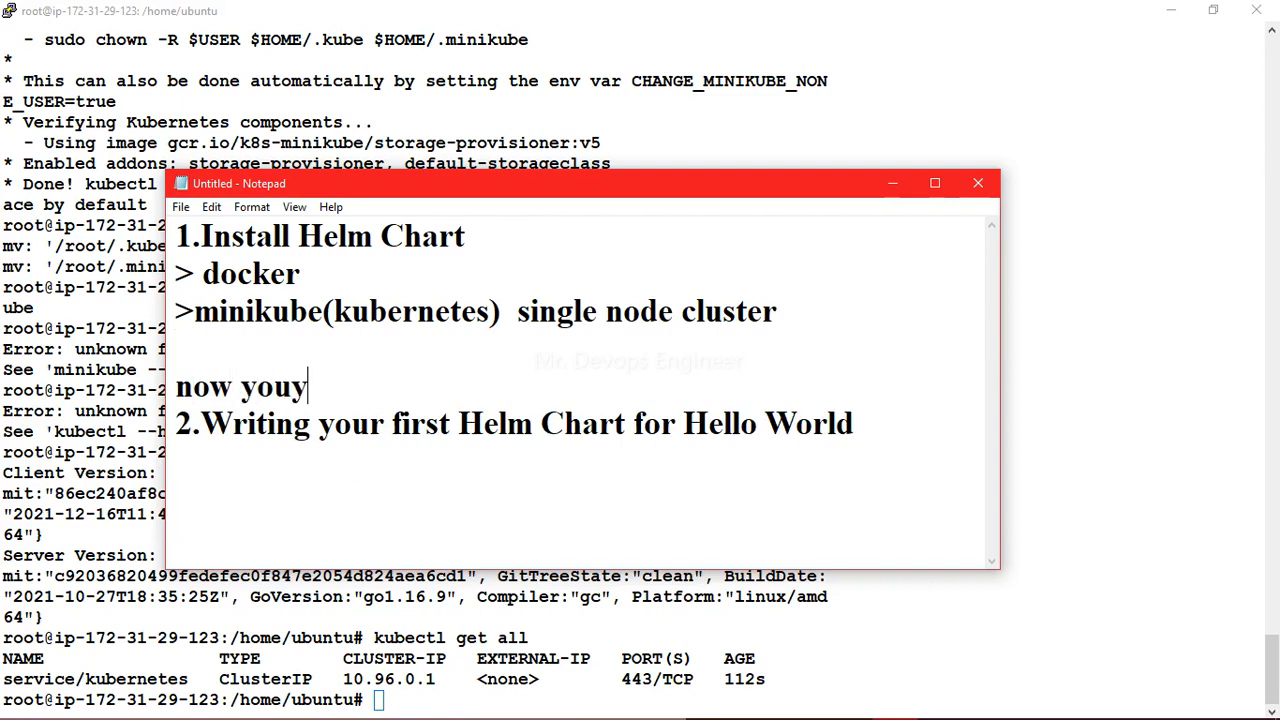
key(BackSpace)
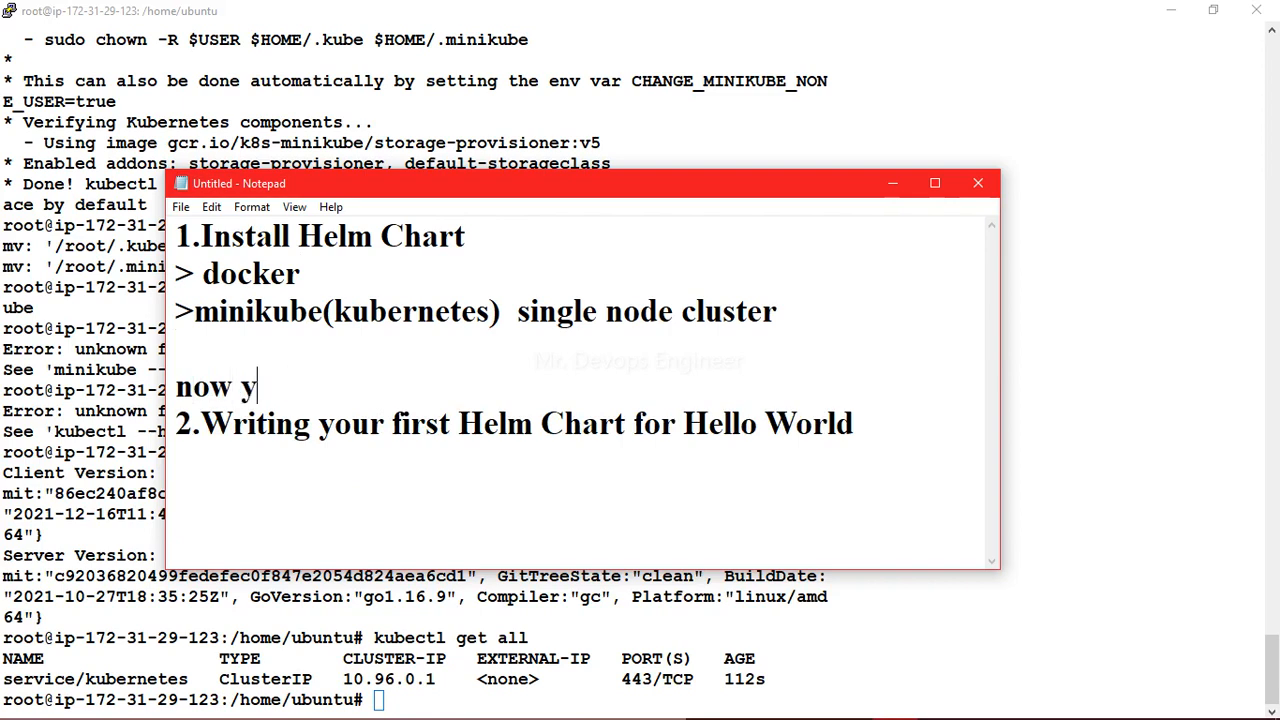
text(install h)
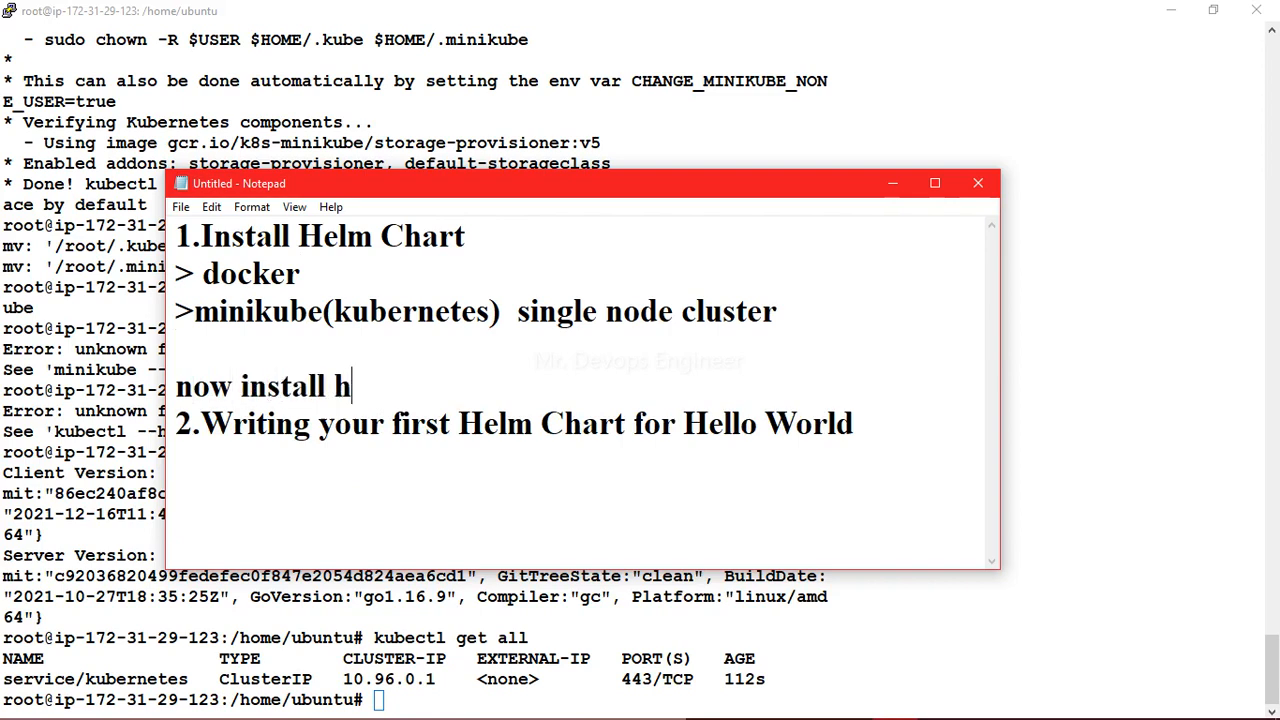
text(elm...)
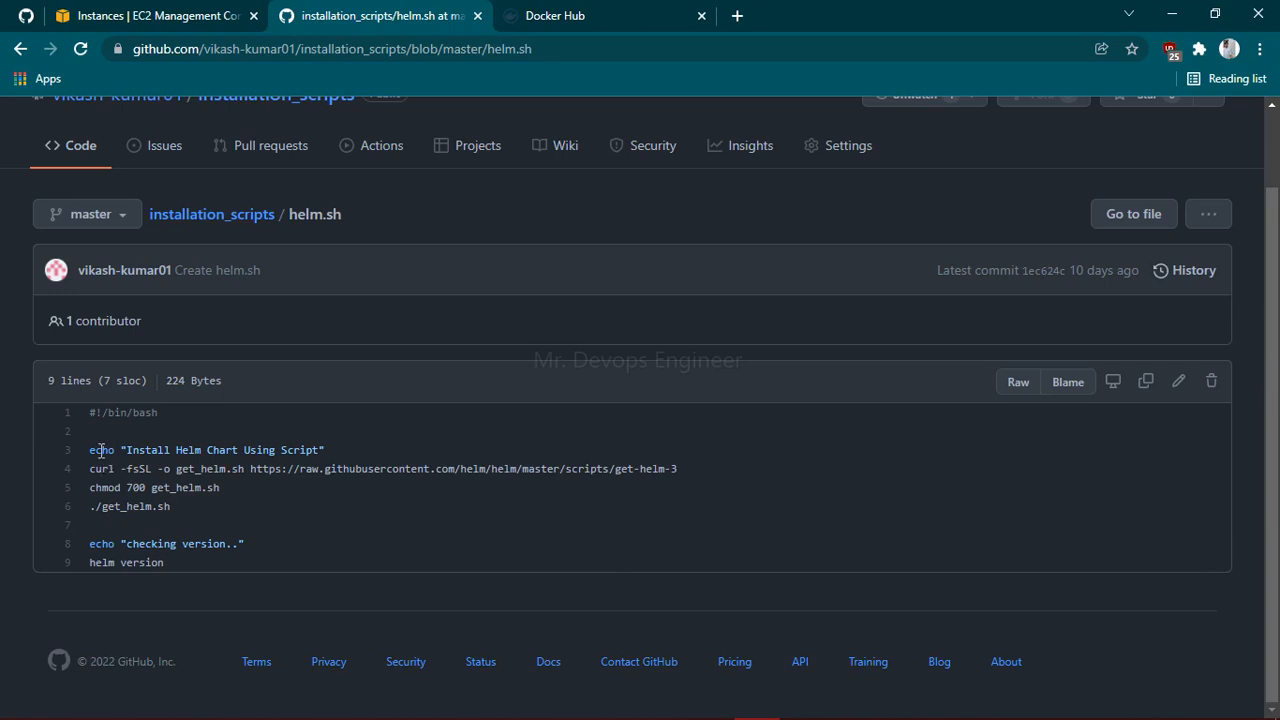
Step: Select the curl, chmod and get_helm.sh run lines in helm.sh for copying
drag(89, 449, 695, 468)
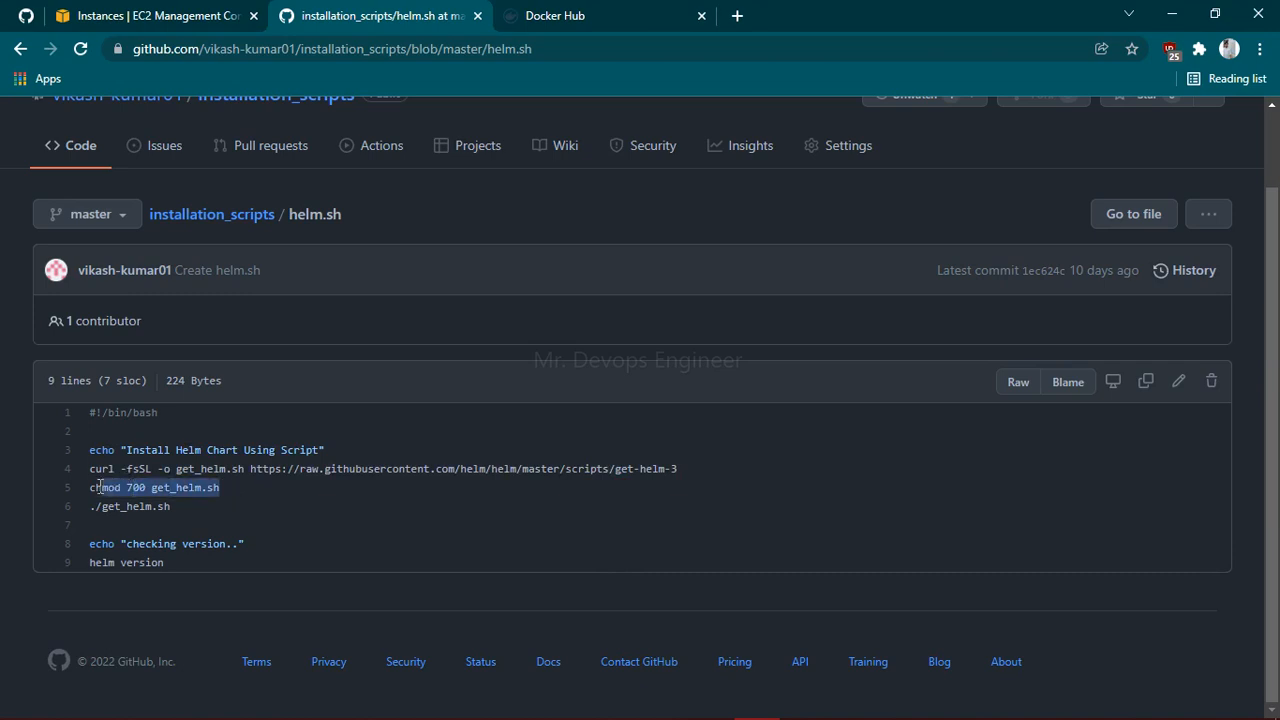
double_click(187, 488)
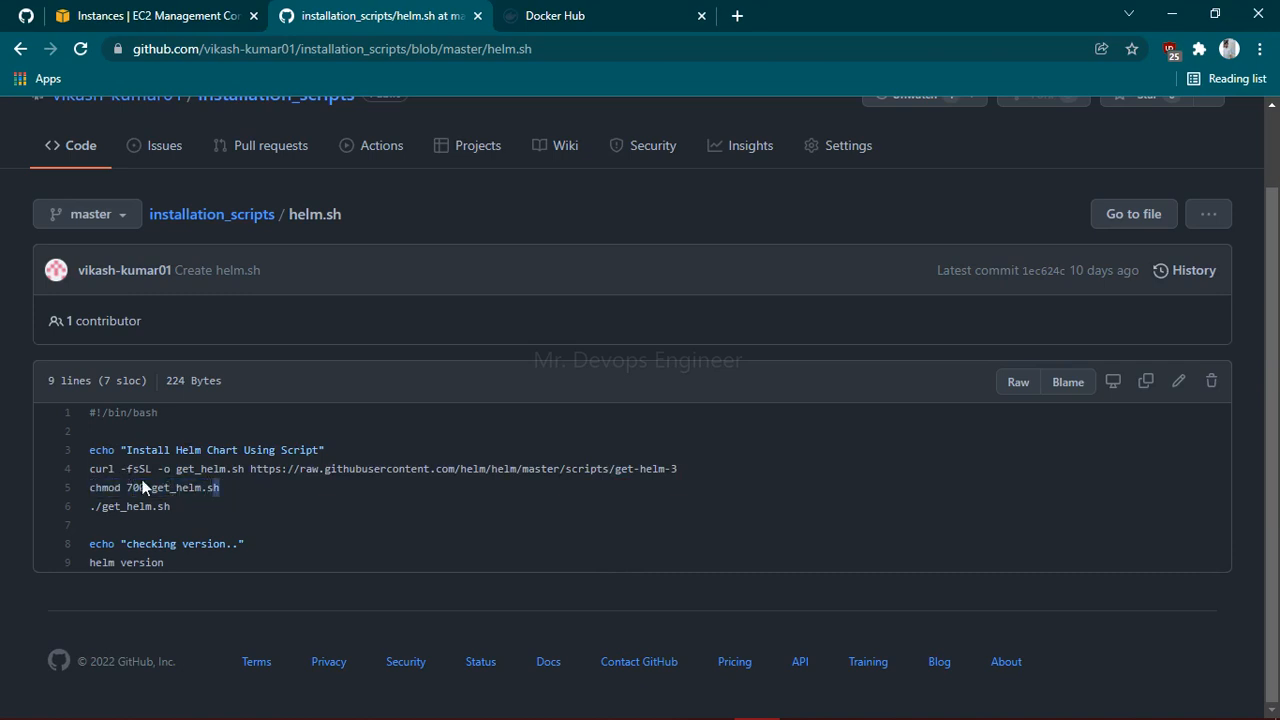
mouse_move(174, 515)
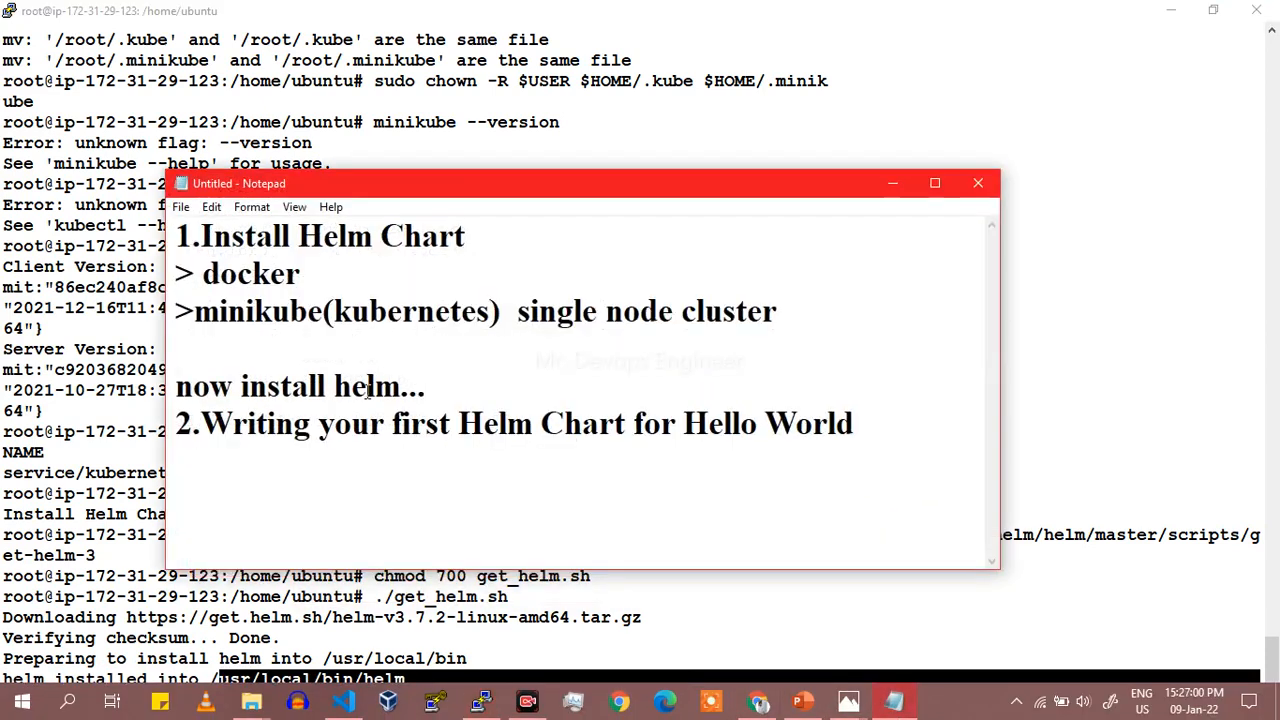
drag(202, 423, 680, 423)
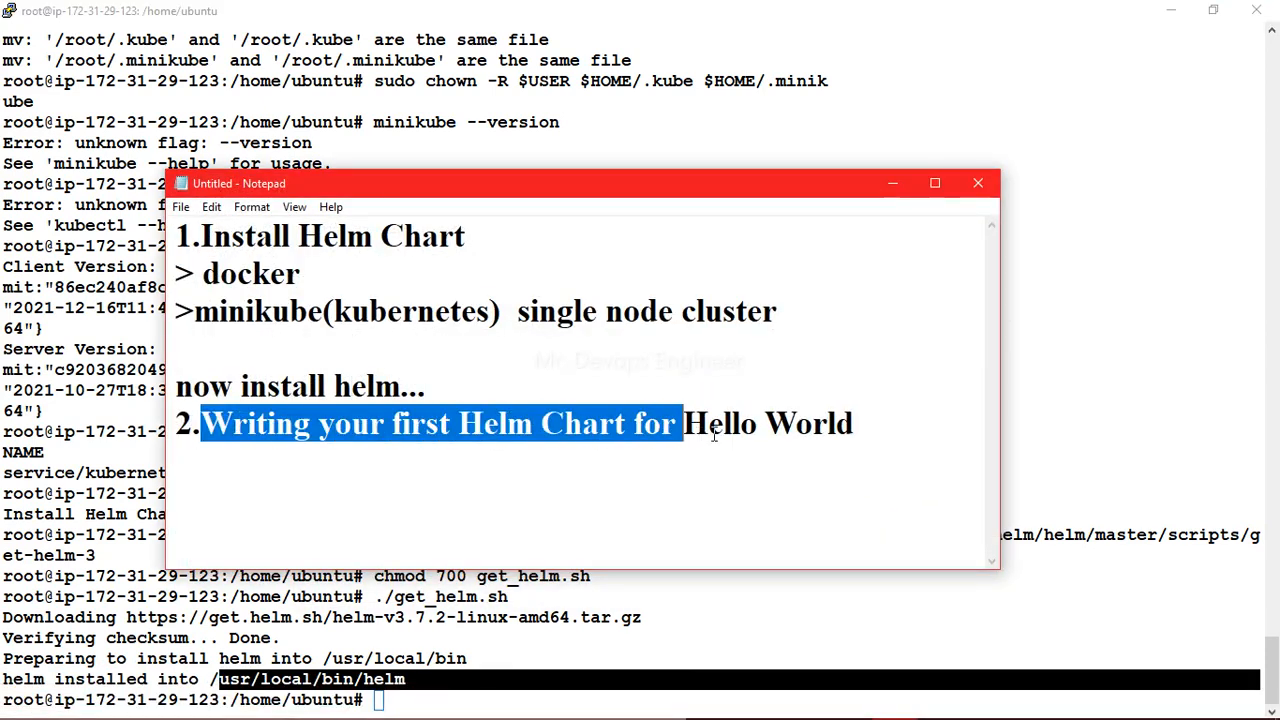
drag(680, 423, 855, 423)
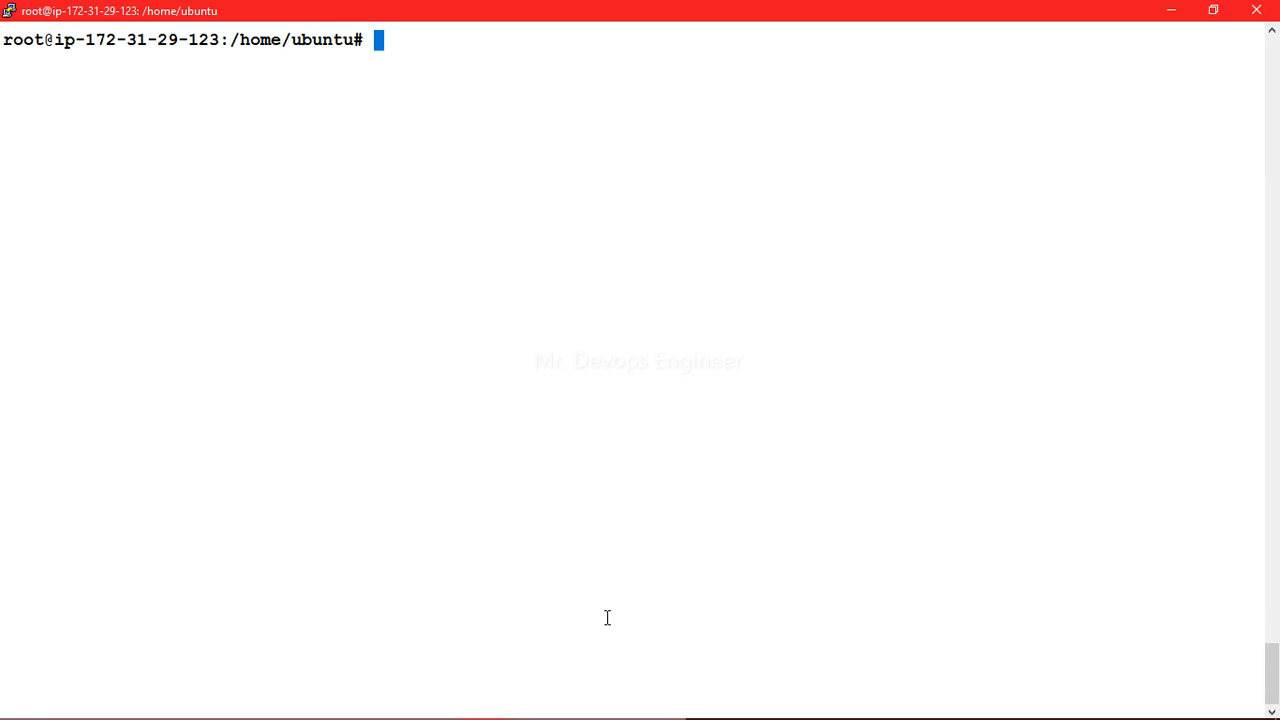
Step: Run helm create helloworld to scaffold a new chart in the home directory
text(he)
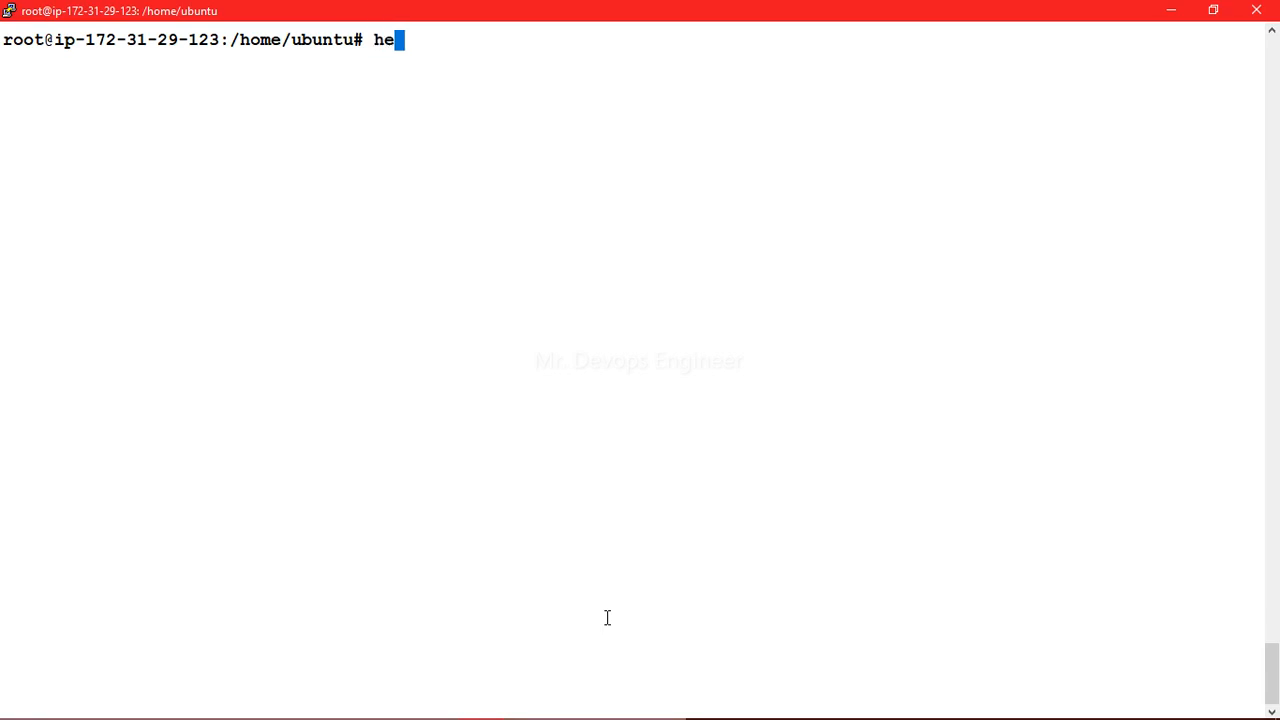
text(lm)
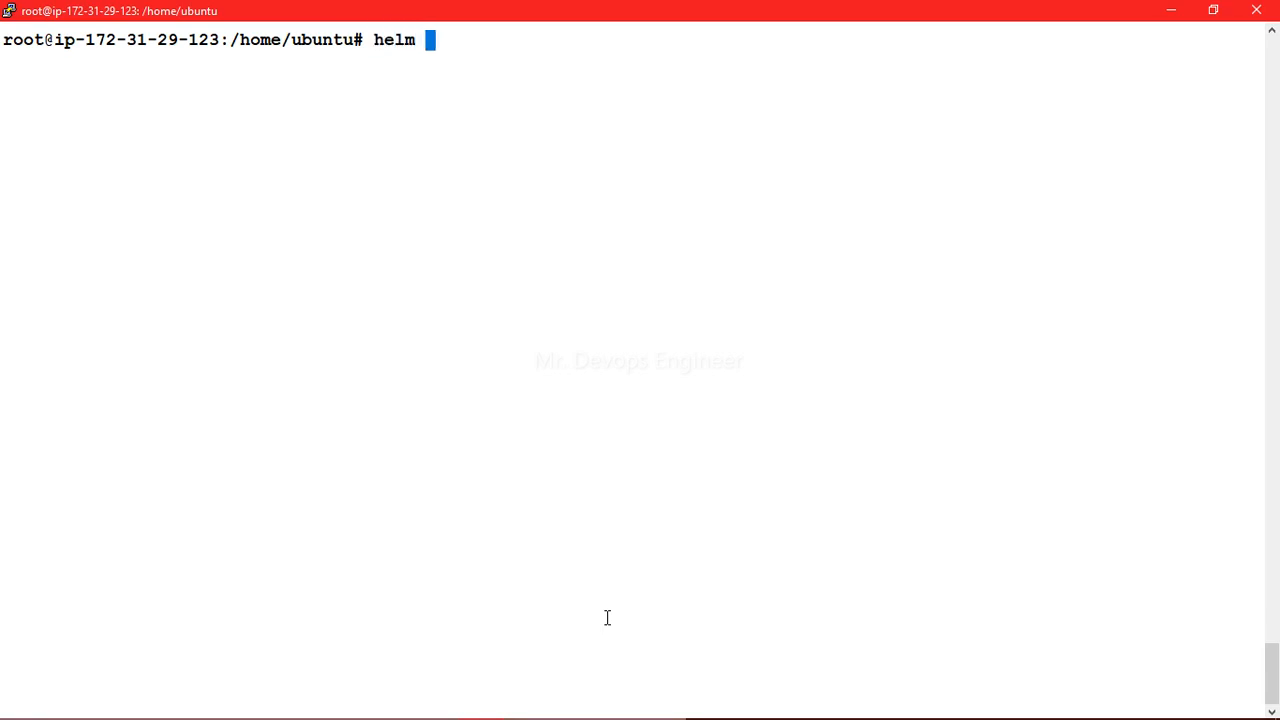
text(creat)
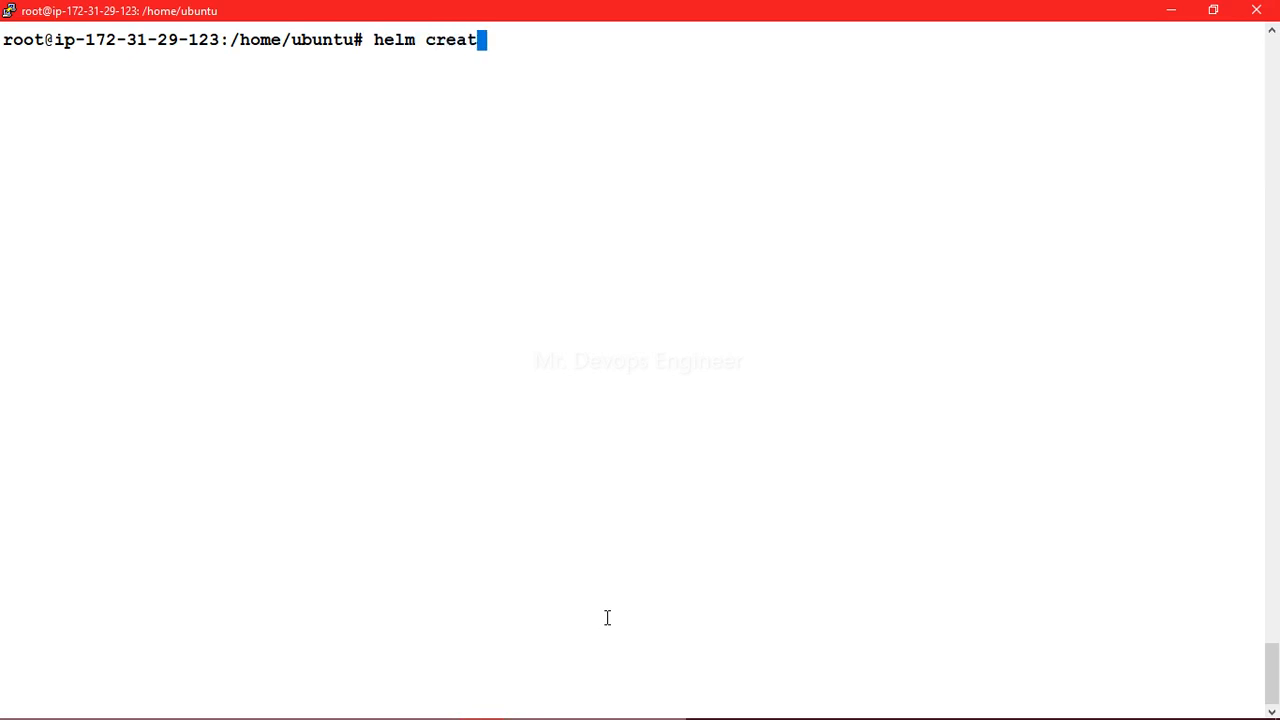
text(e h)
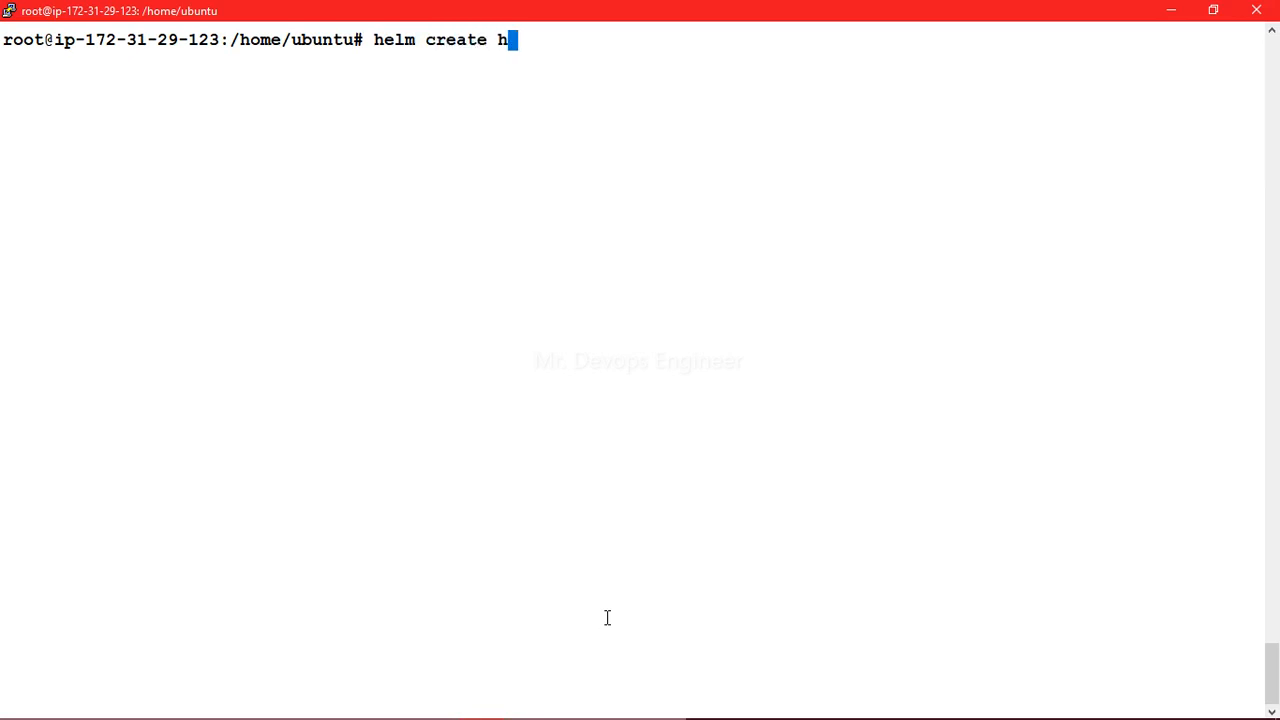
text(ellow)
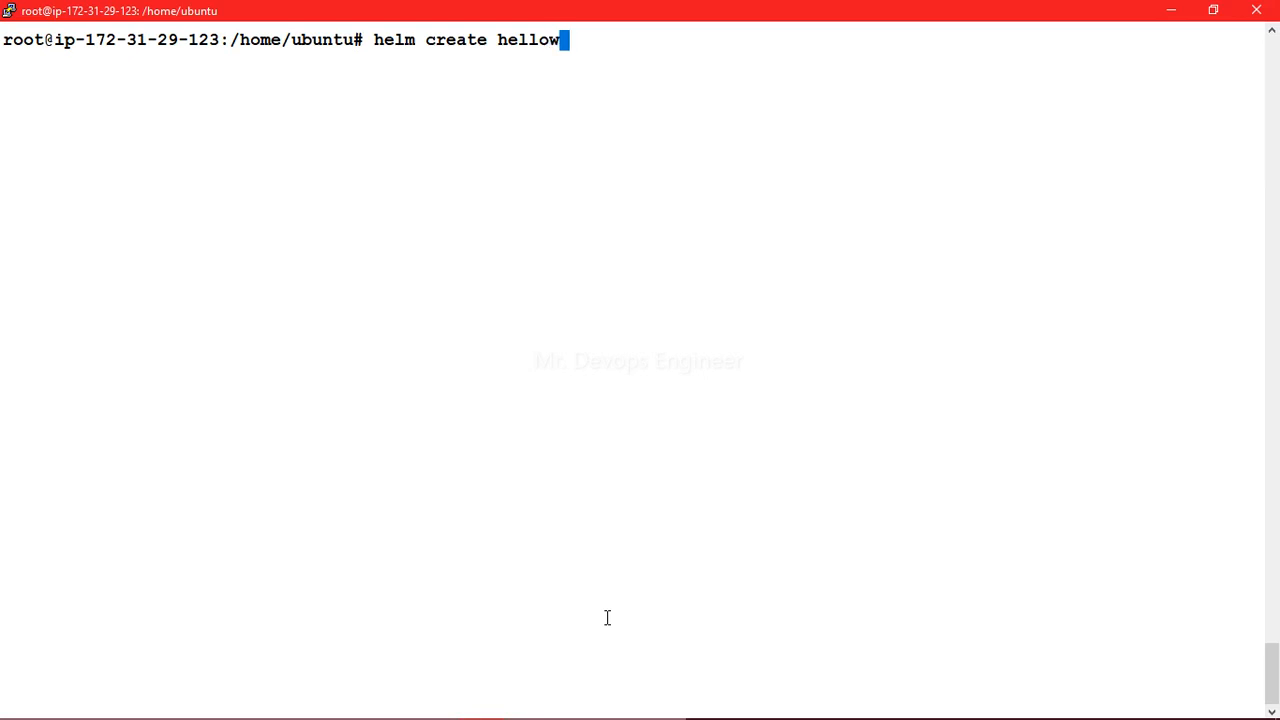
text(orld)
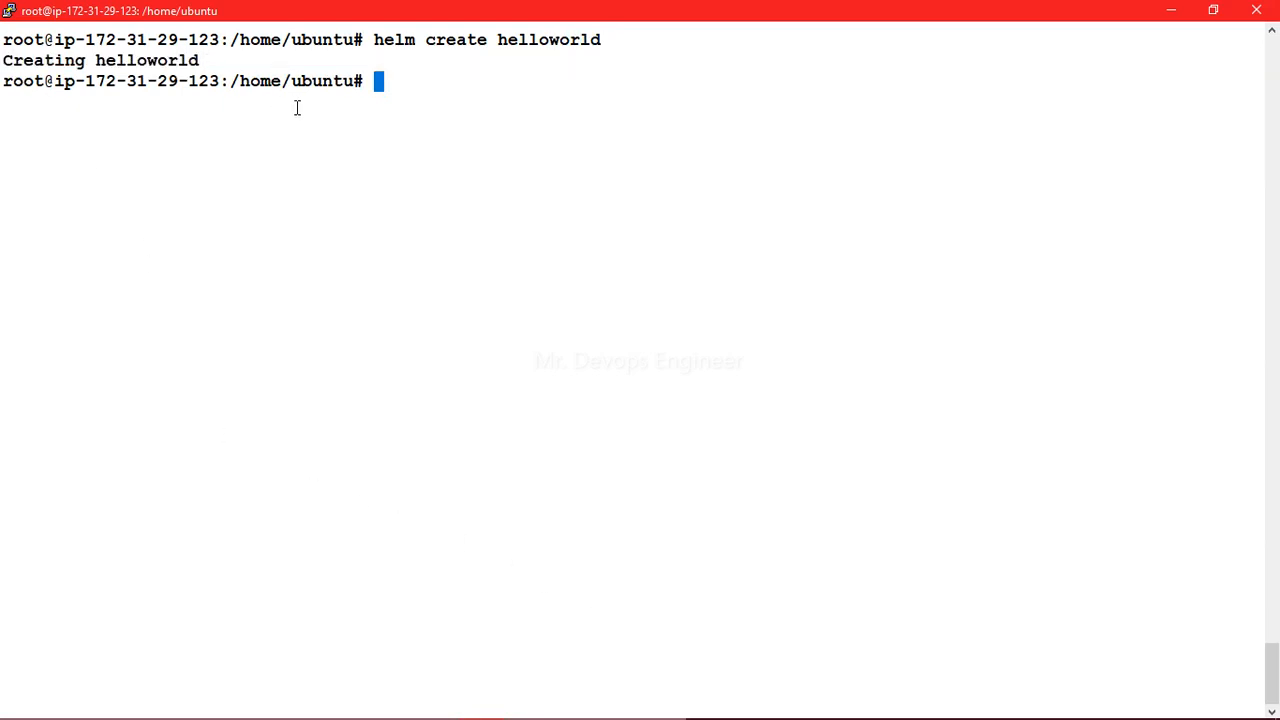
mouse_move(422, 86)
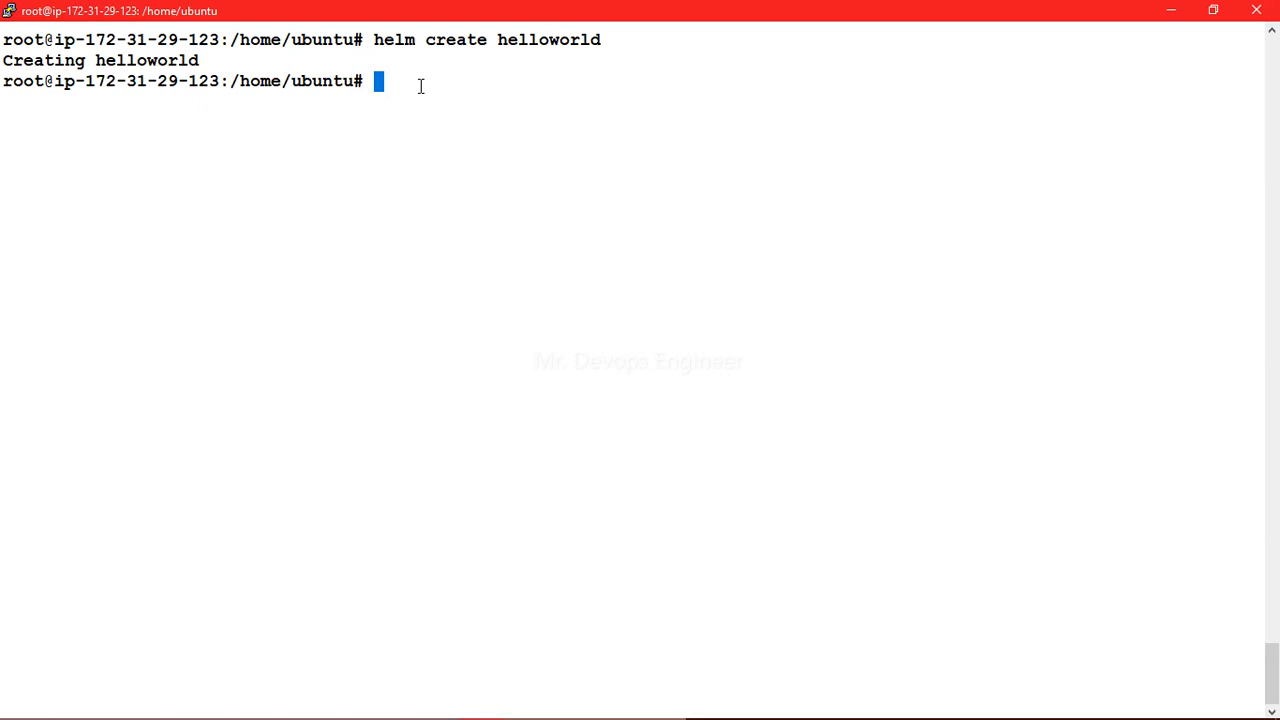
Step: List the home folder with ls and highlight the new helloworld chart folder
text(ls)
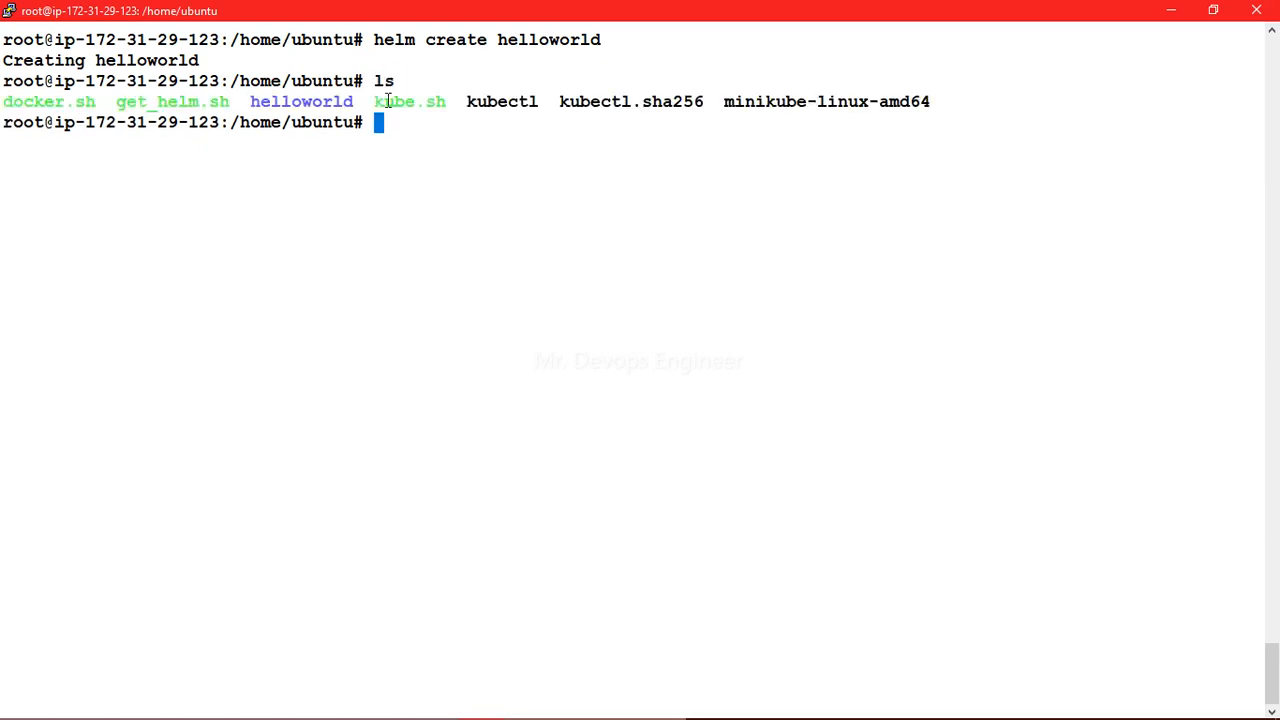
double_click(301, 101)
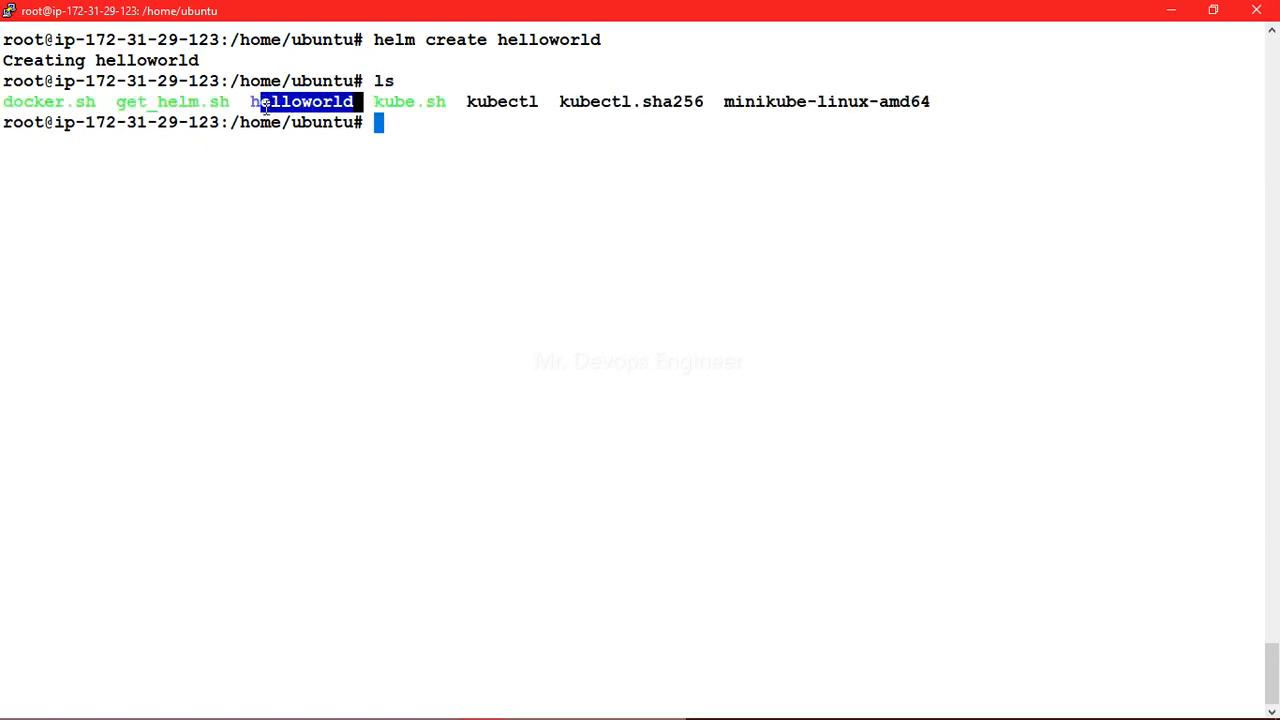
click(422, 170)
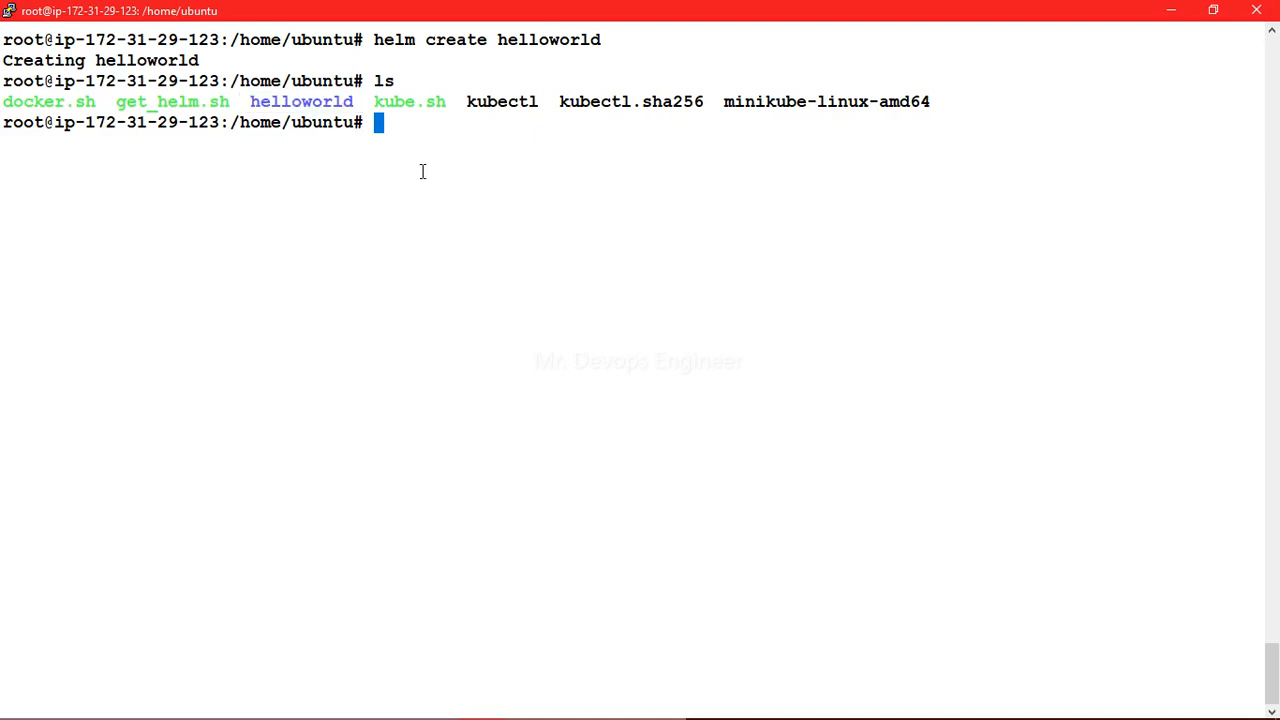
Step: Run ls -lart | grep helloworld to show the directory's permissions, owner and timestamp
text(ls)
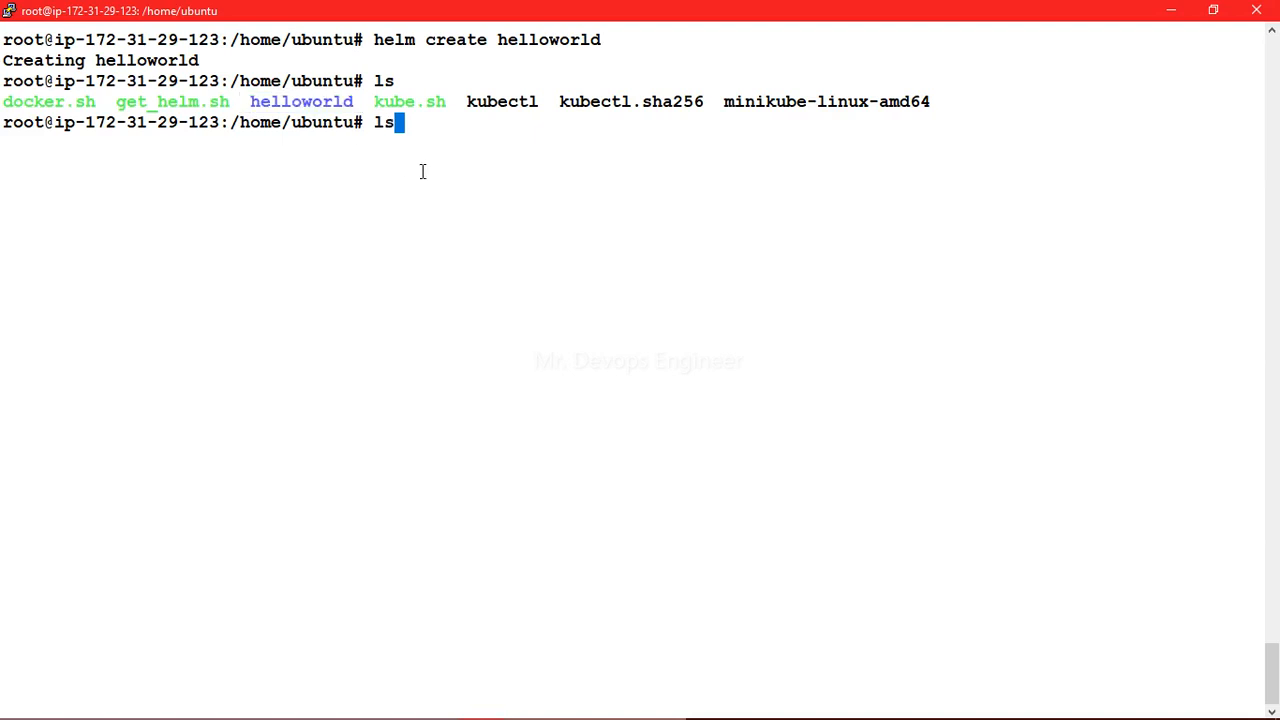
text(-)
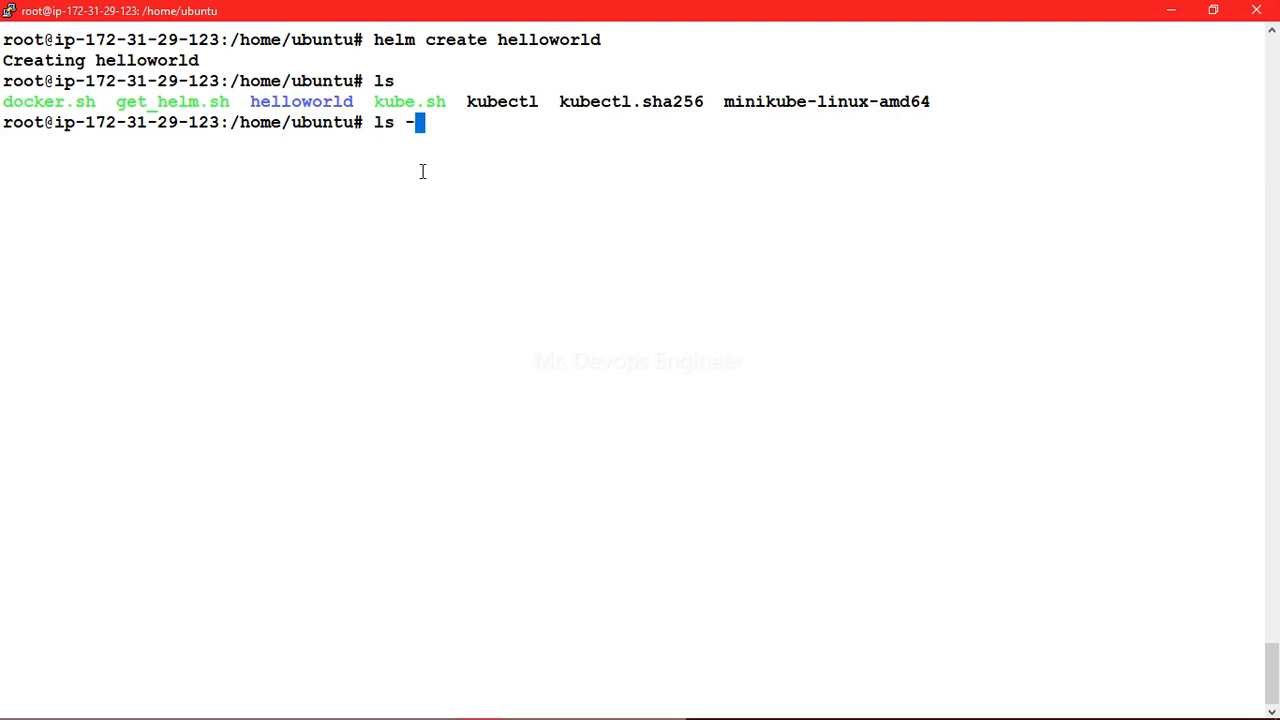
text(lart |)
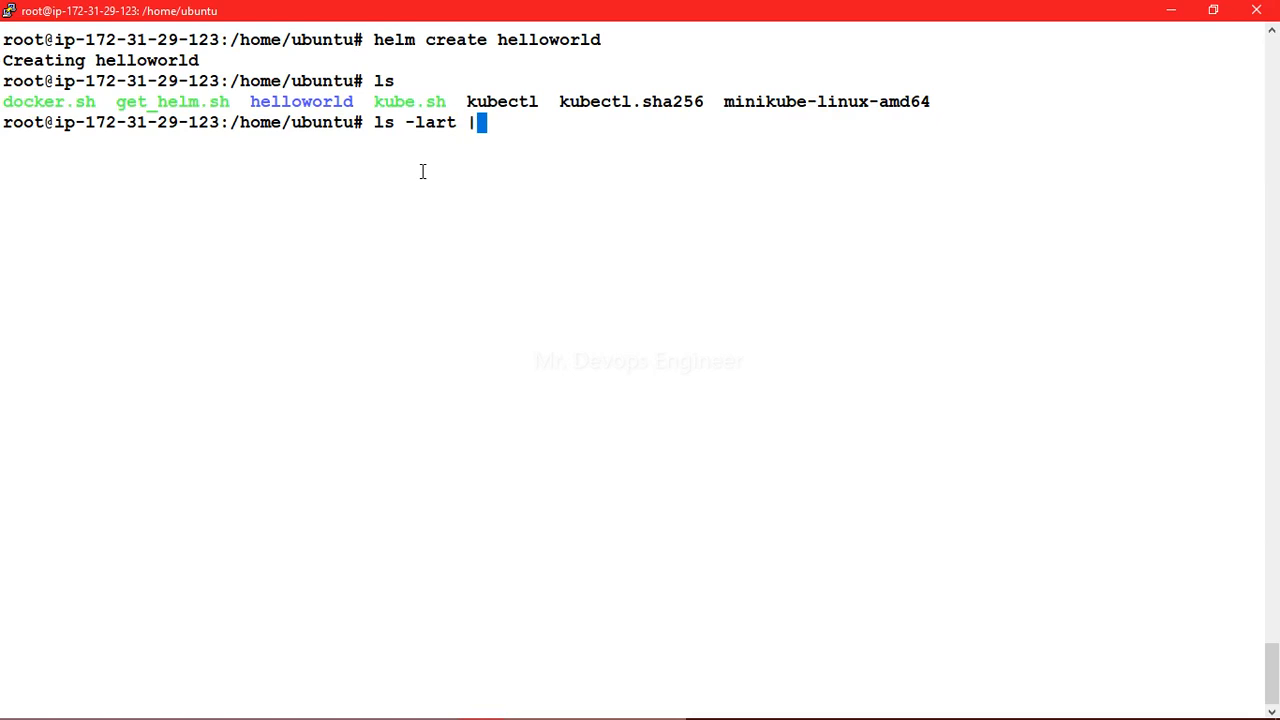
text(gre)
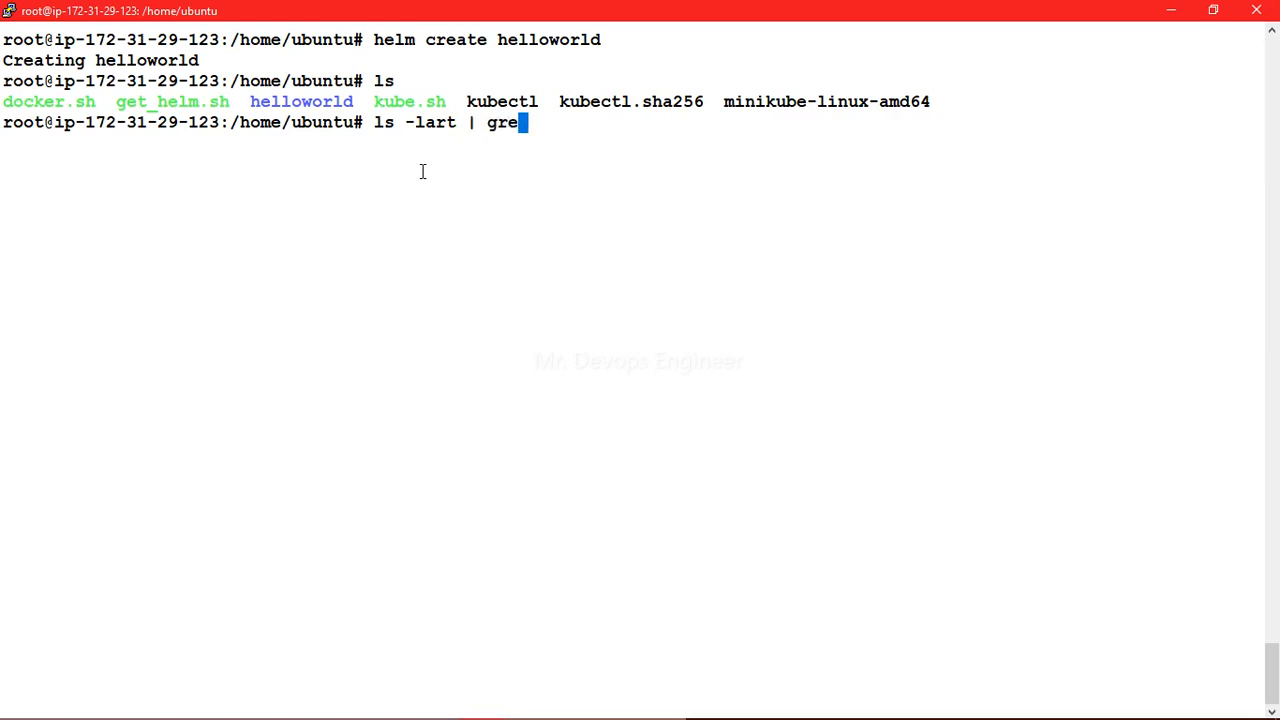
text(p)
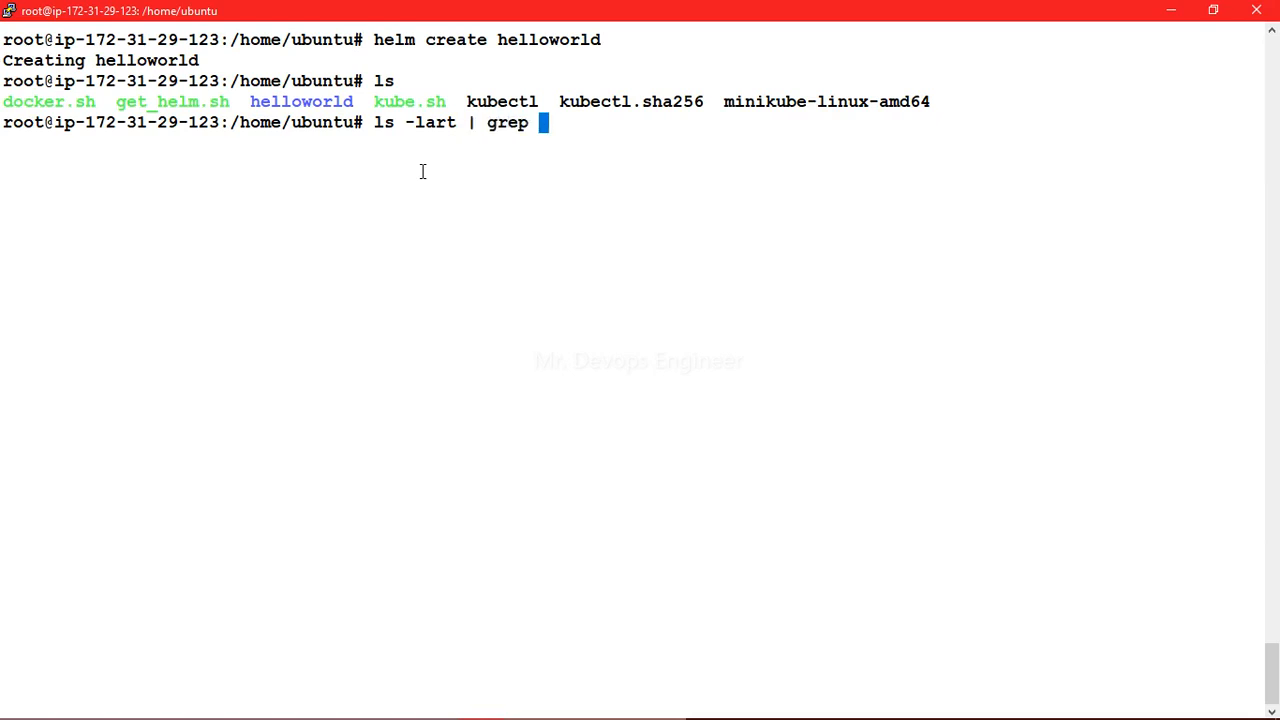
text(helloworld/he)
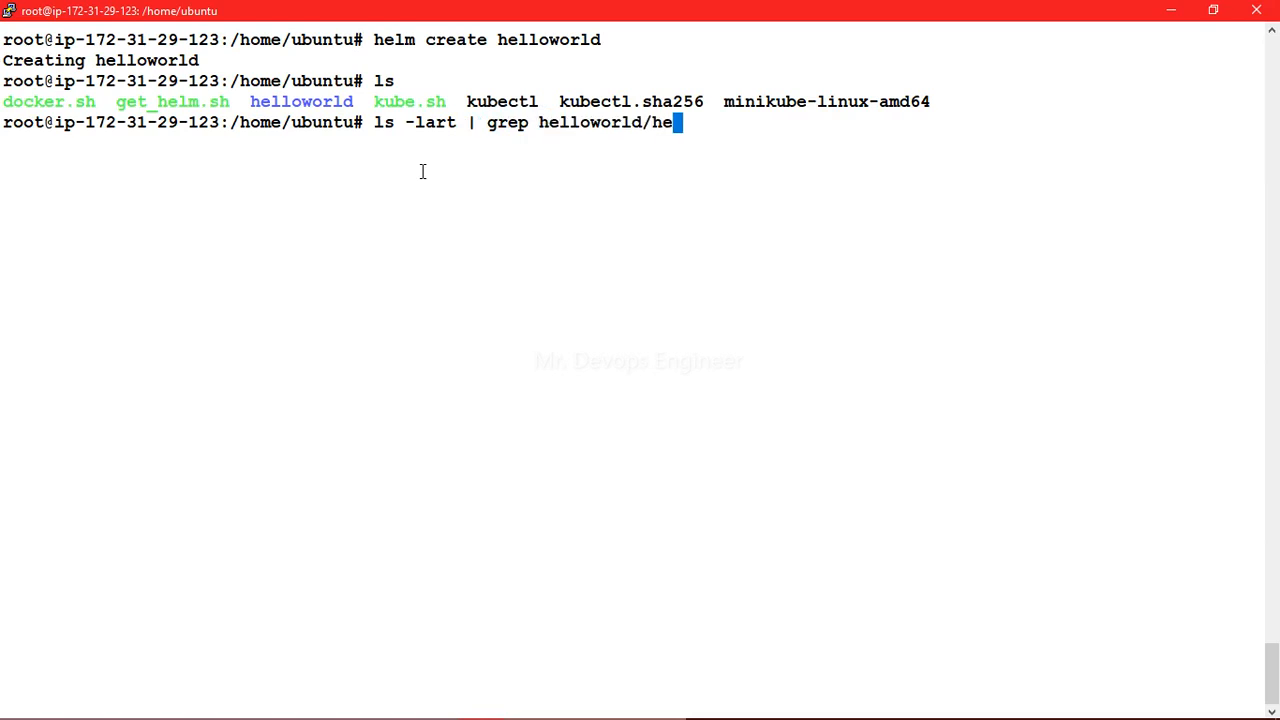
key(BackSpace)
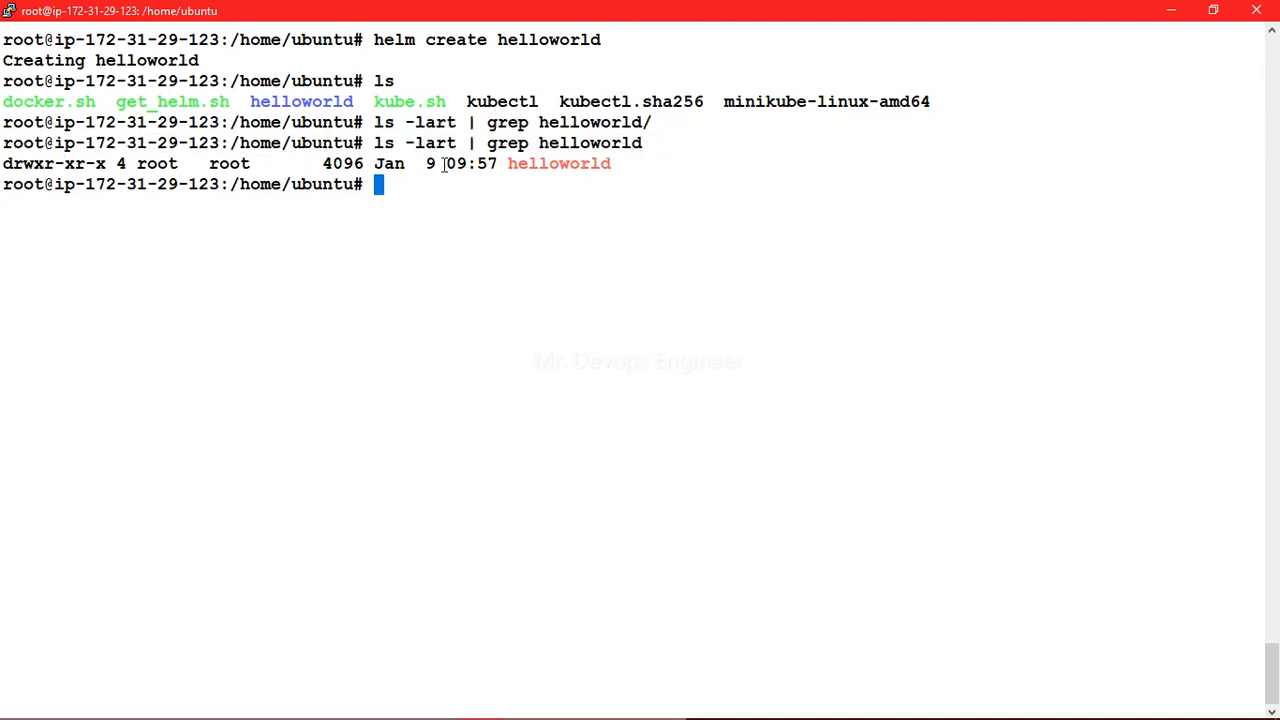
mouse_move(639, 248)
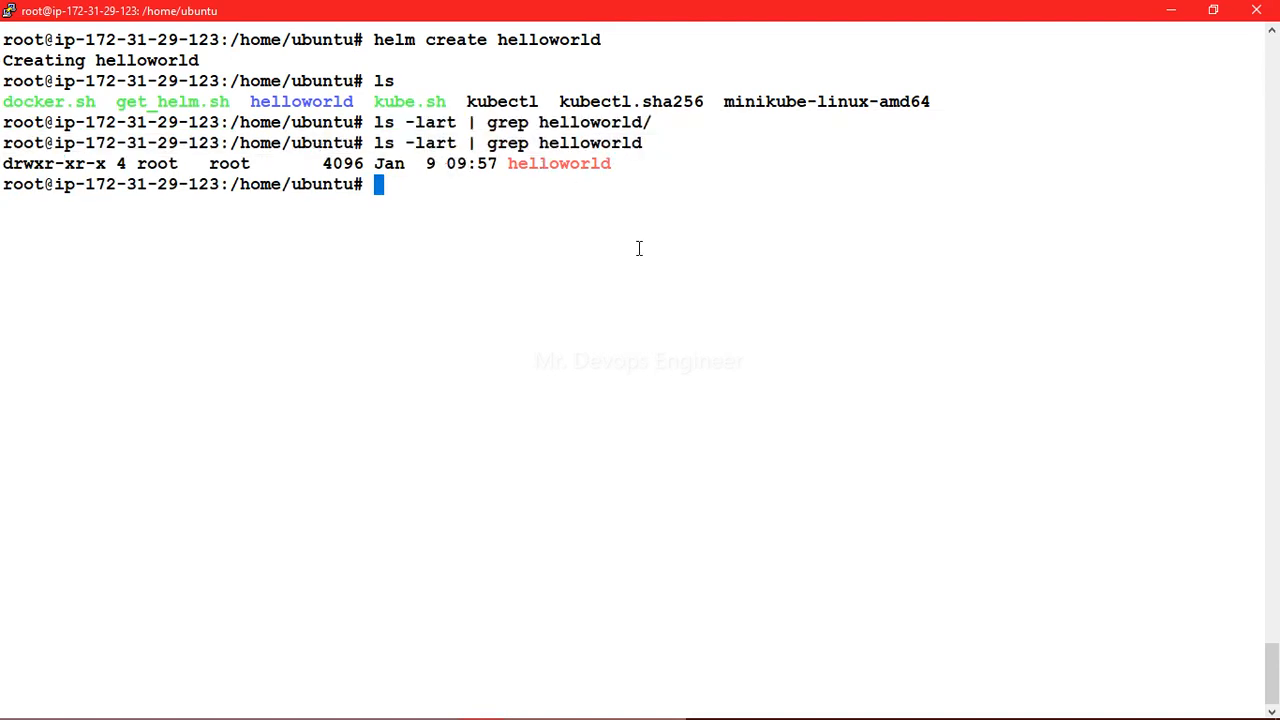
mouse_move(637, 238)
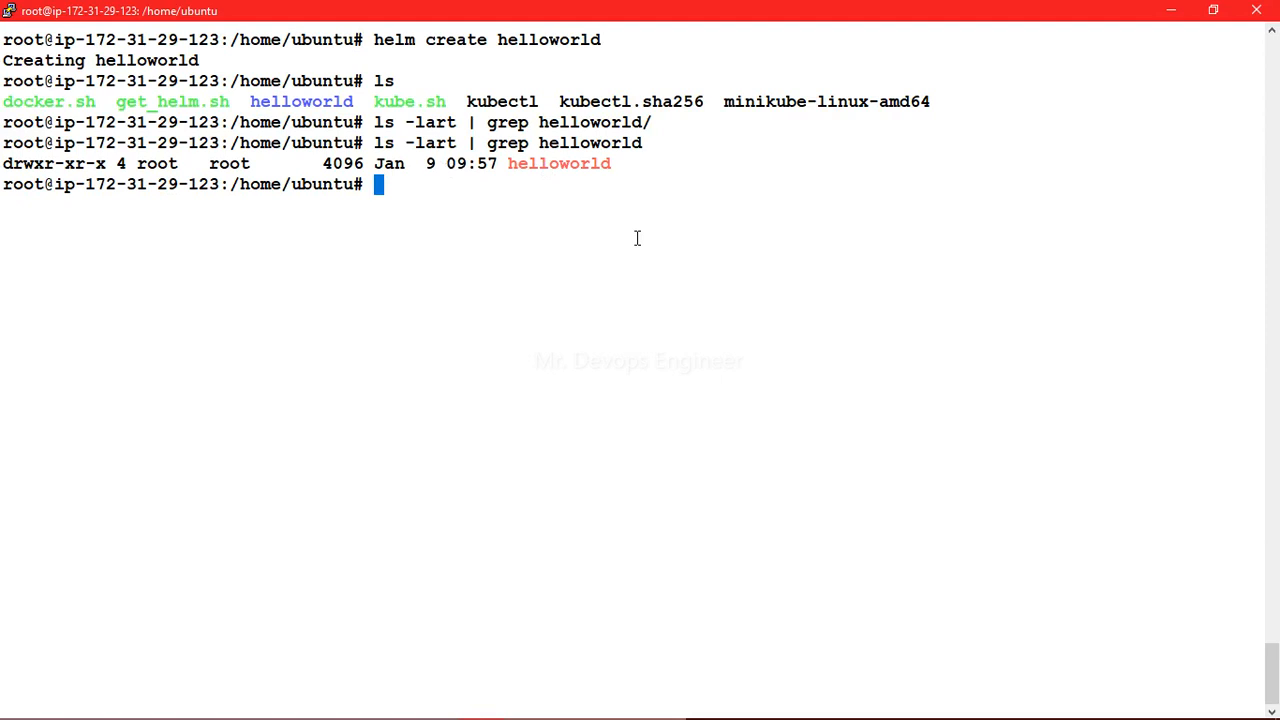
mouse_move(412, 201)
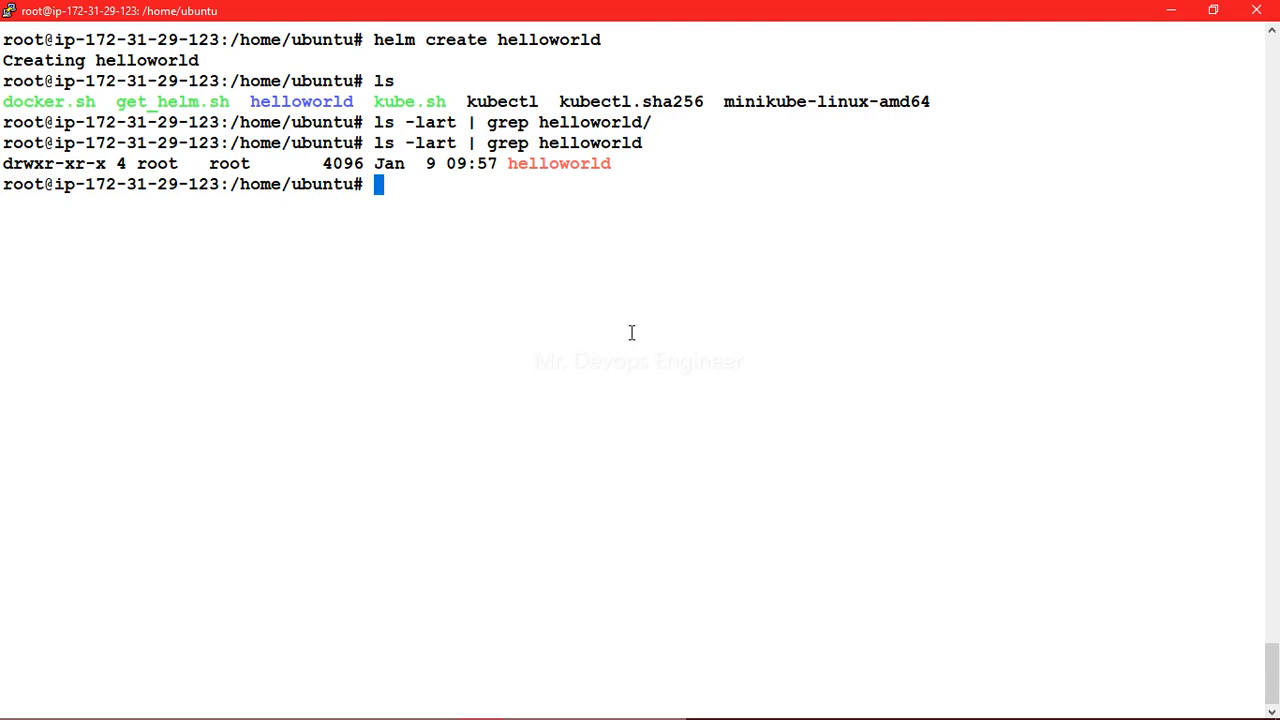
Step: Attempt tree helloworld, hitting 'command not found' with the apt install tree suggestion
text(tree)
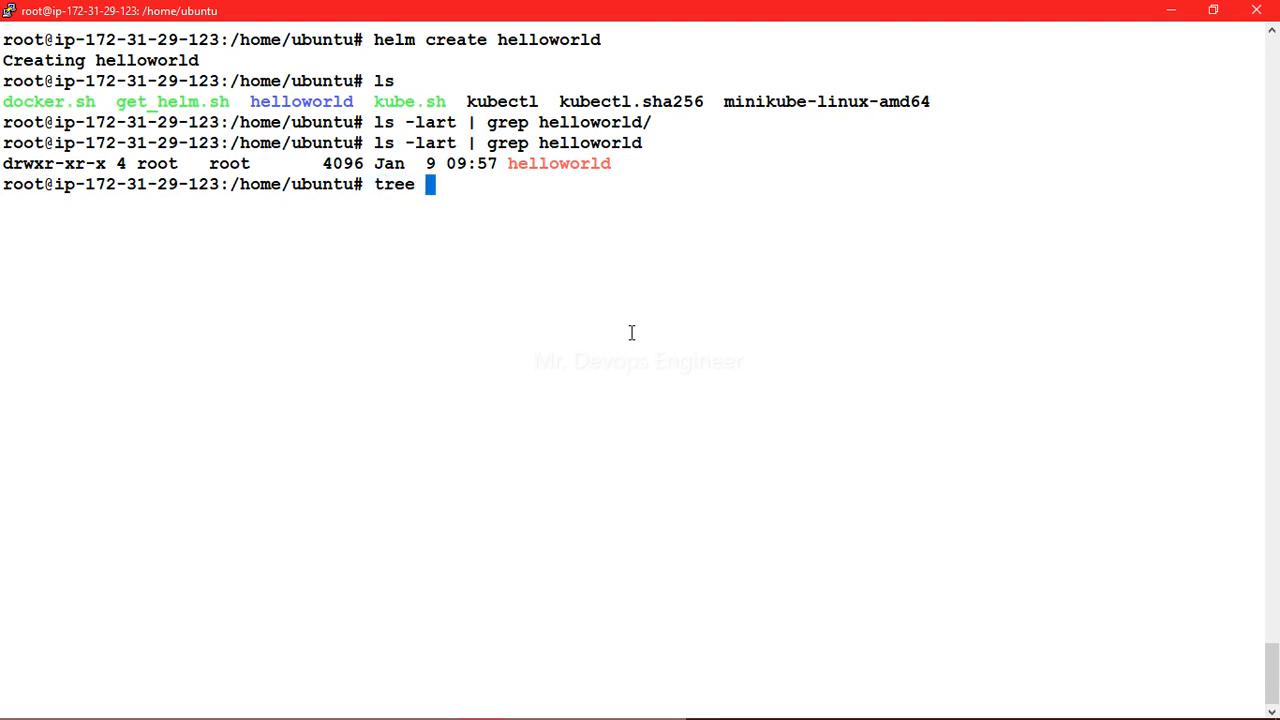
text(helloworld)
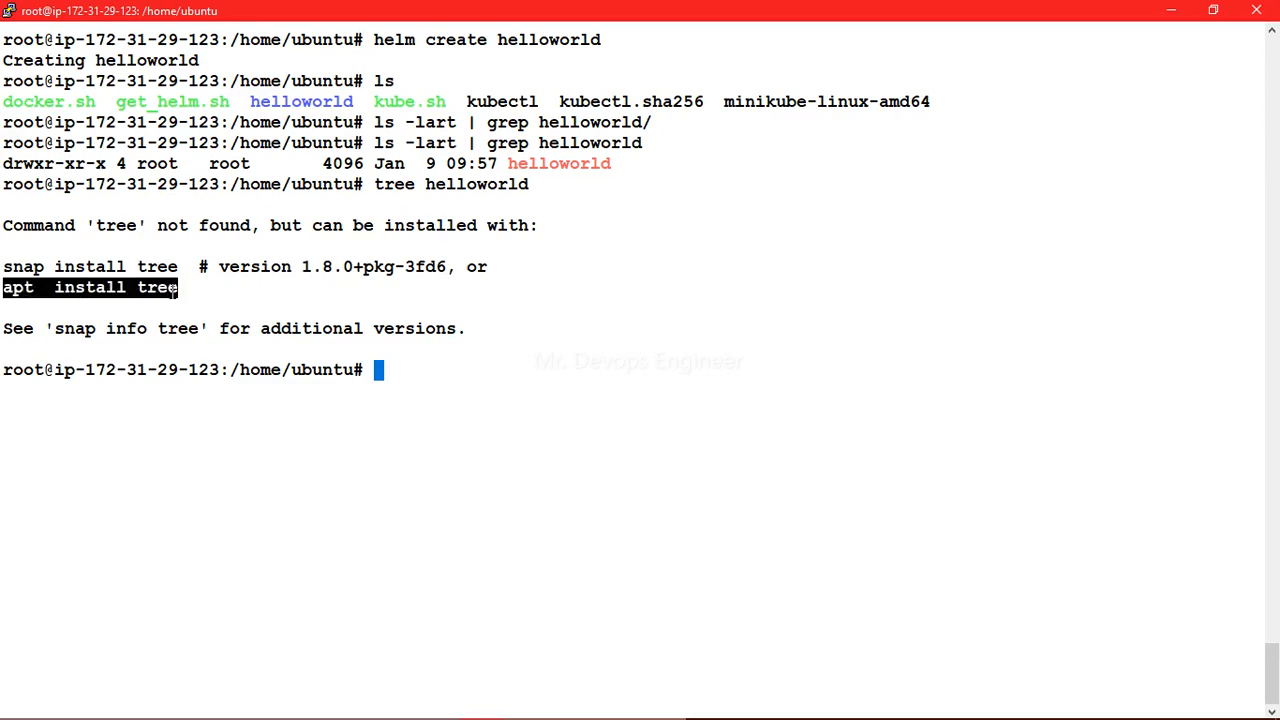
text(apt  install tree)
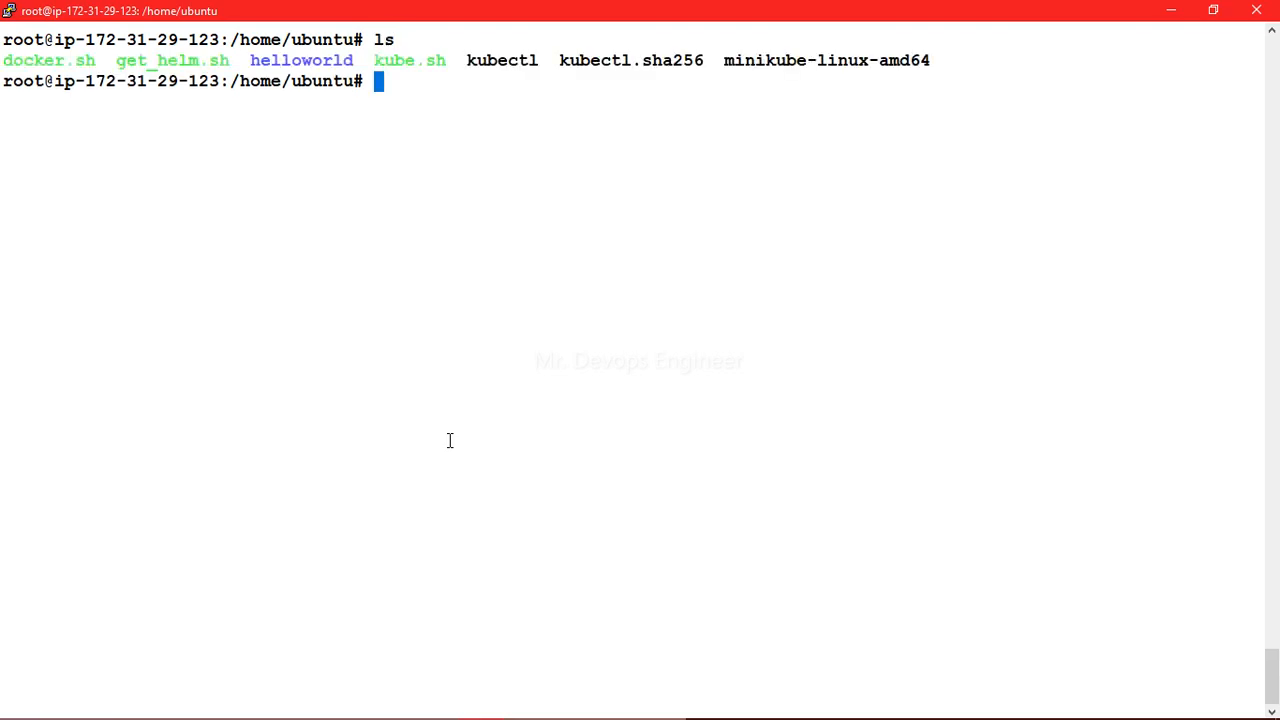
Step: Run tree helloworld/ to display the chart's 3 directories and 10 files
text(tree h)
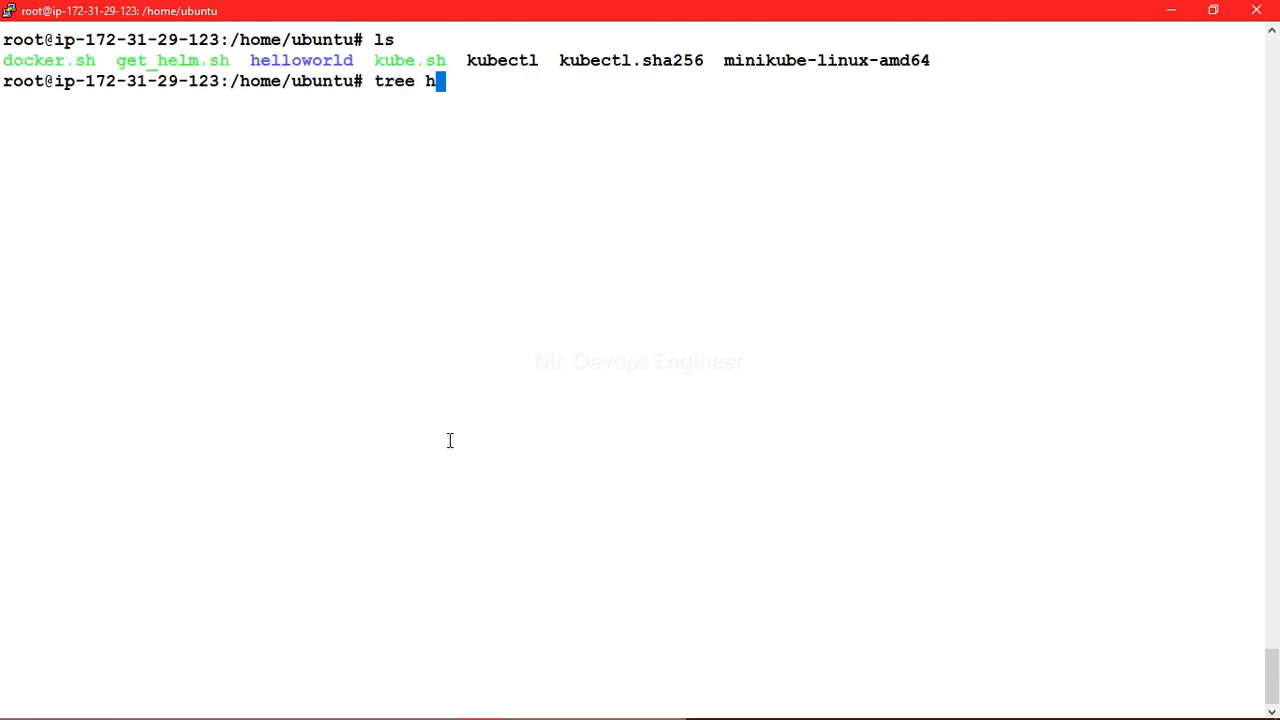
text(elloworld/e)
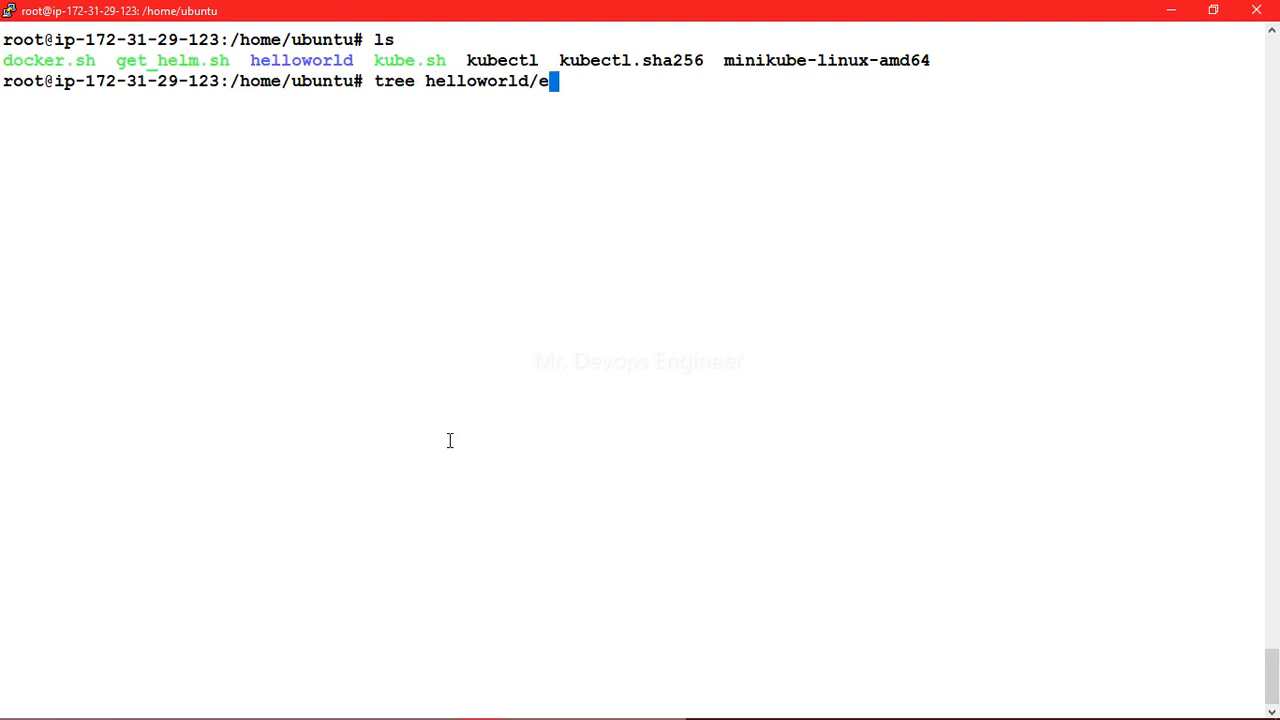
key(BackSpace)
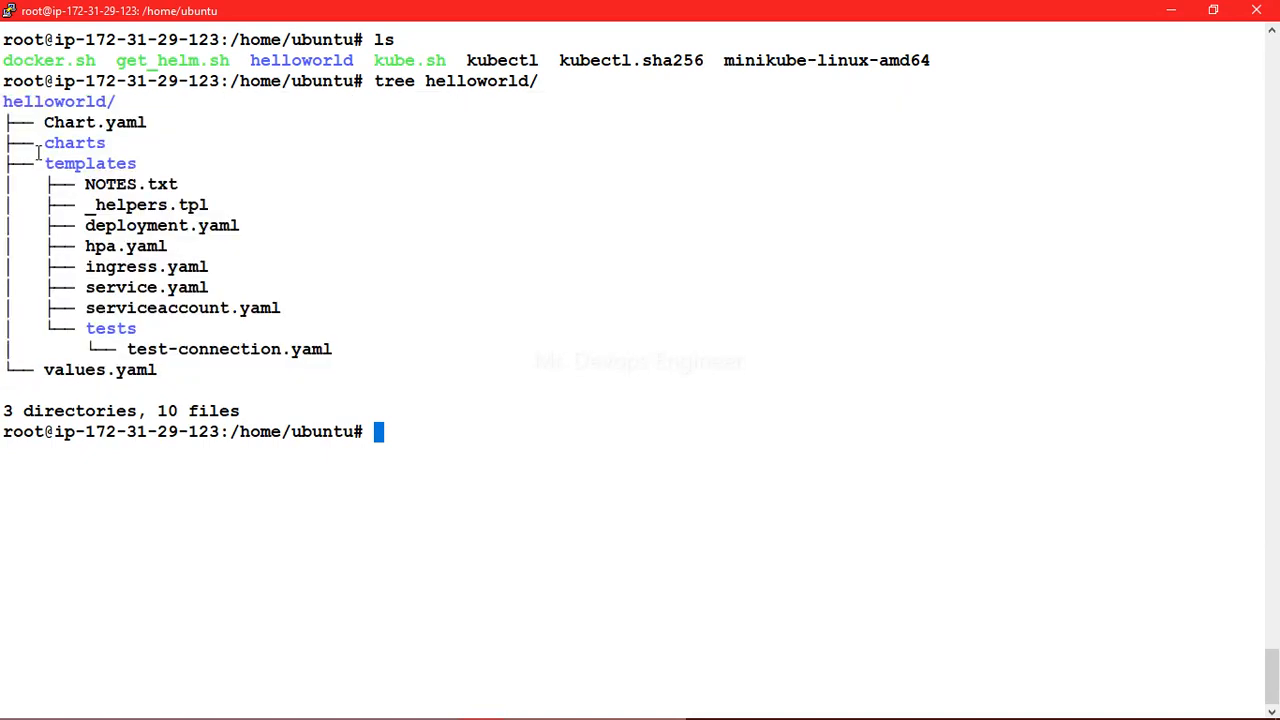
mouse_move(436, 395)
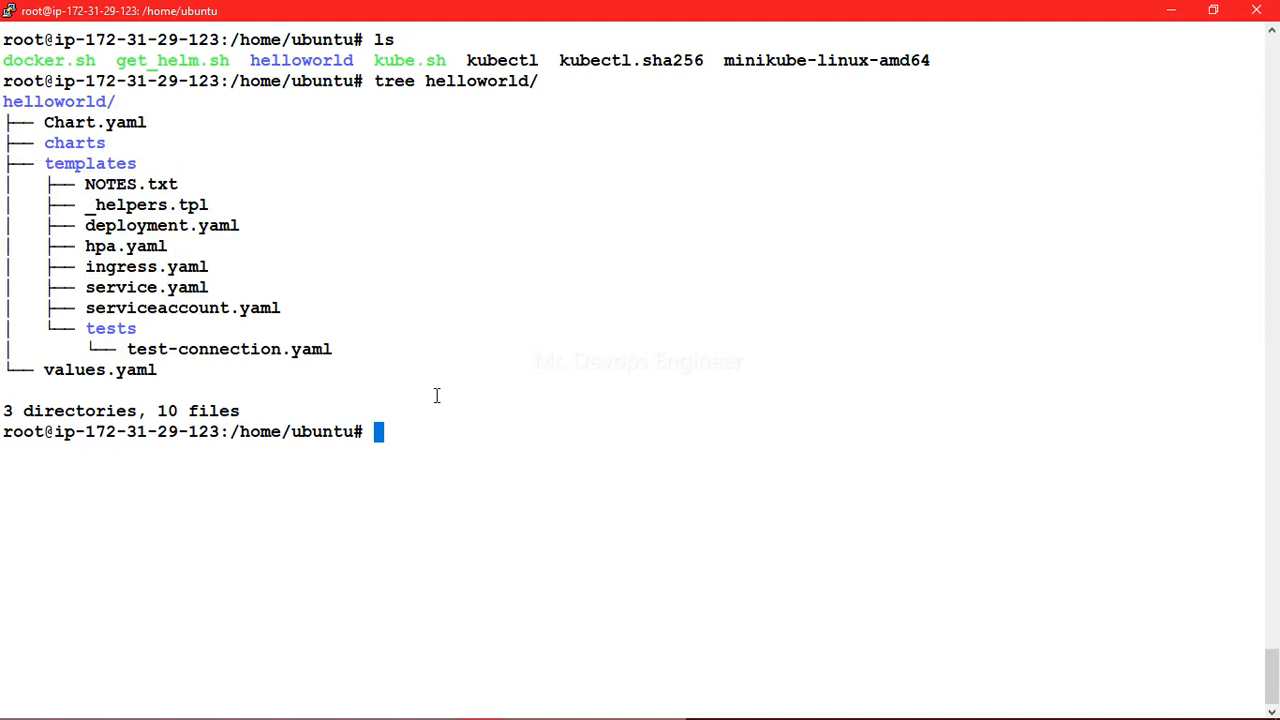
Step: Highlight values.yaml in the tree, then cd into helloworld/ and list its contents
text(cd)
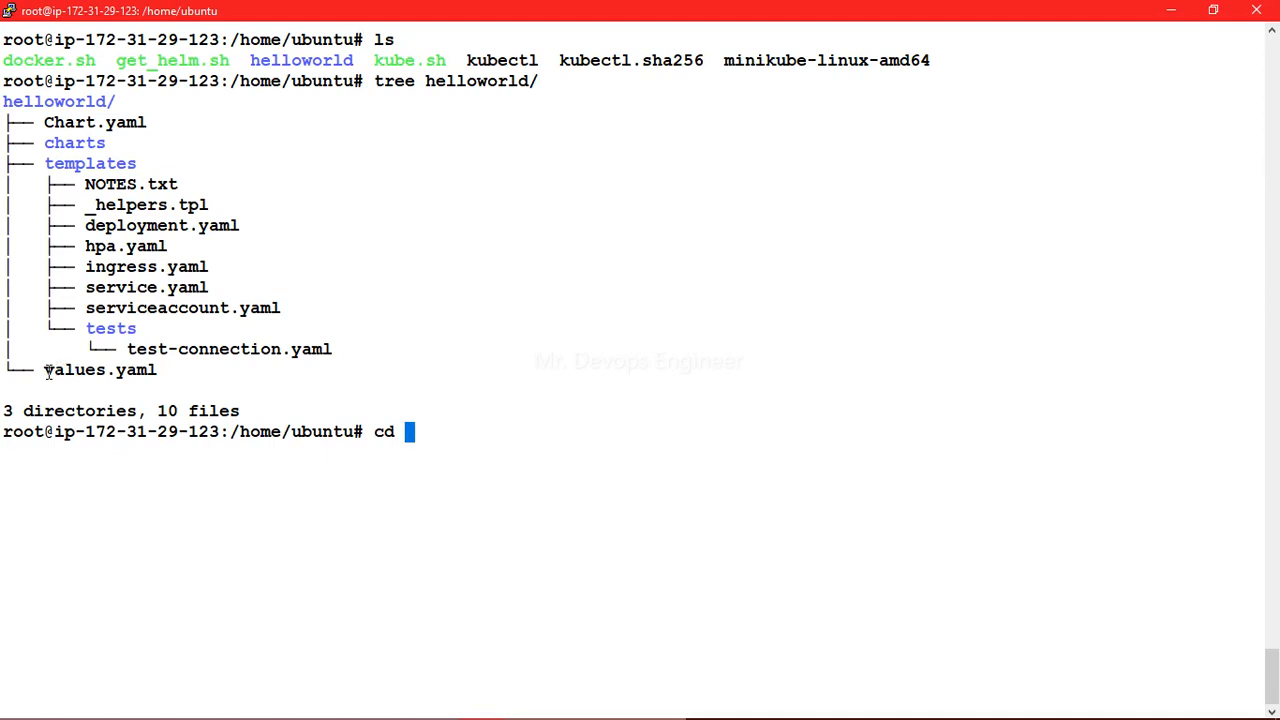
double_click(99, 370)
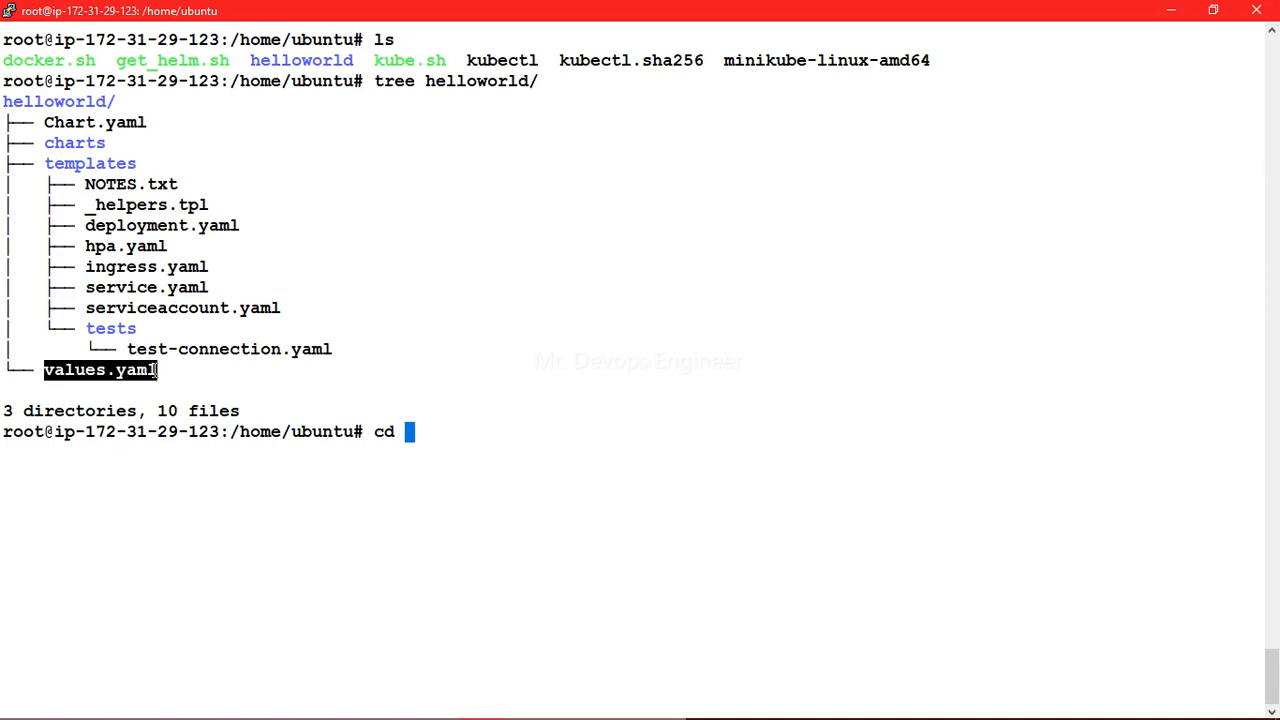
mouse_move(433, 392)
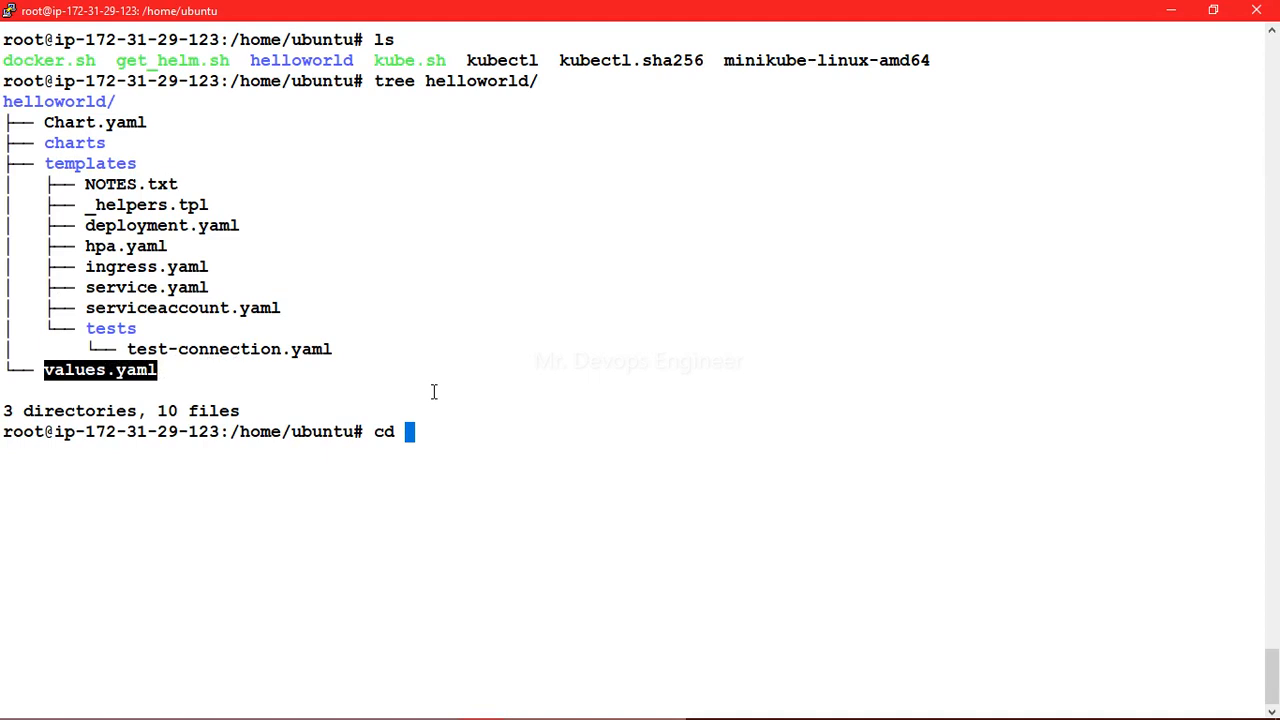
text(helloworld/)
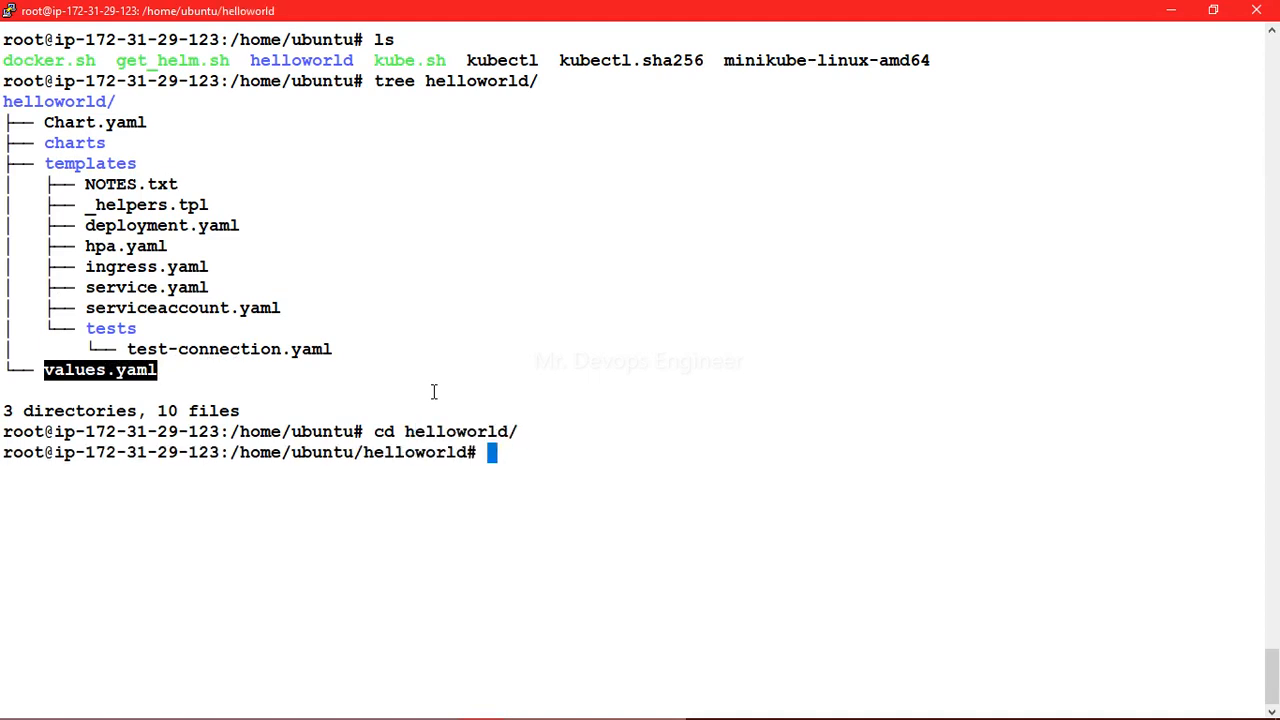
text(l)
text(s)
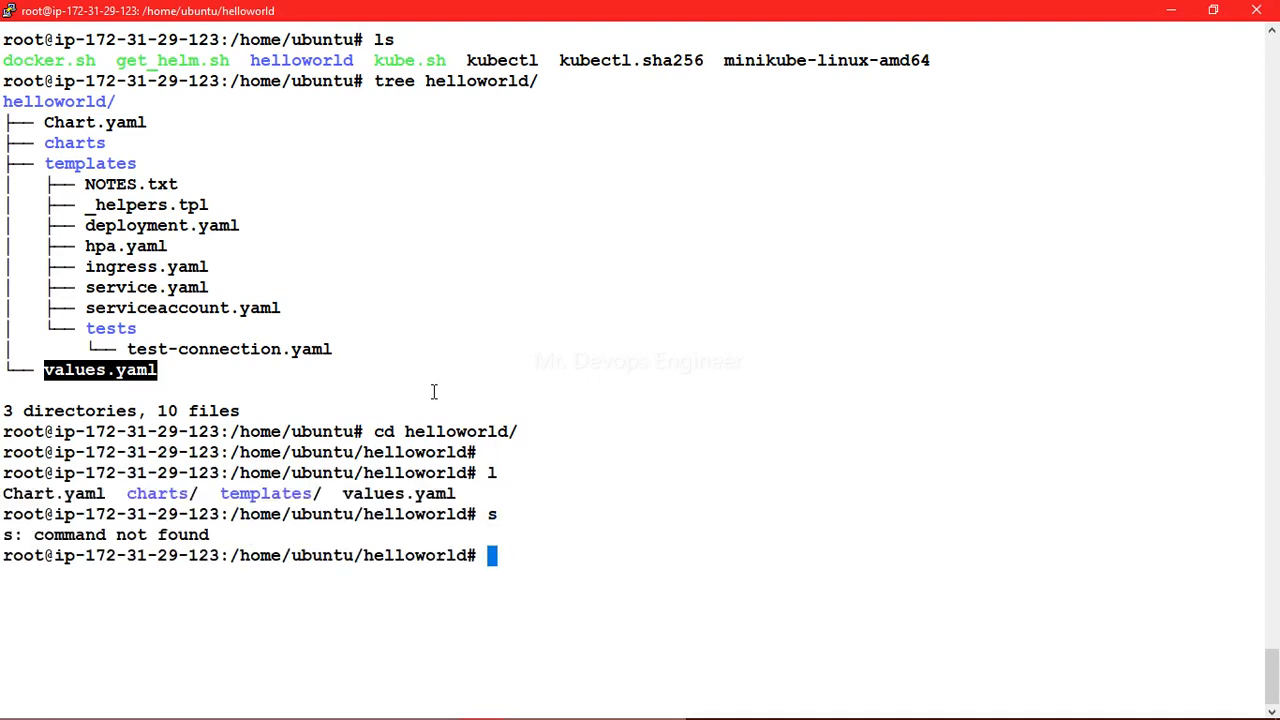
Step: Edit values.yaml in vi and move to the service type setting
text(vi)
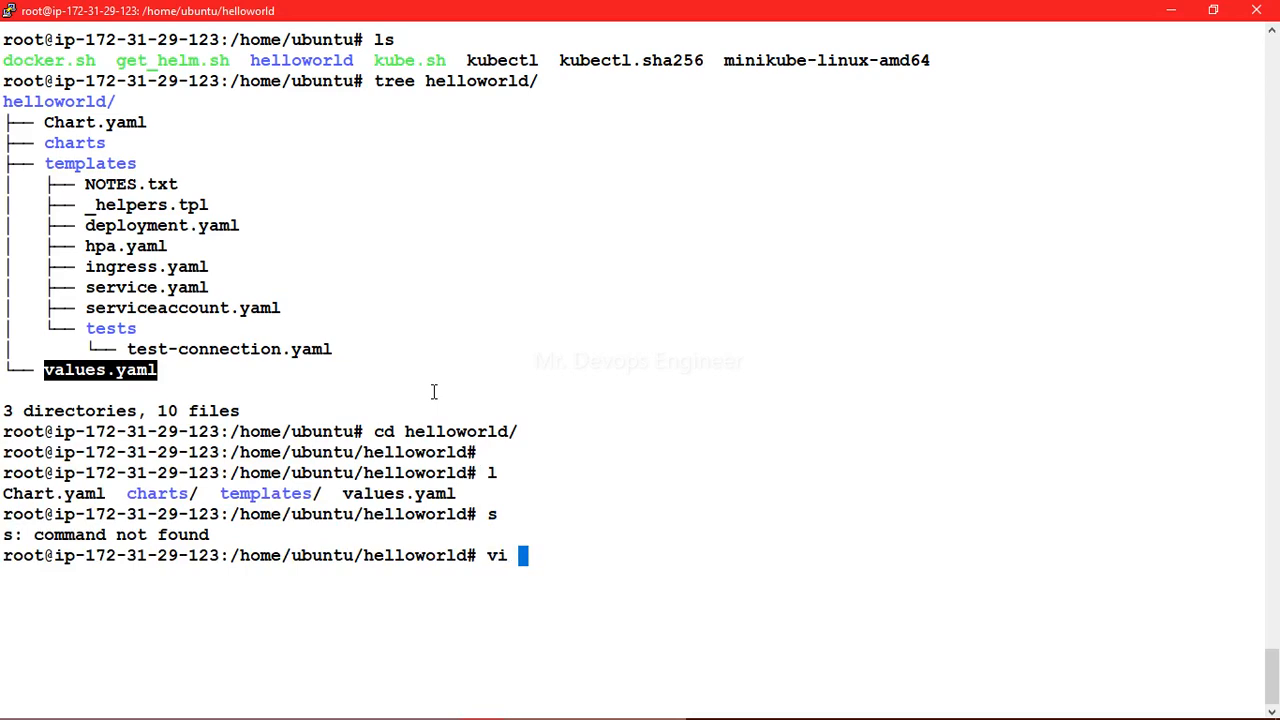
text(values.yaml)
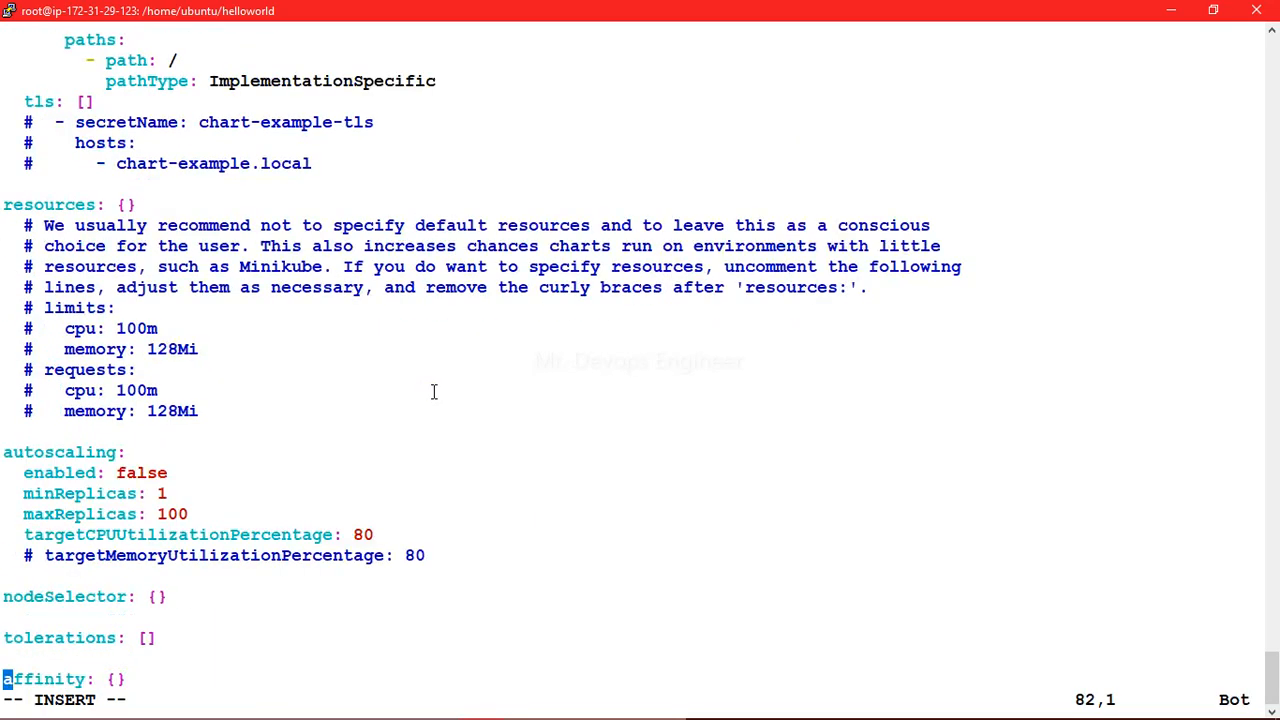
key(Up)
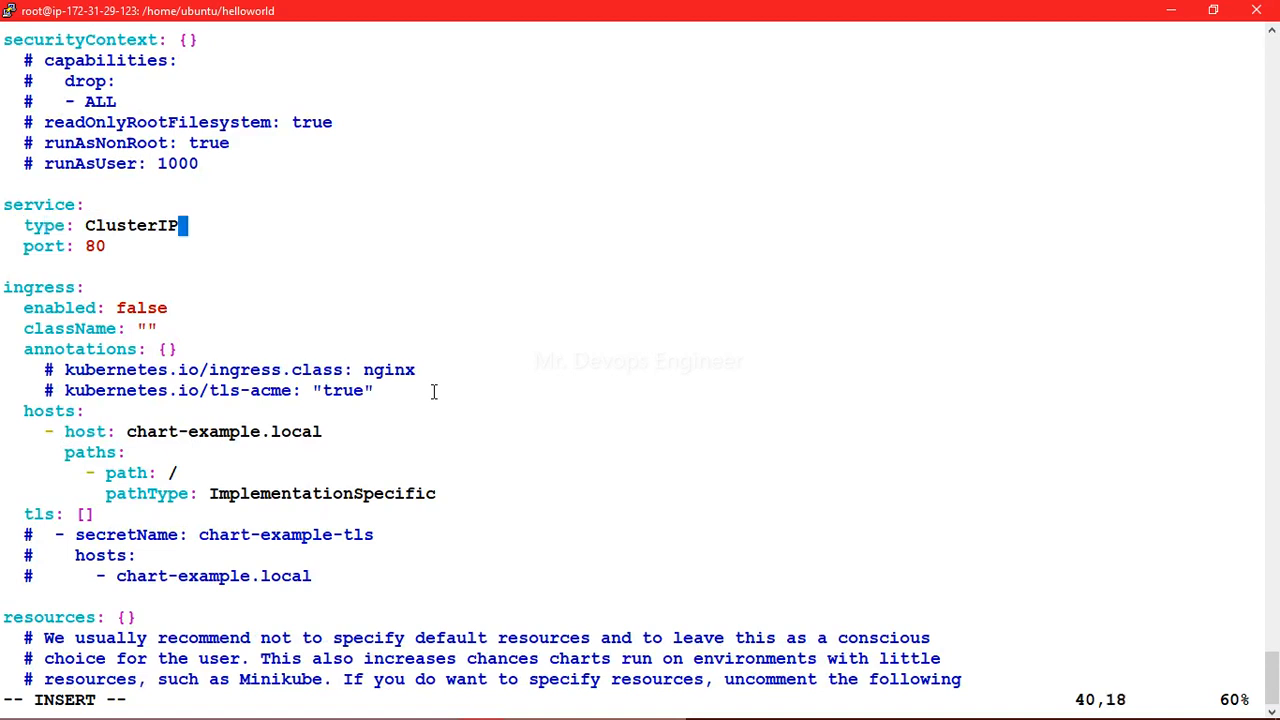
Step: Replace the service type ClusterIP with NodePort and save back to the shell
key(BackSpace)
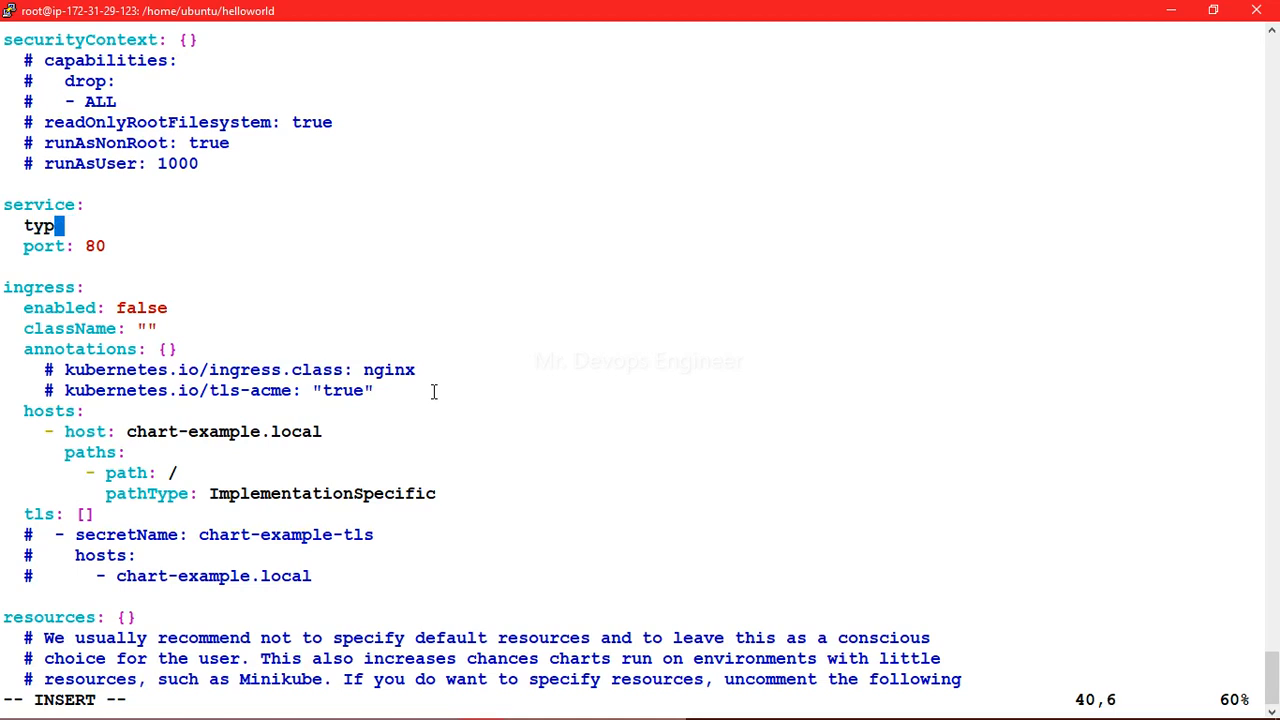
text(e:)
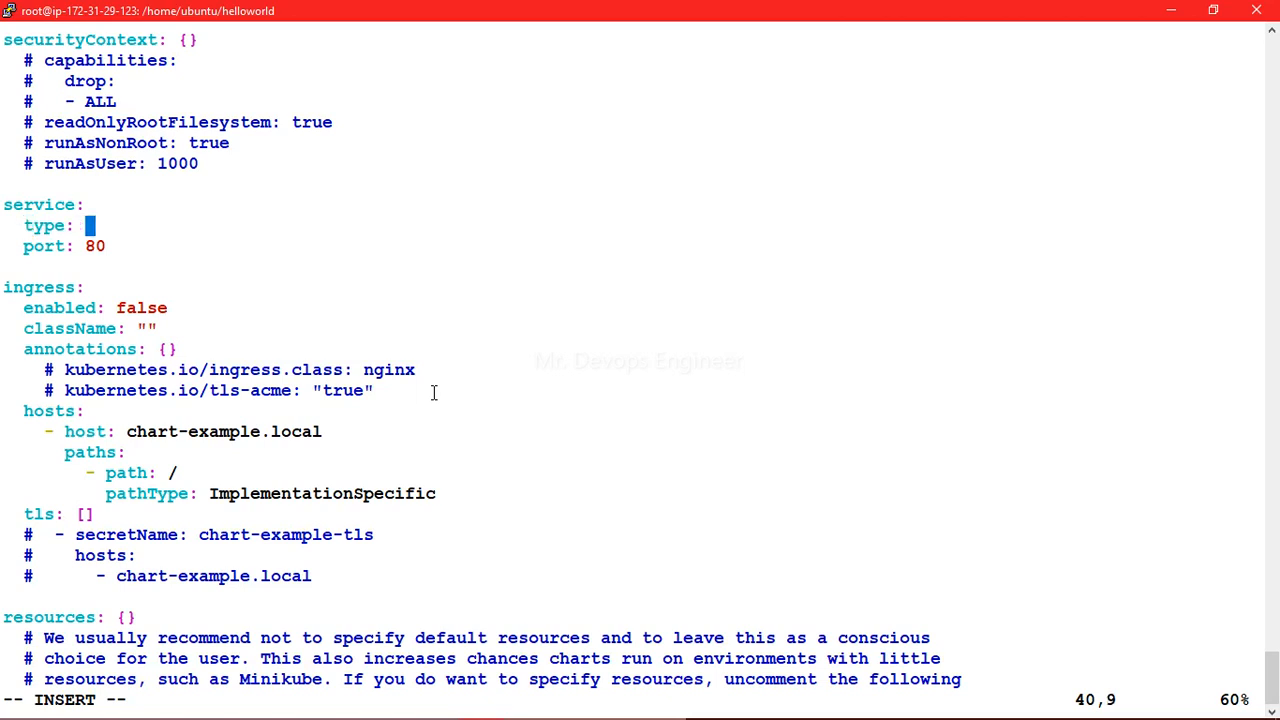
text(Node)
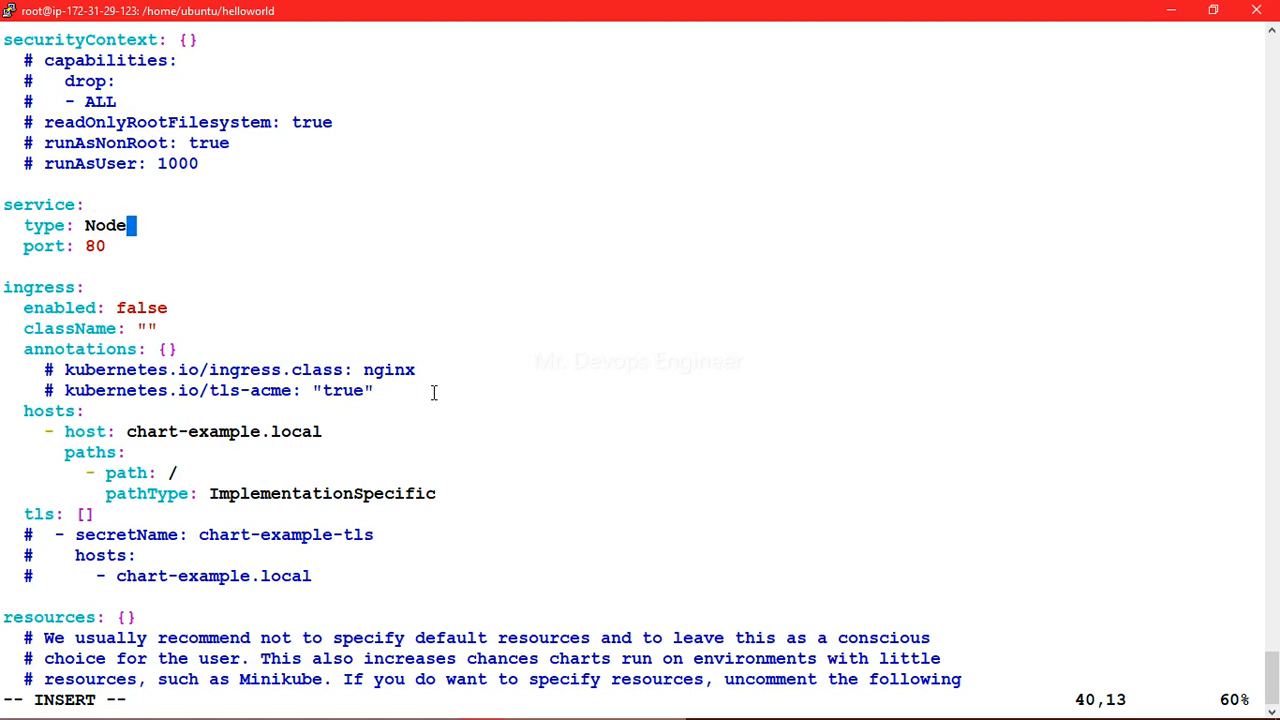
text(Port)
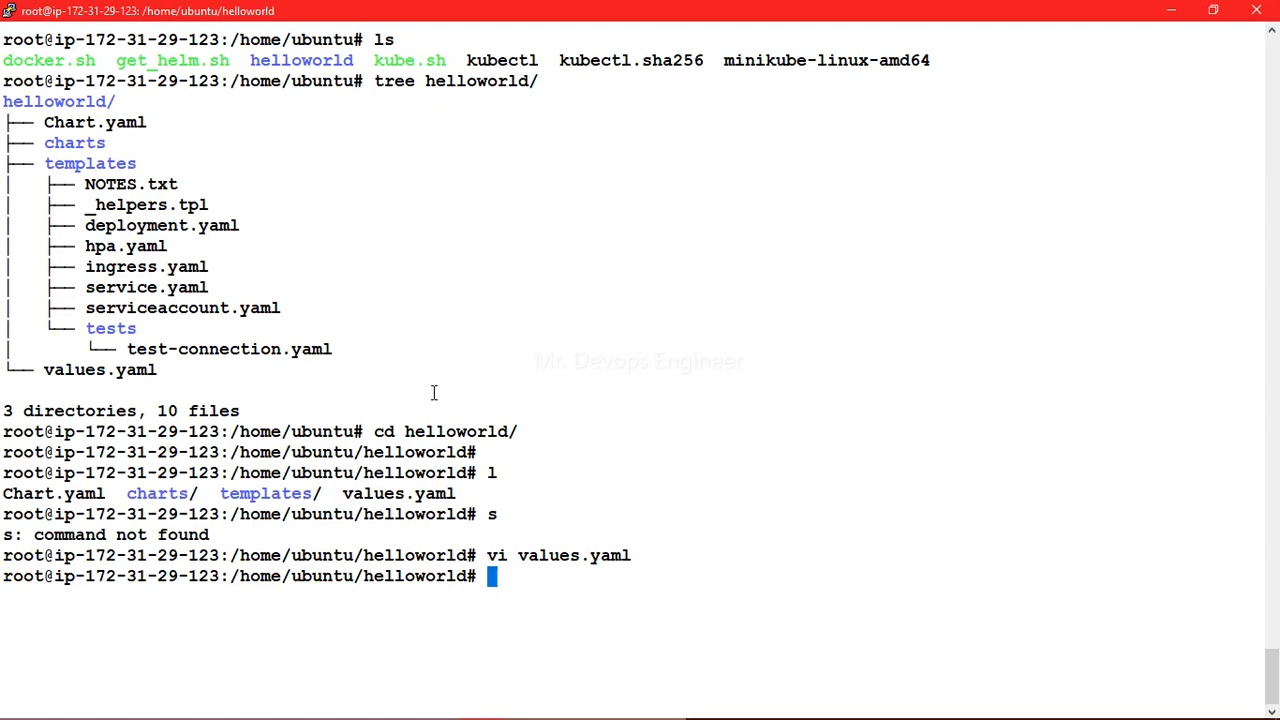
Step: Begin helm install with the release name myisthelmchart
text(hel)
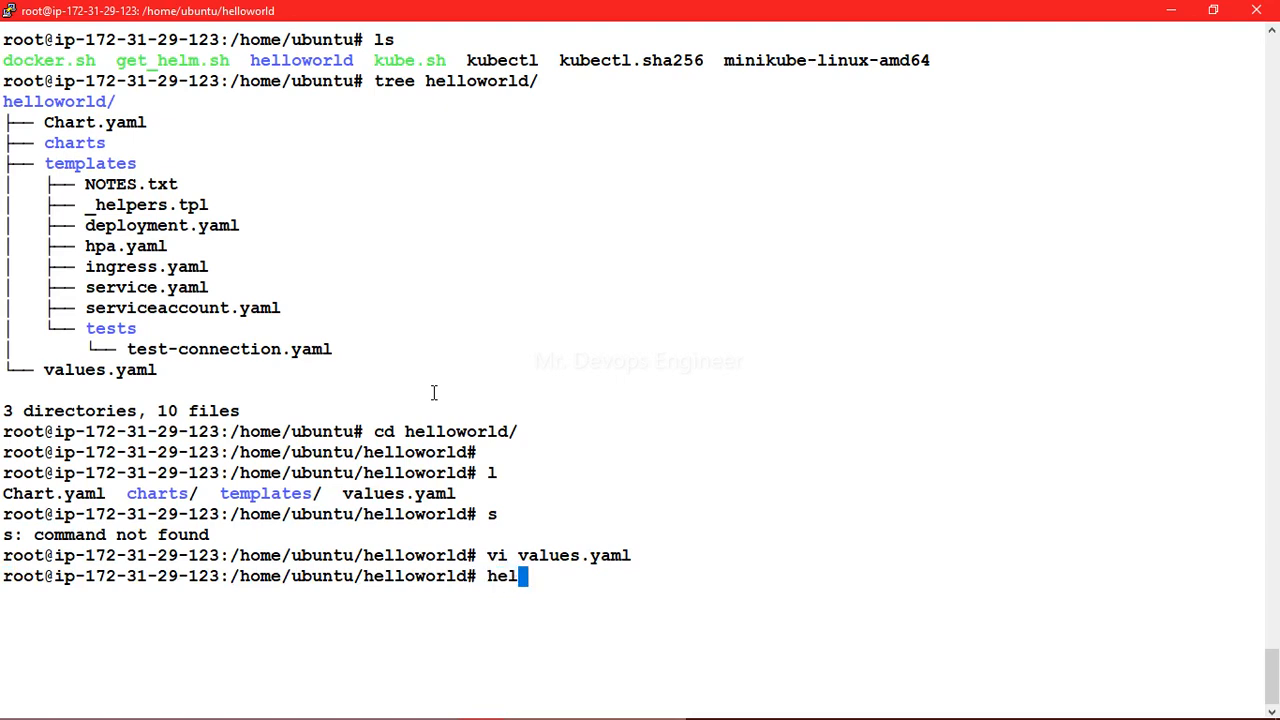
text(m)
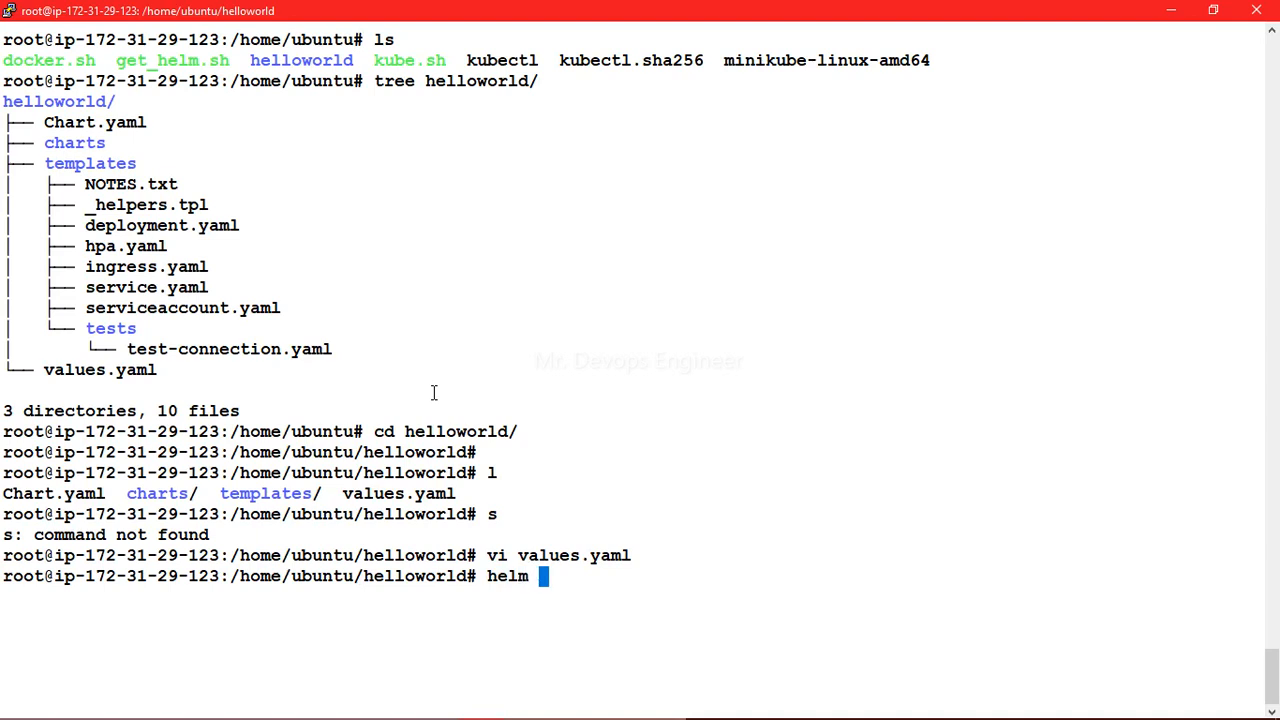
text(install)
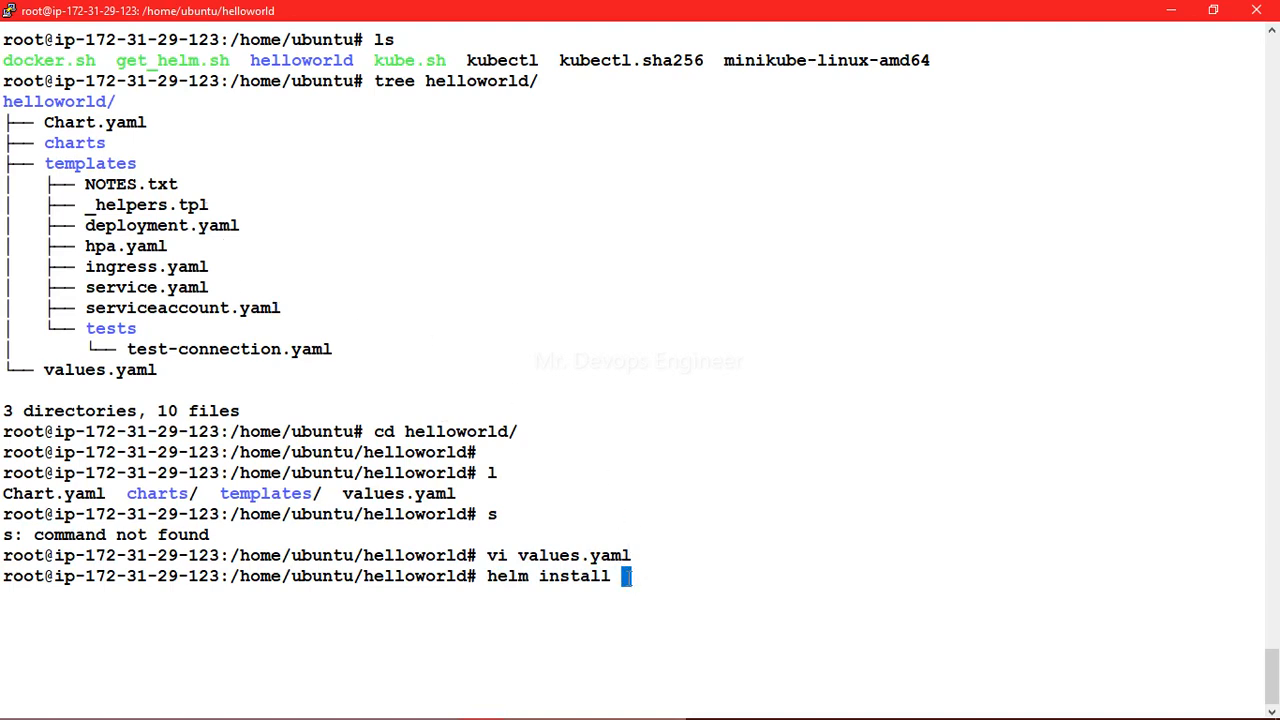
text(my)
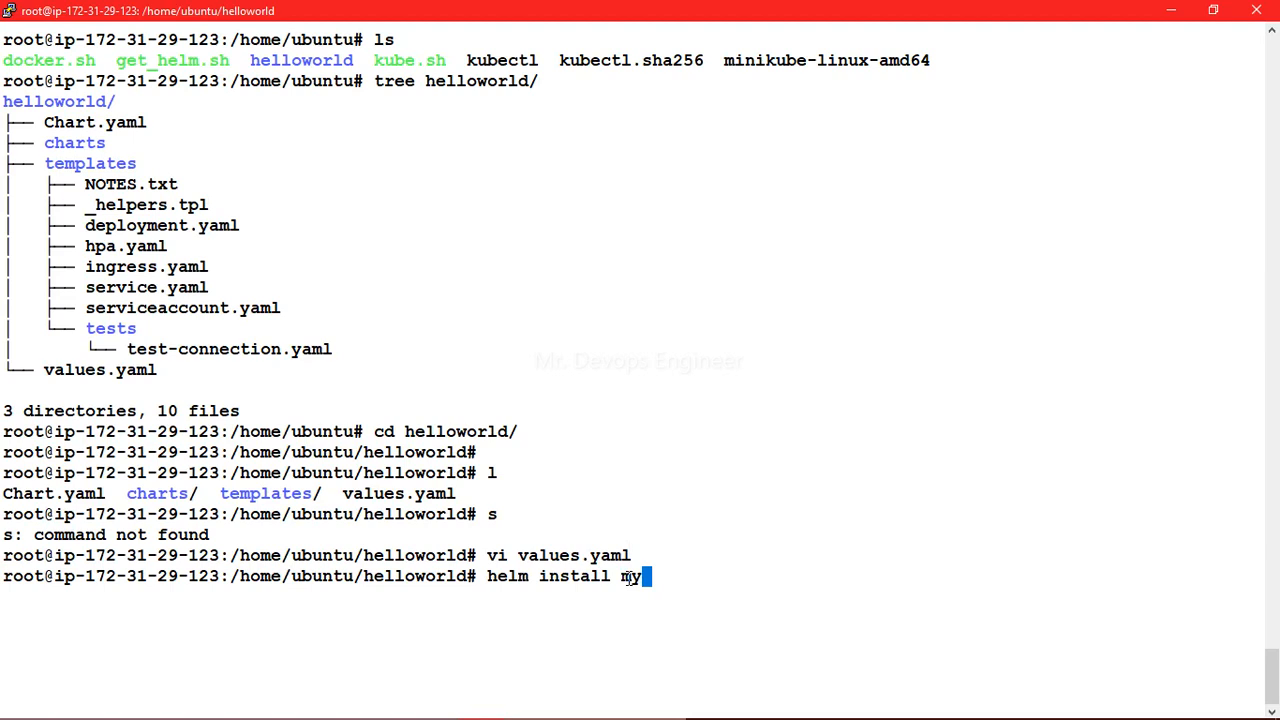
text(ist)
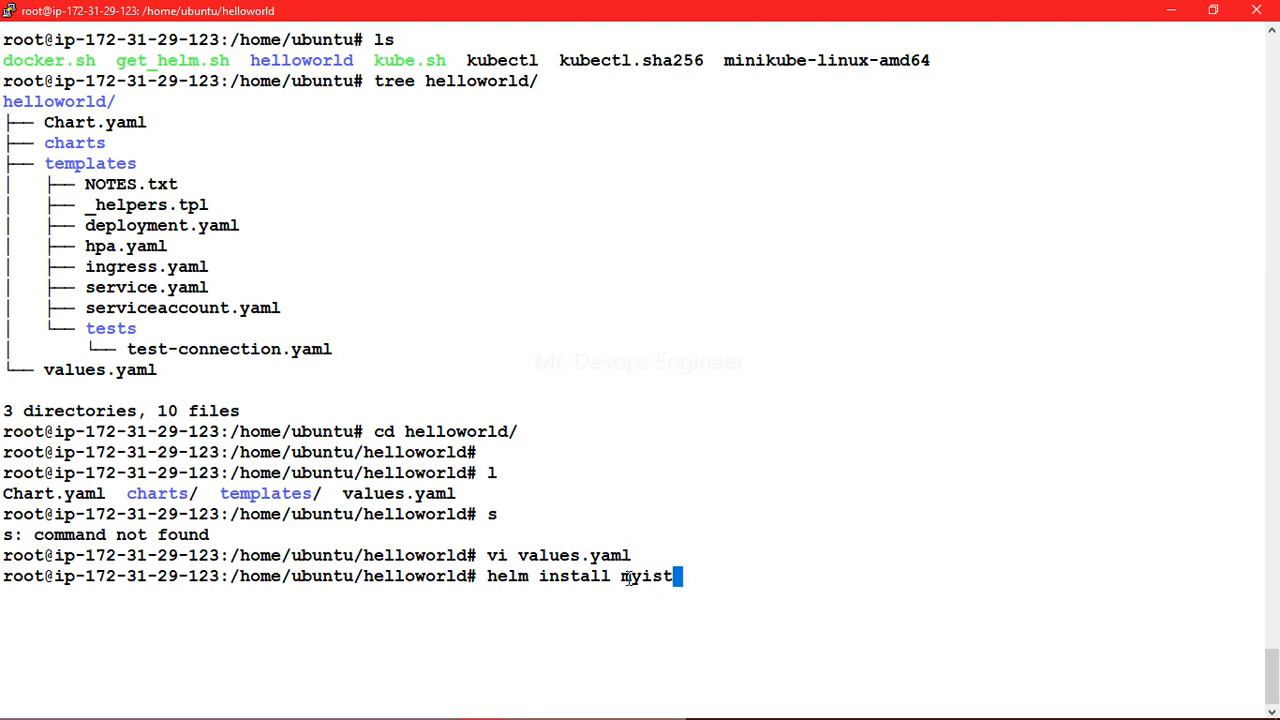
text(helmchart)
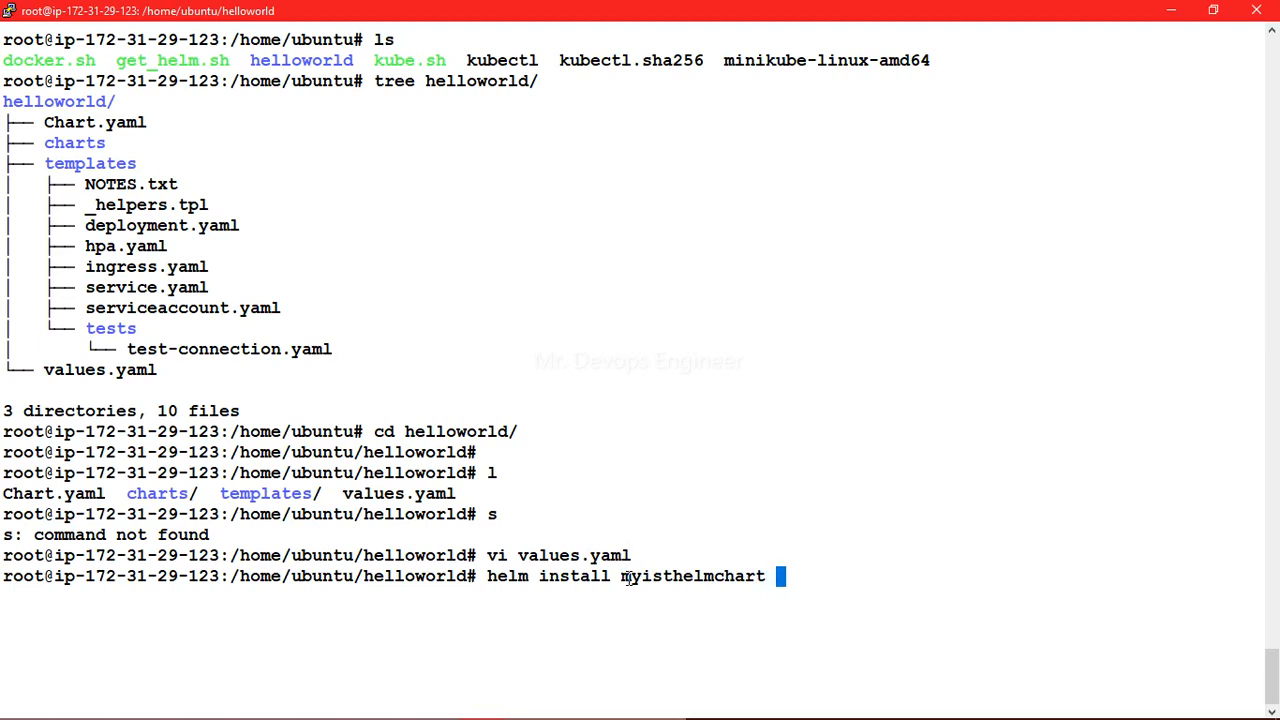
Step: Correct the mistyped 'hello' to '.' and install the current chart folder as the release
text(he)
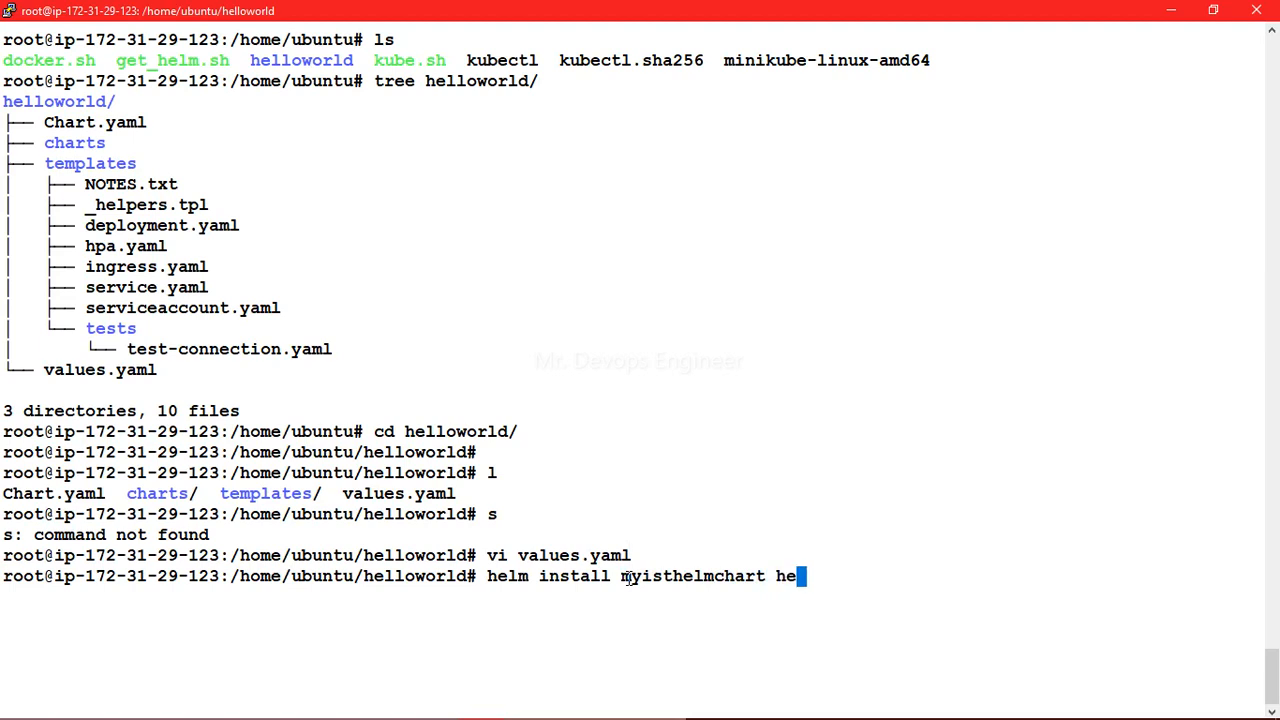
text(l)
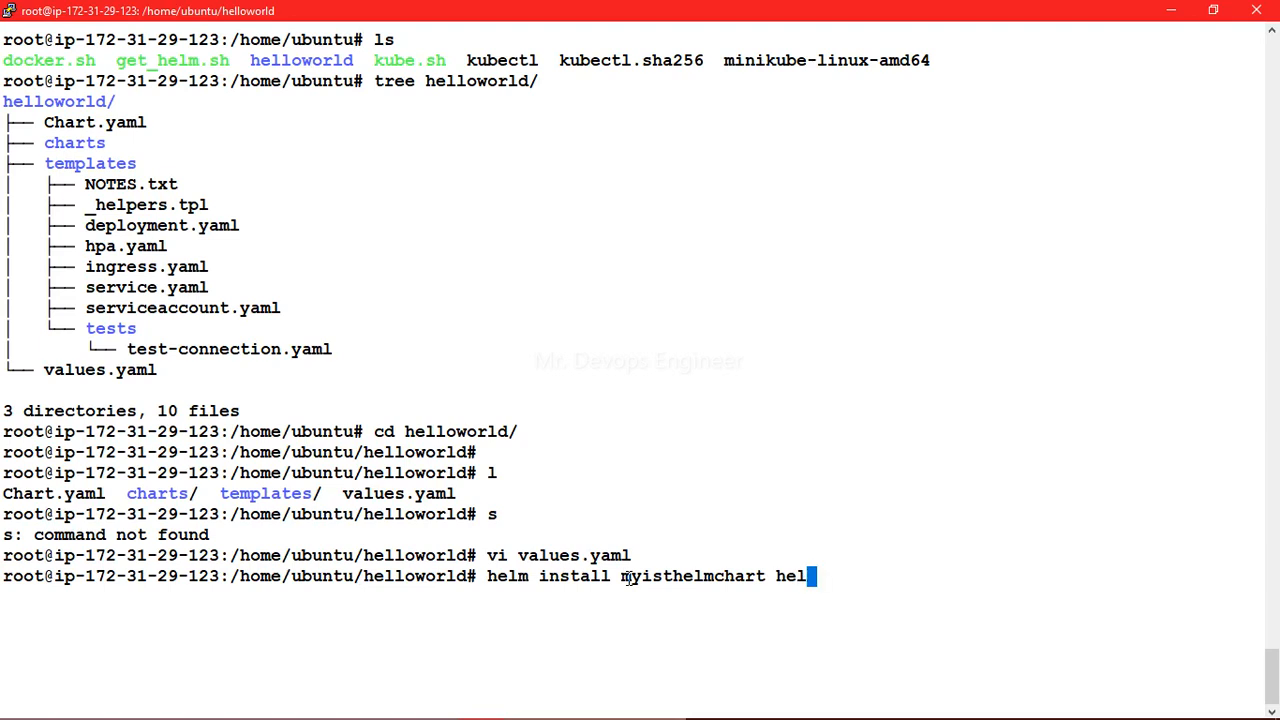
text(lo)
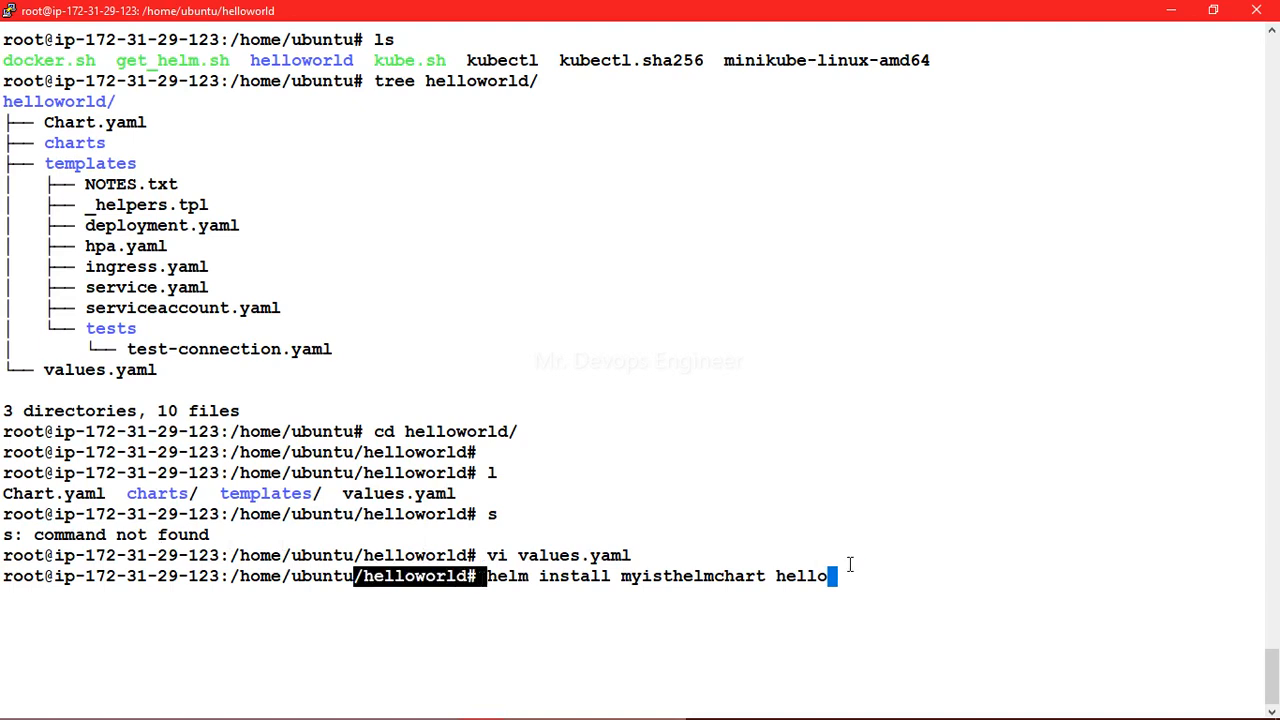
key(BackSpace)
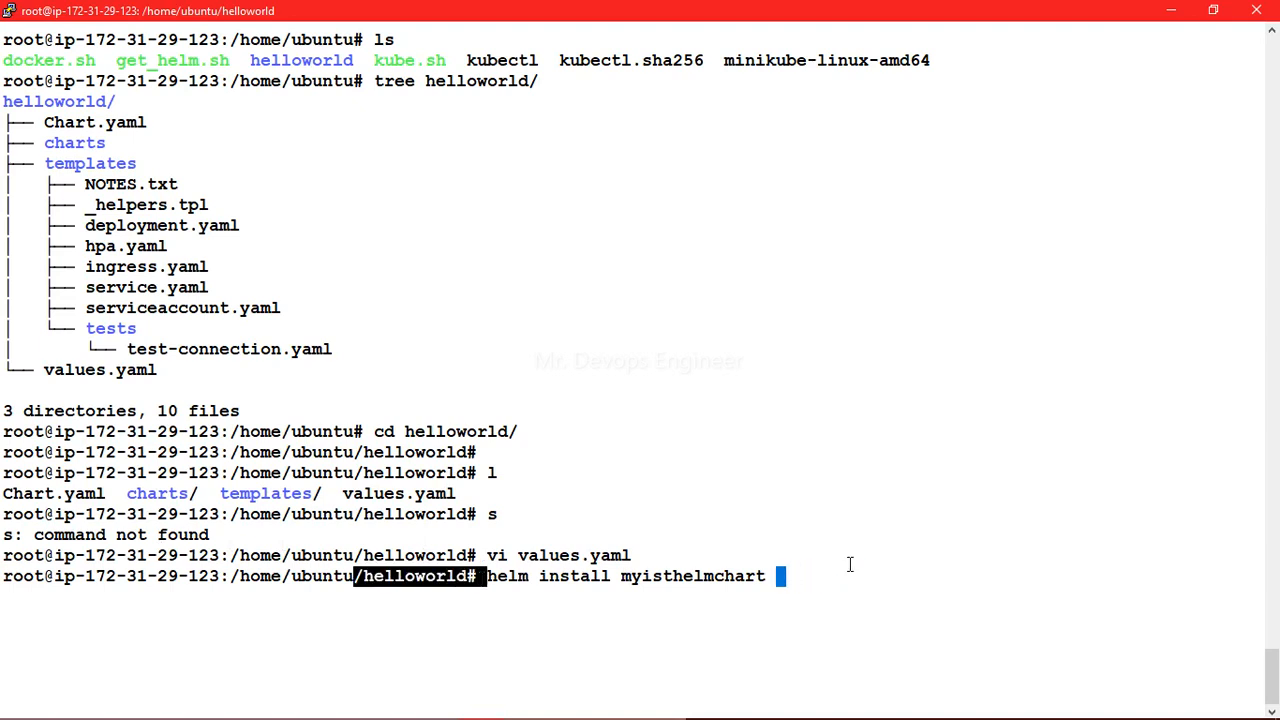
text(.)
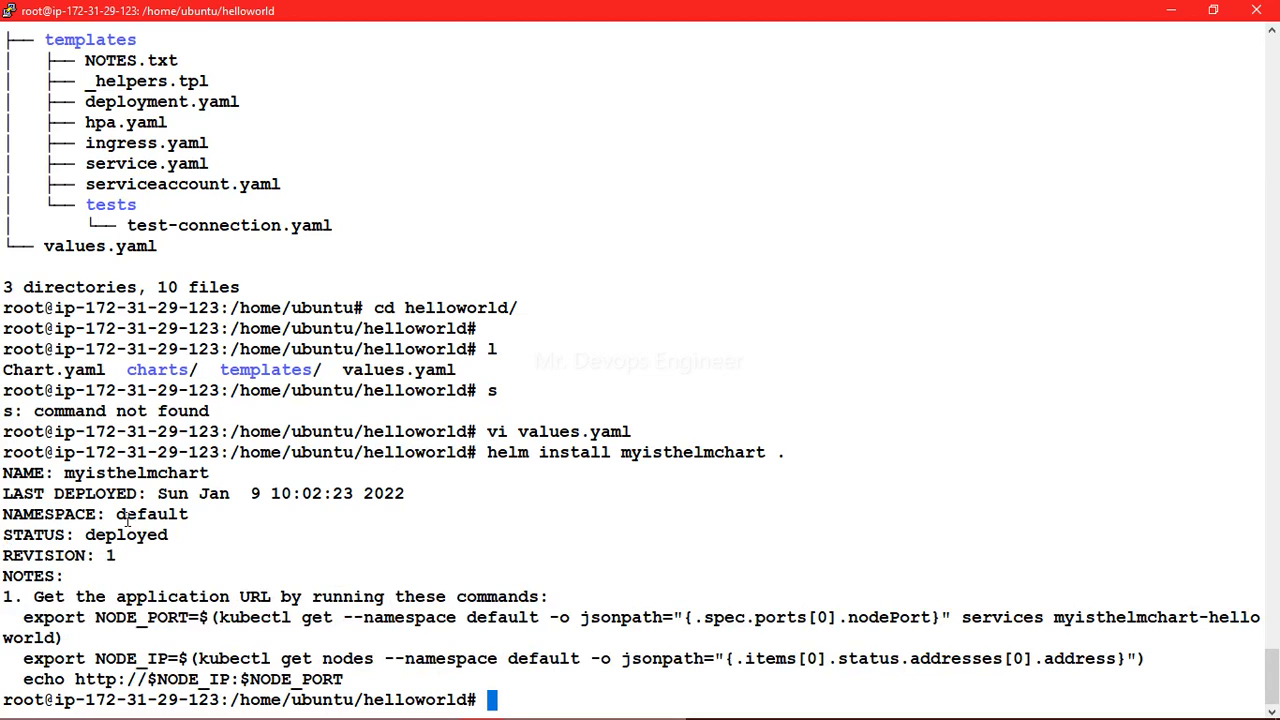
Step: Run helm list -a showing myisthelmchart deployed from chart helloworld-0.1.0
text(h)
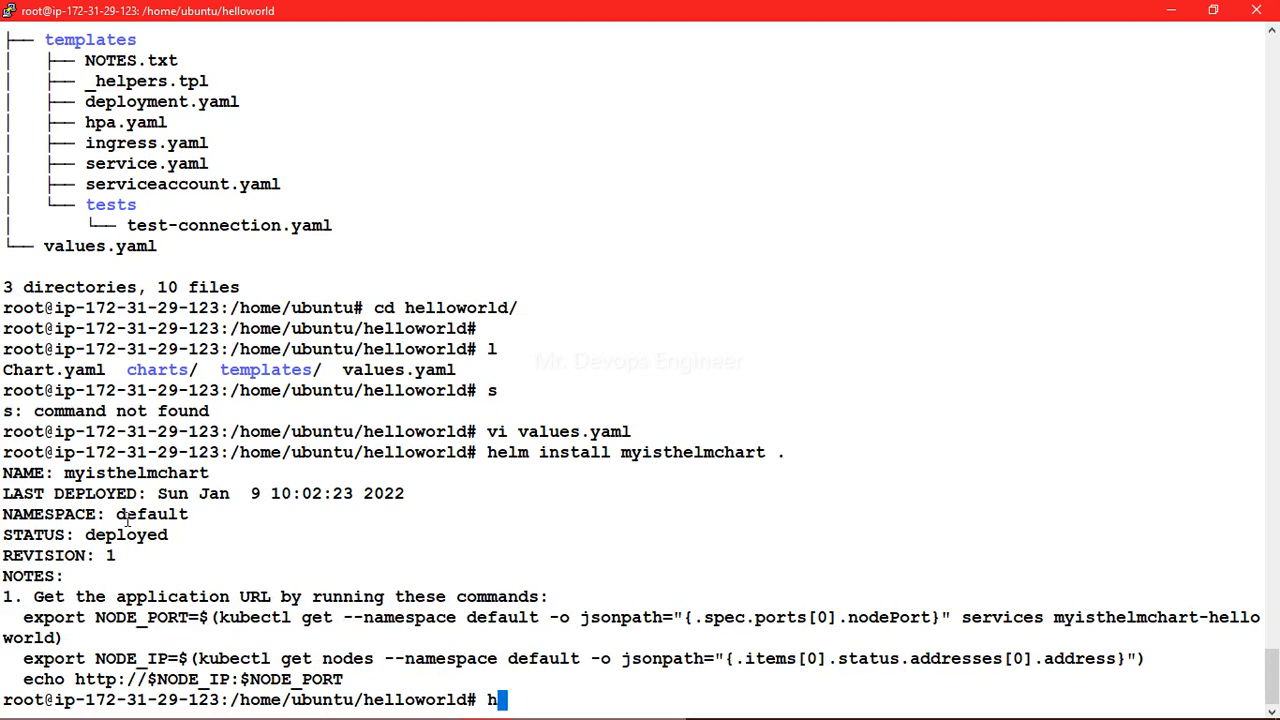
text(elm)
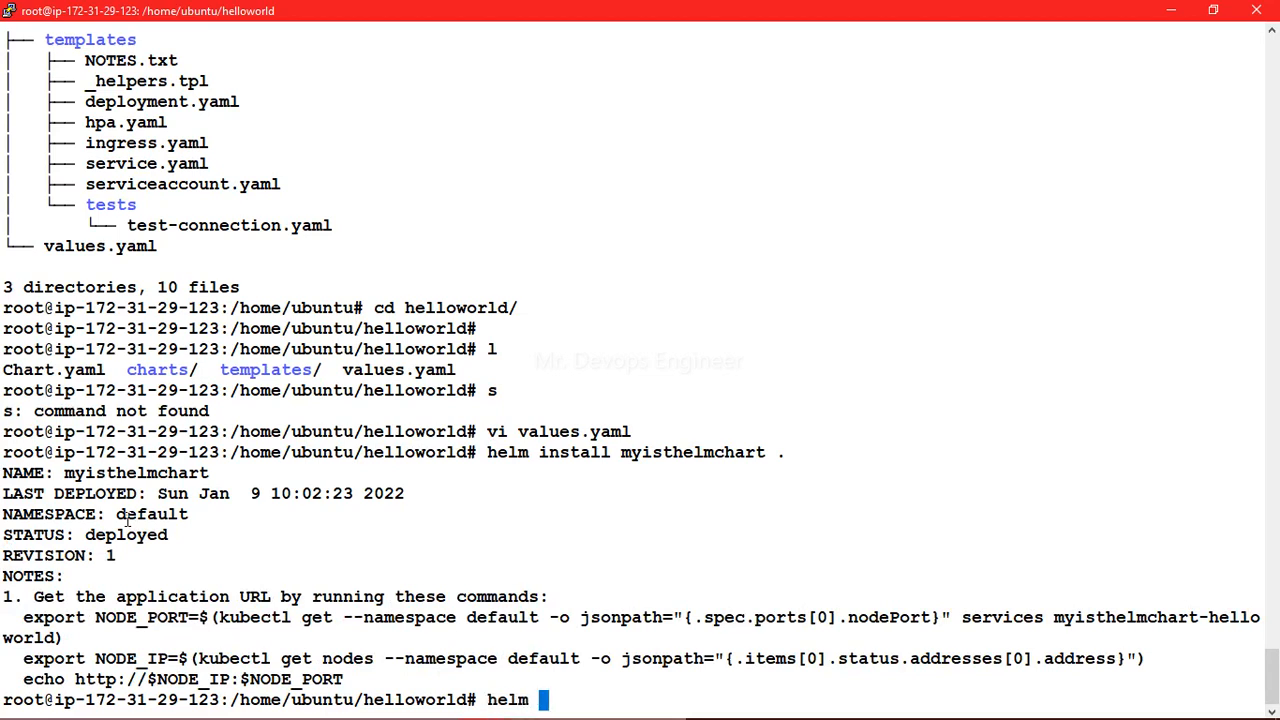
text(list -a)
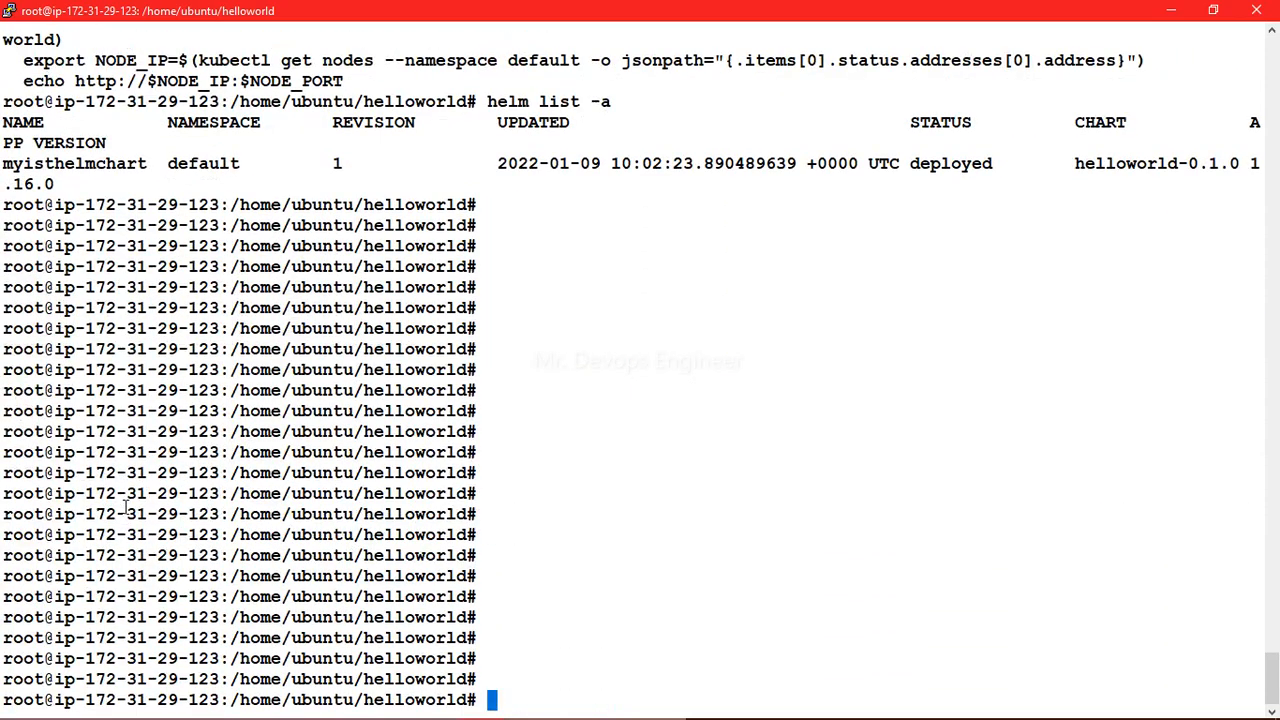
mouse_move(315, 89)
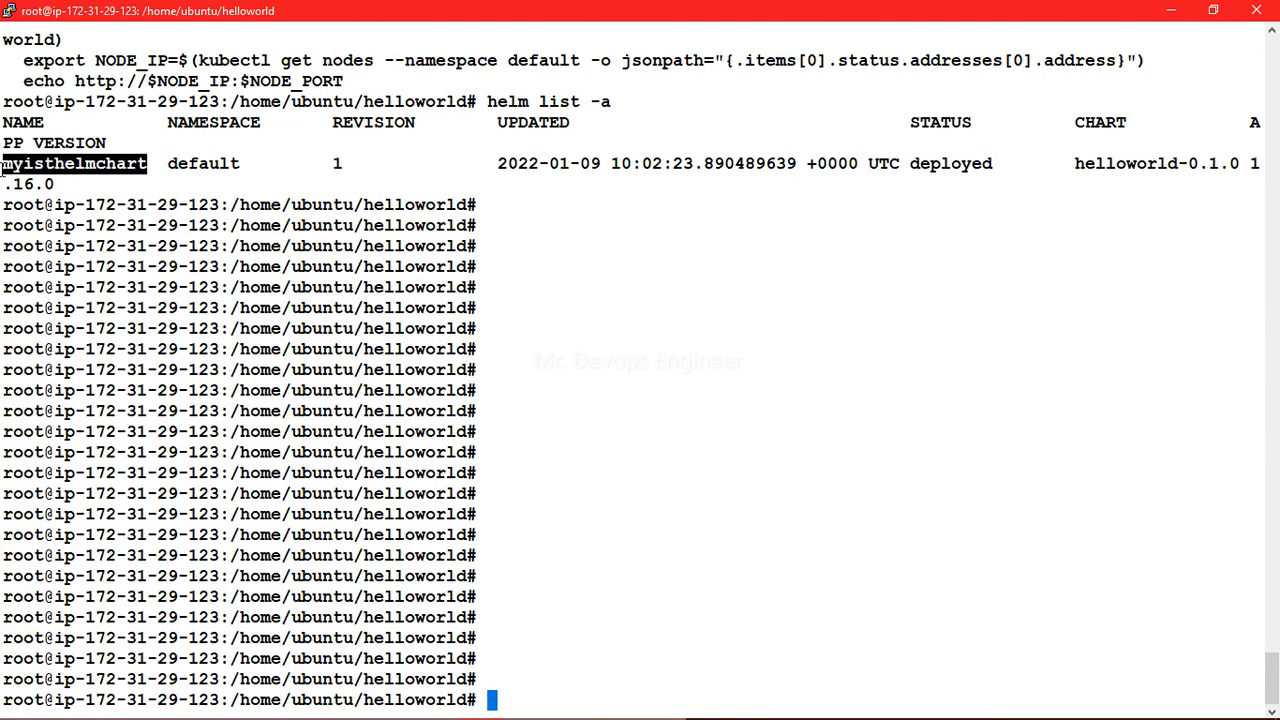
mouse_move(754, 307)
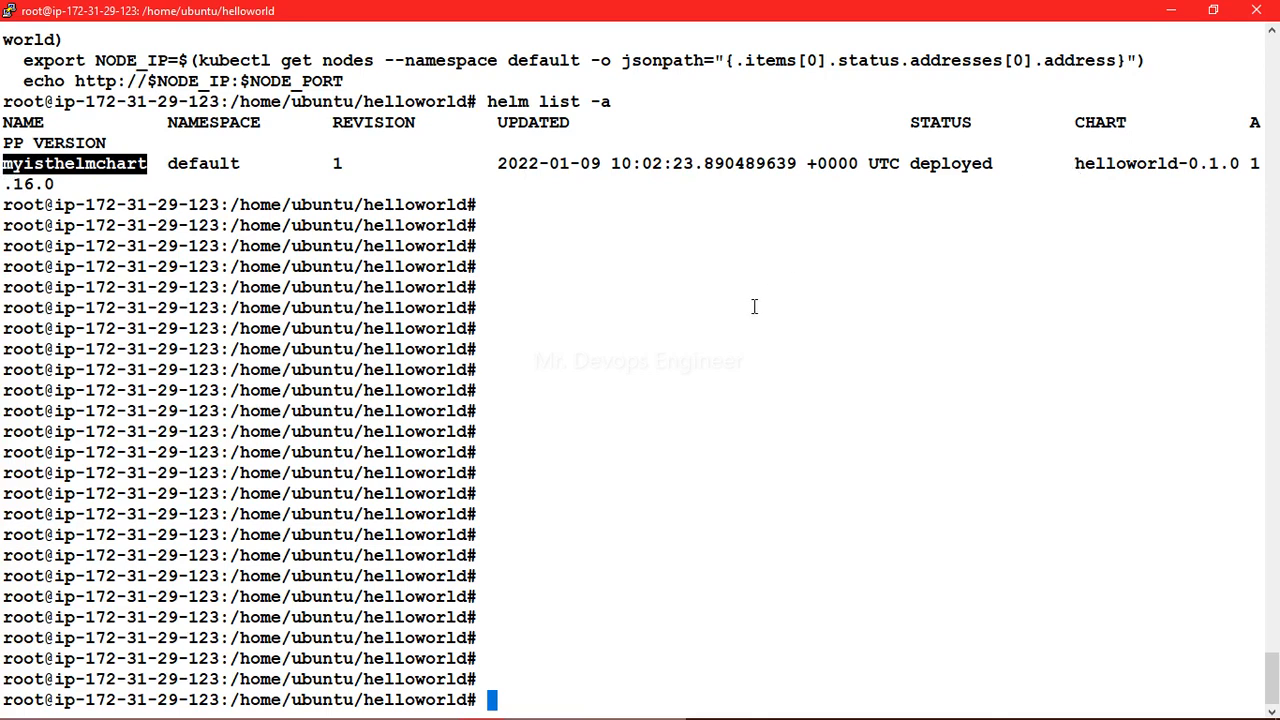
mouse_move(822, 291)
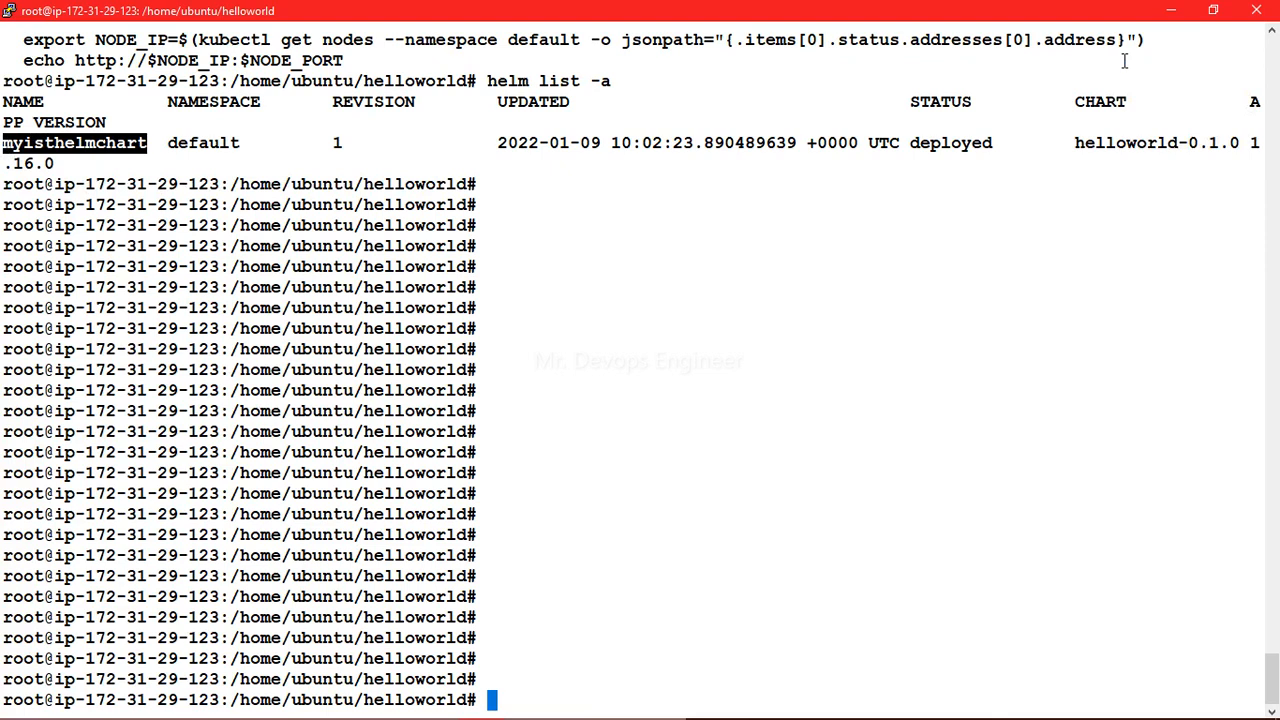
Step: List services showing myisthelmchart-helloworld as NodePort on 31758, then list deployments showing 1/1 ready
text(ku)
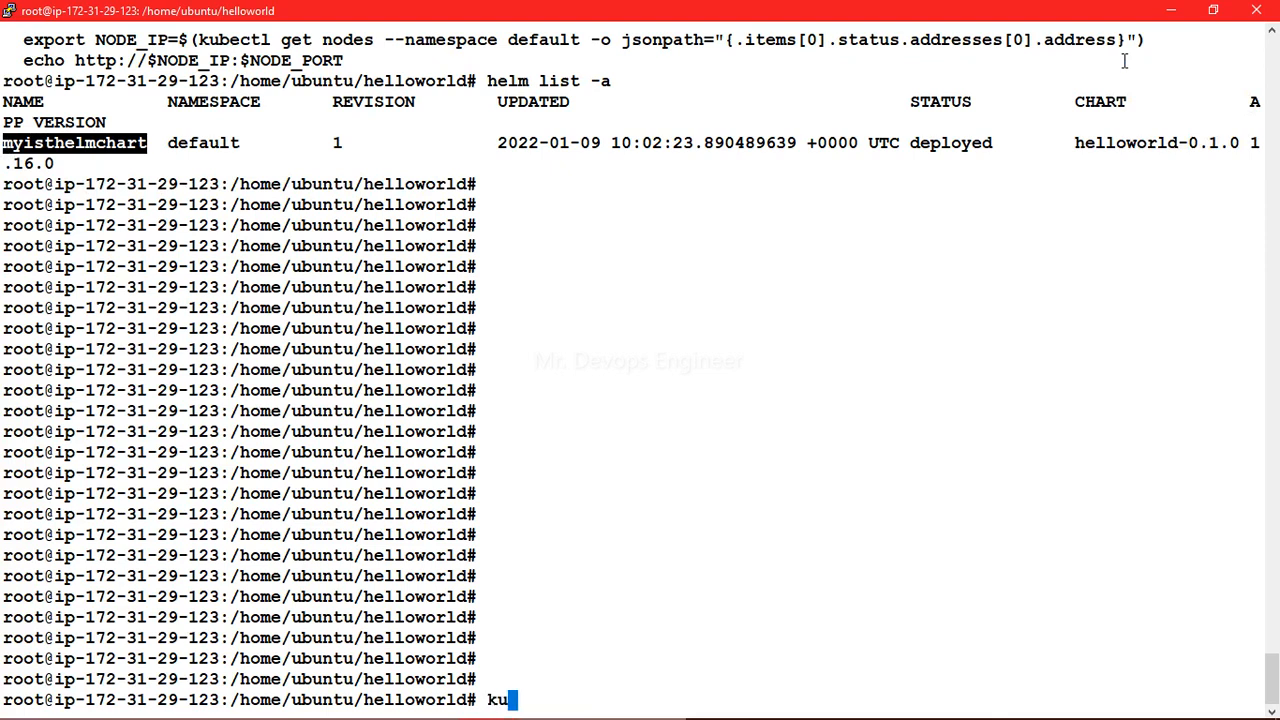
text(bectl get svc)
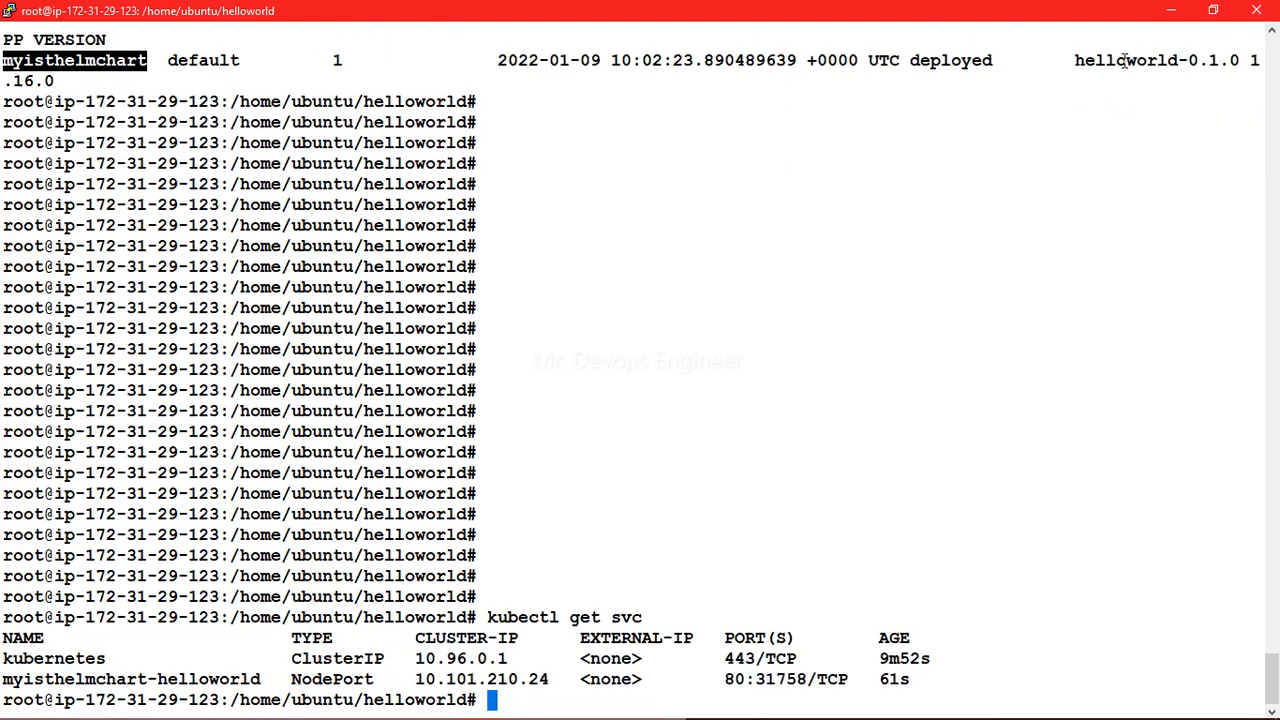
mouse_move(62, 607)
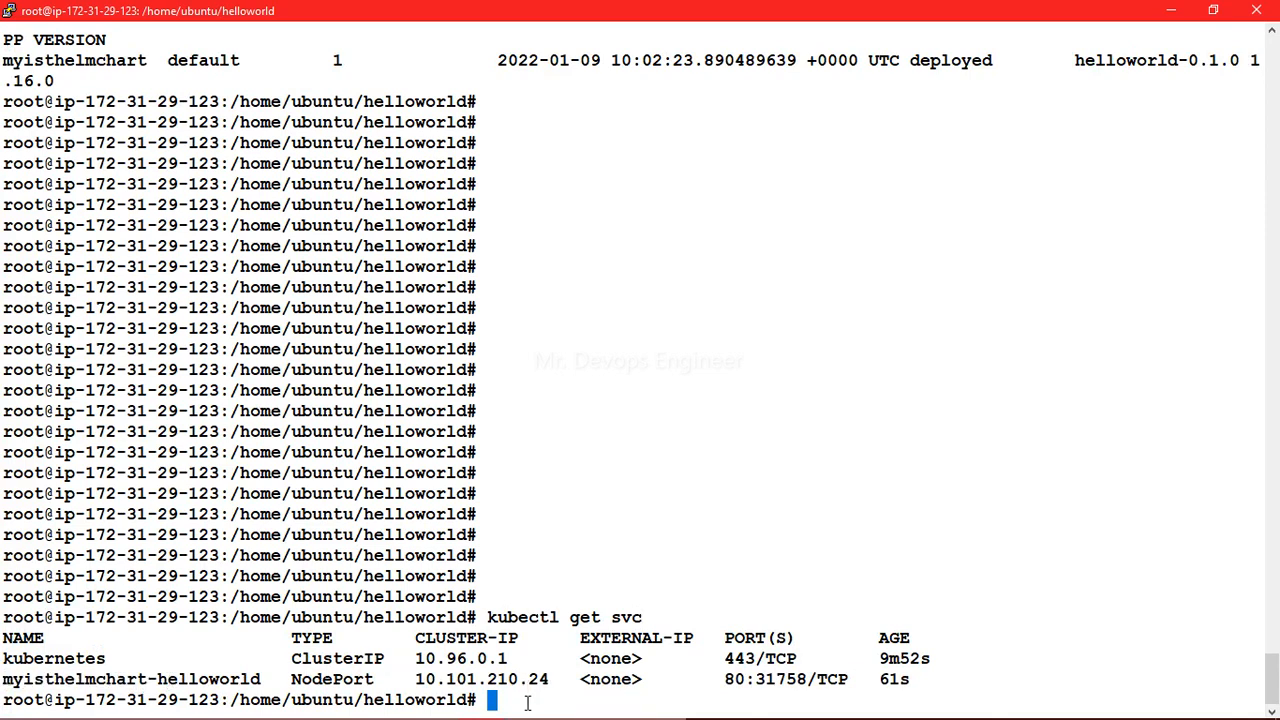
text(kubectl get d)
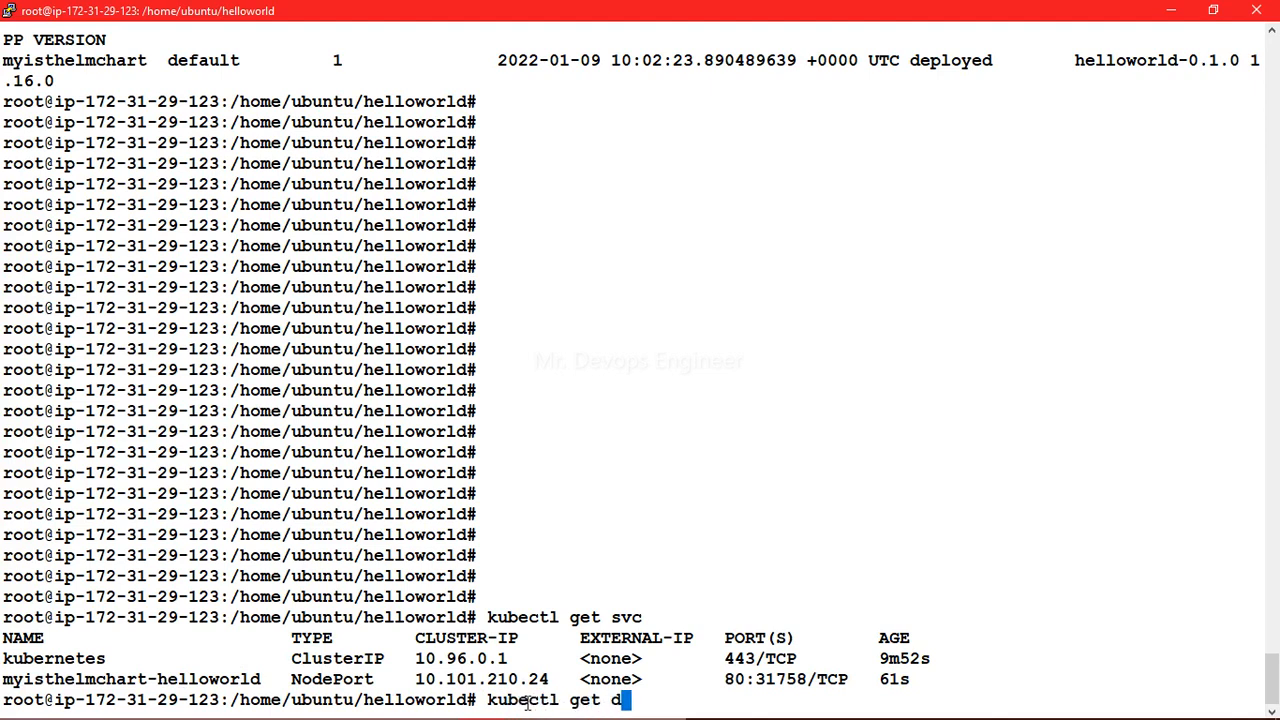
text(eployments)
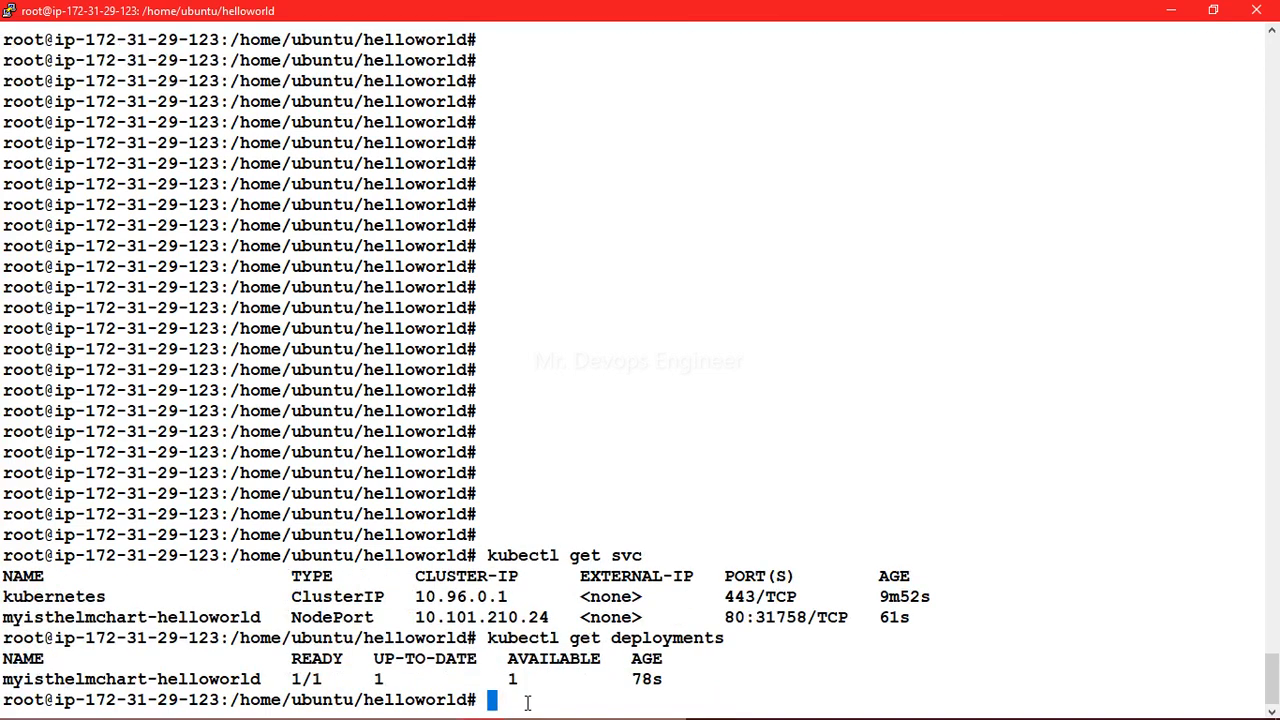
Step: Clear the partly typed command with Ctrl+C and highlight the NodePort 31758 value in the output
double_click(130, 676)
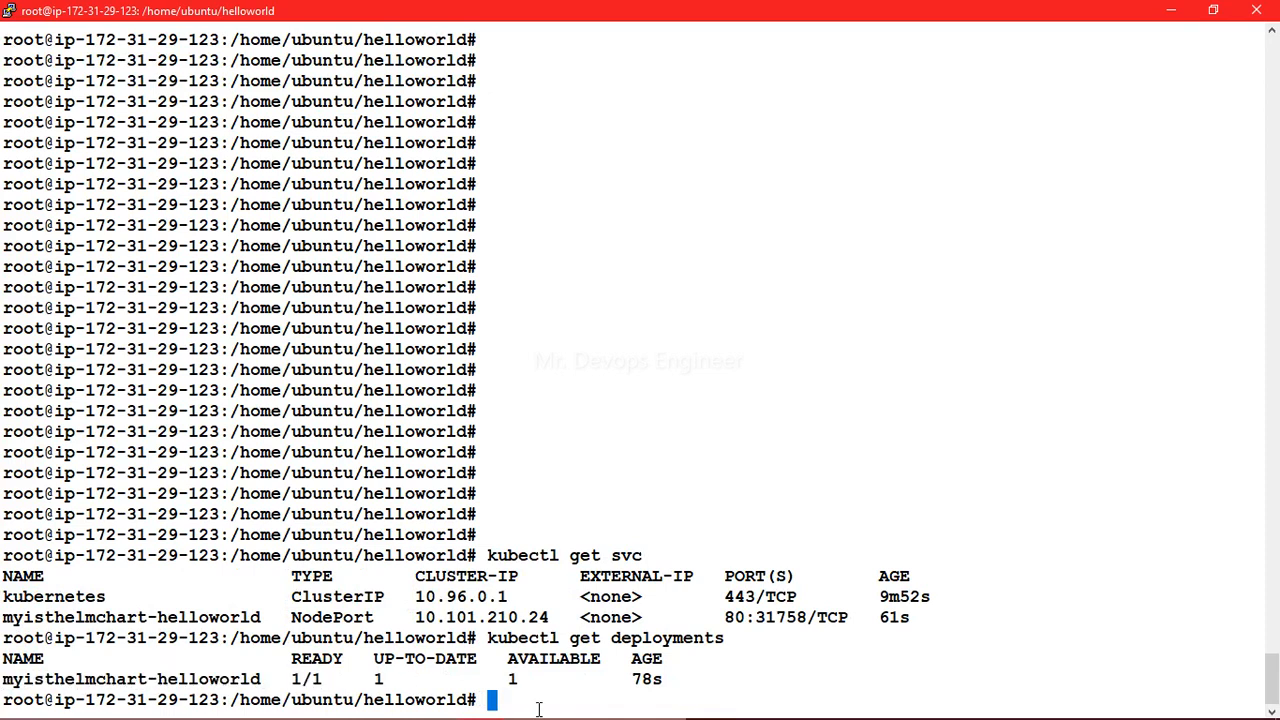
key(ctrl+c)
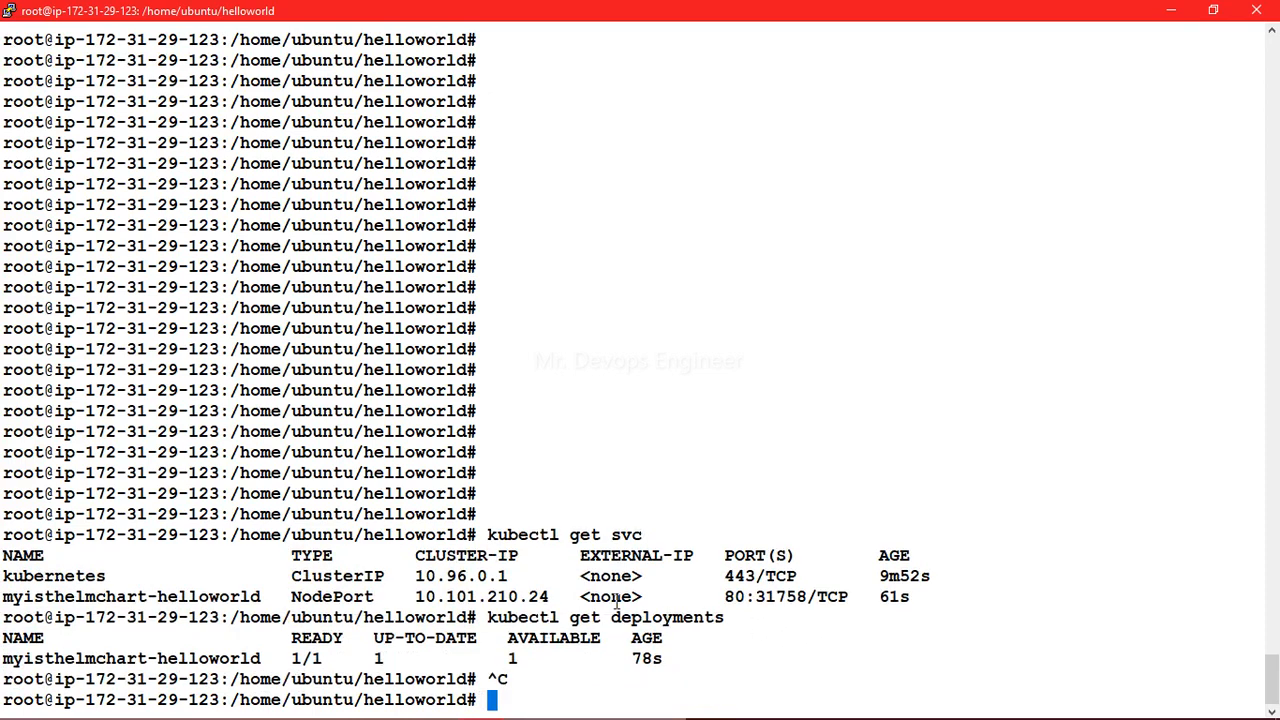
double_click(769, 597)
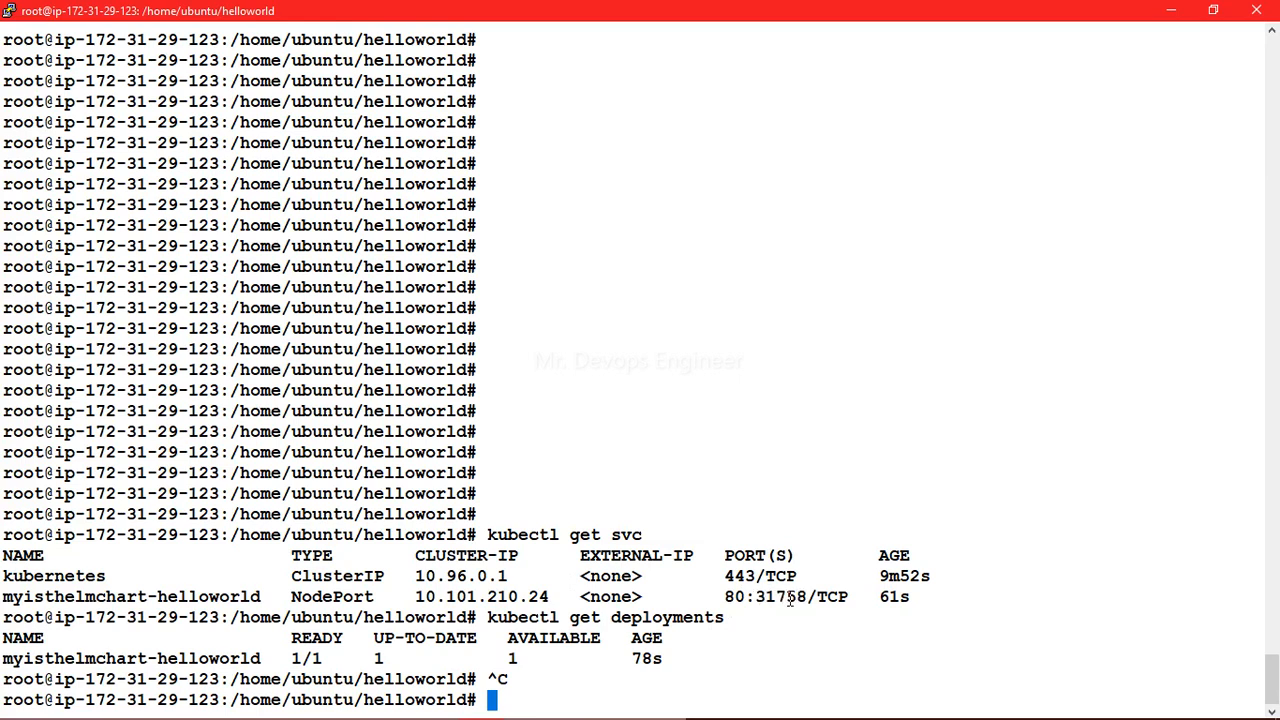
double_click(331, 597)
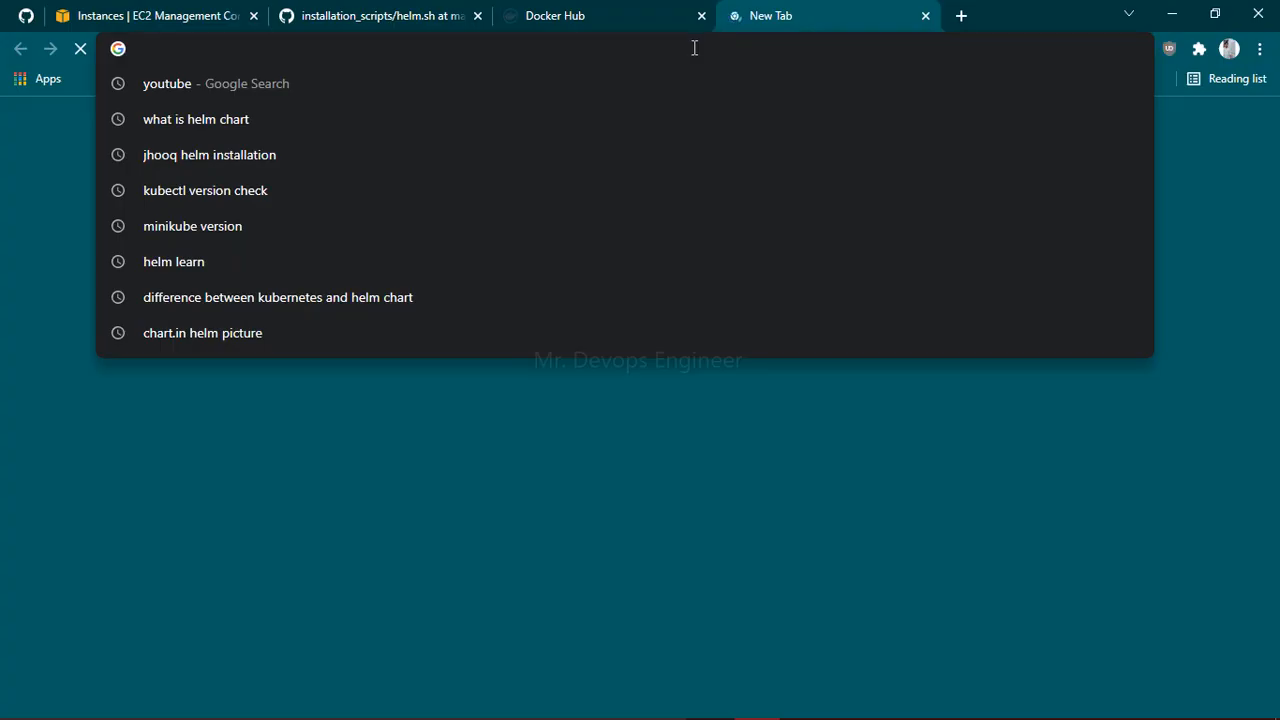
Step: Load 18.191.151.30:31758 in a new Chrome tab to reach the helloworld app
text(18.191.151.30:31758)
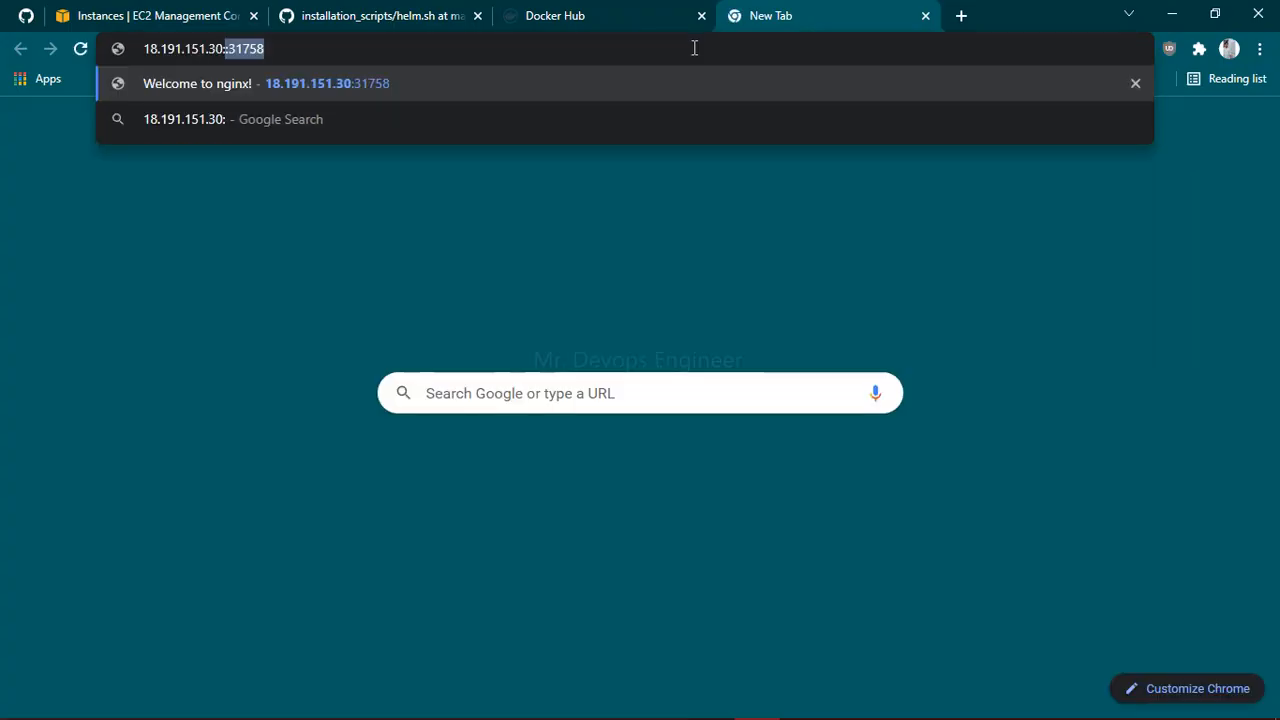
key(Enter)
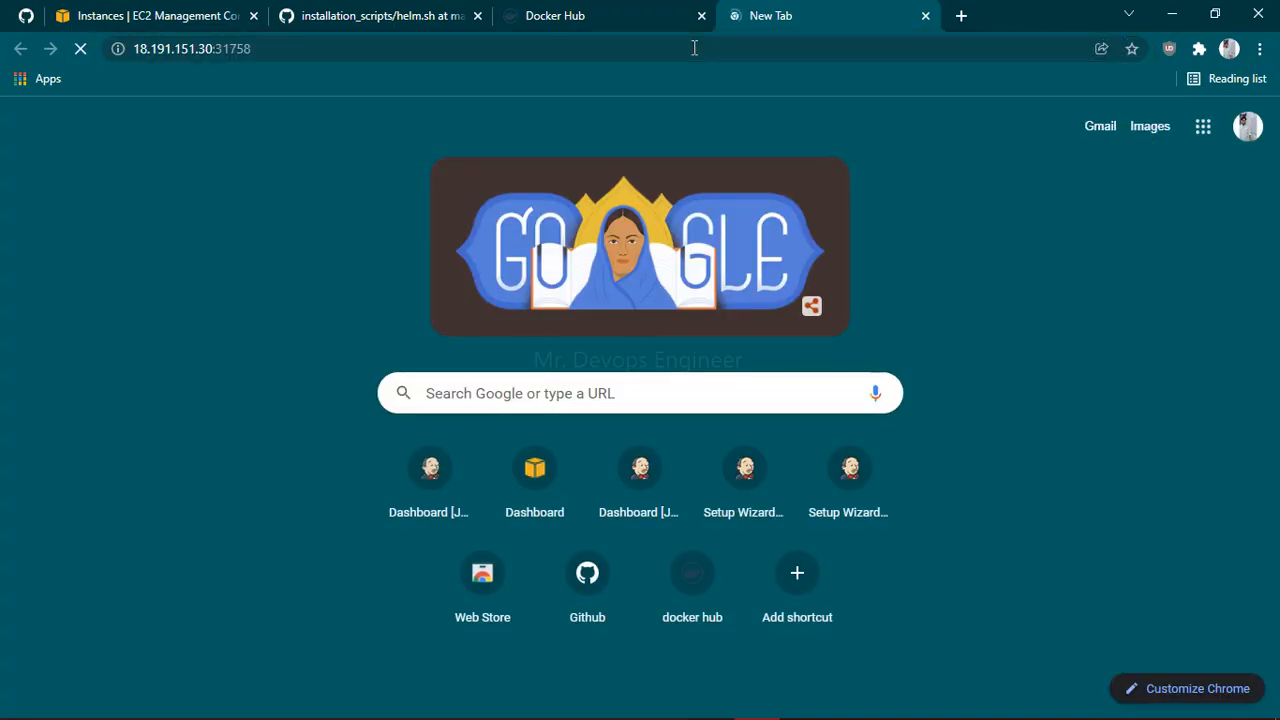